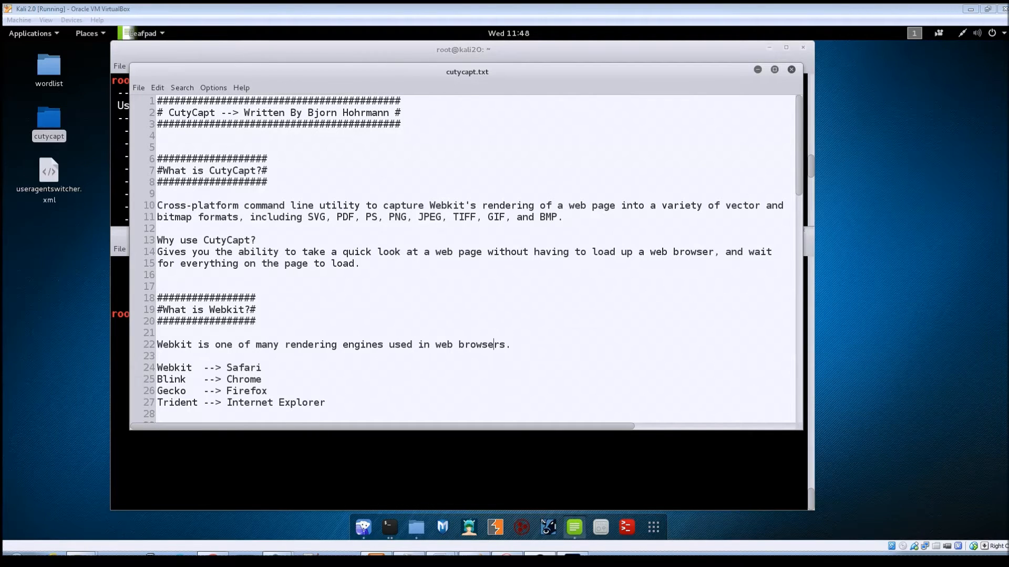
# Review the CutyCapt help output, then bring up the Applications menu on Reporting Tools
pyautogui.scroll(-3)
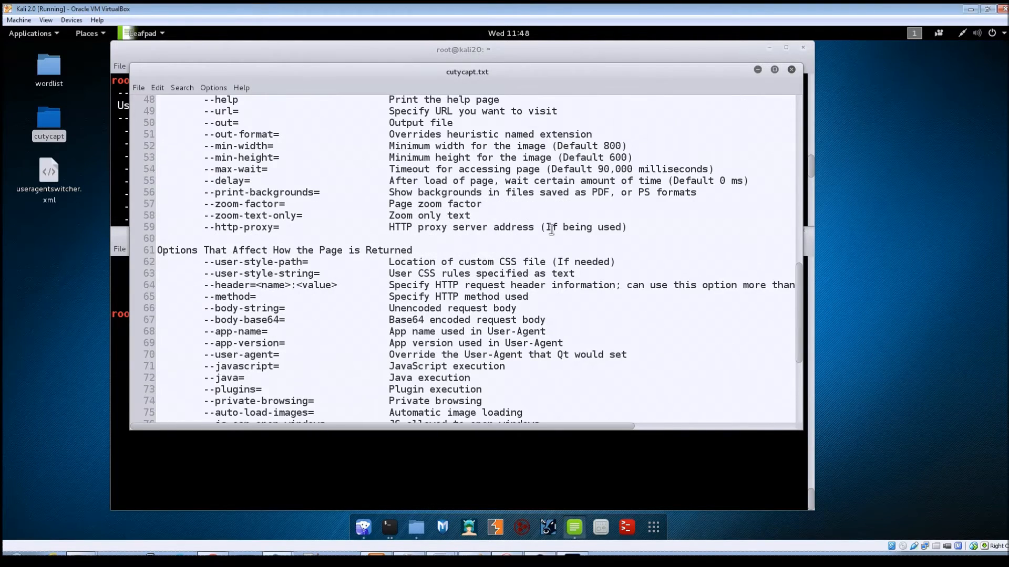
pyautogui.scroll(3)
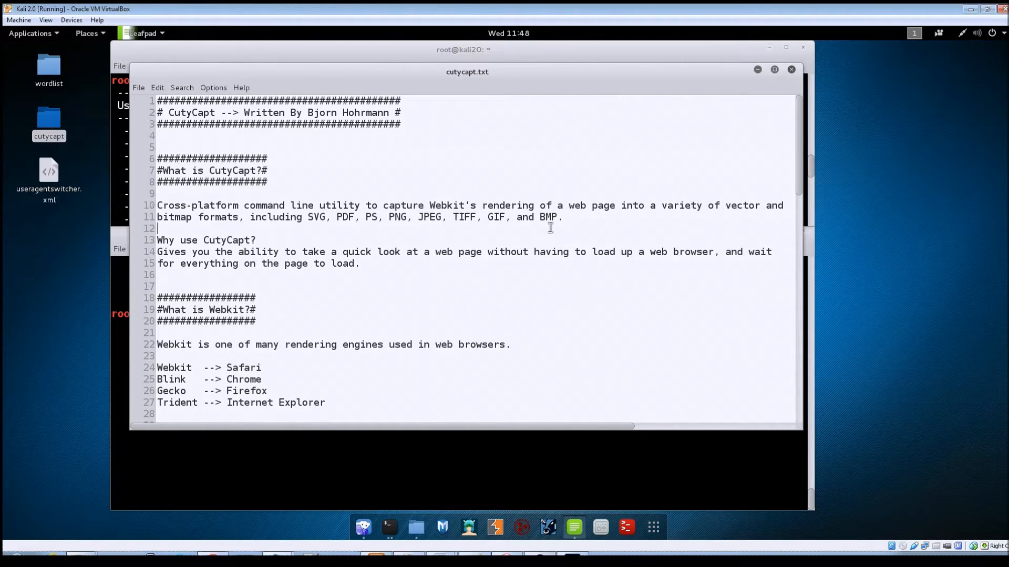
pyautogui.scroll(-3)
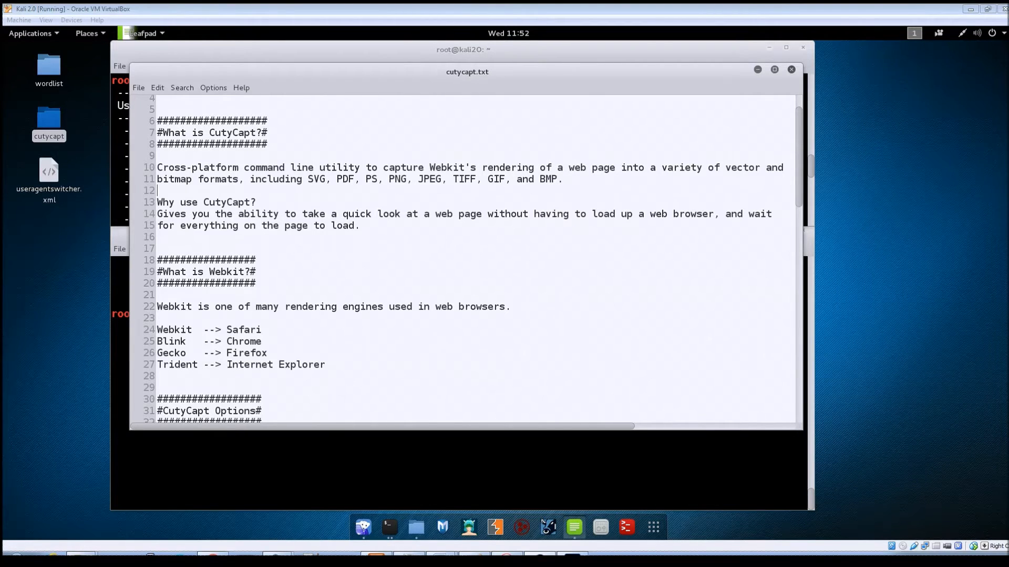
pyautogui.click(388, 527)
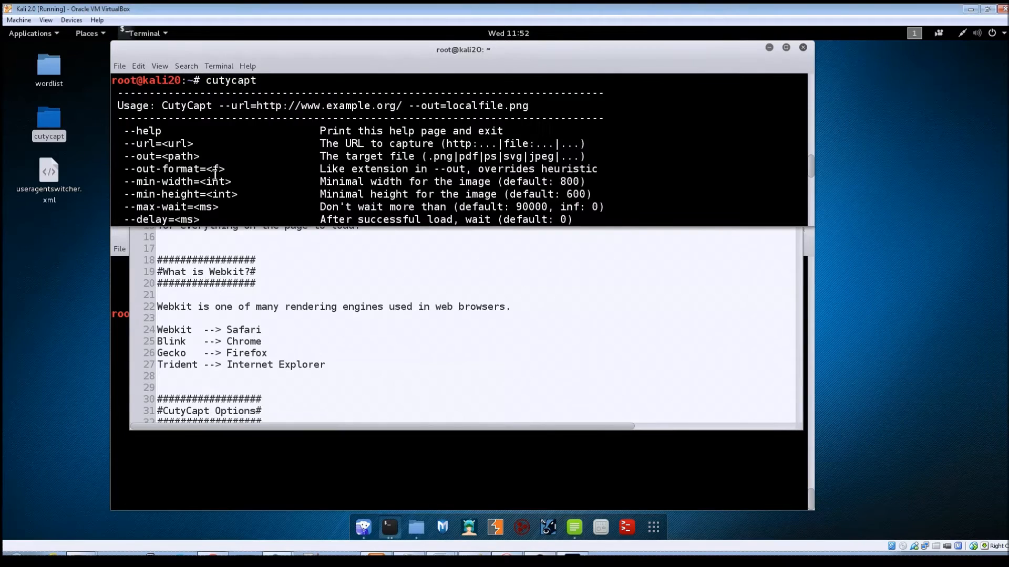
pyautogui.moveTo(332, 284)
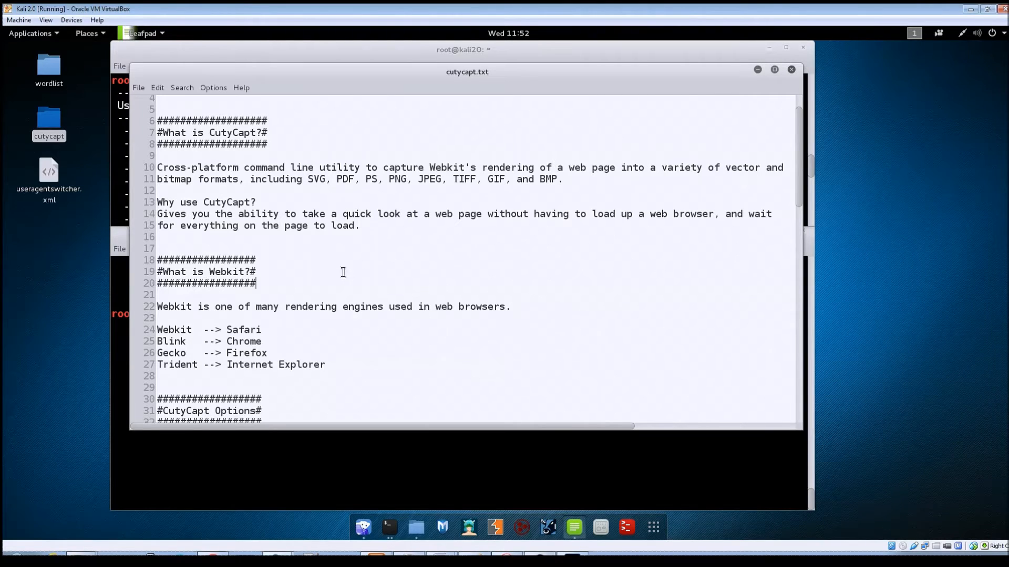
pyautogui.moveTo(42, 40)
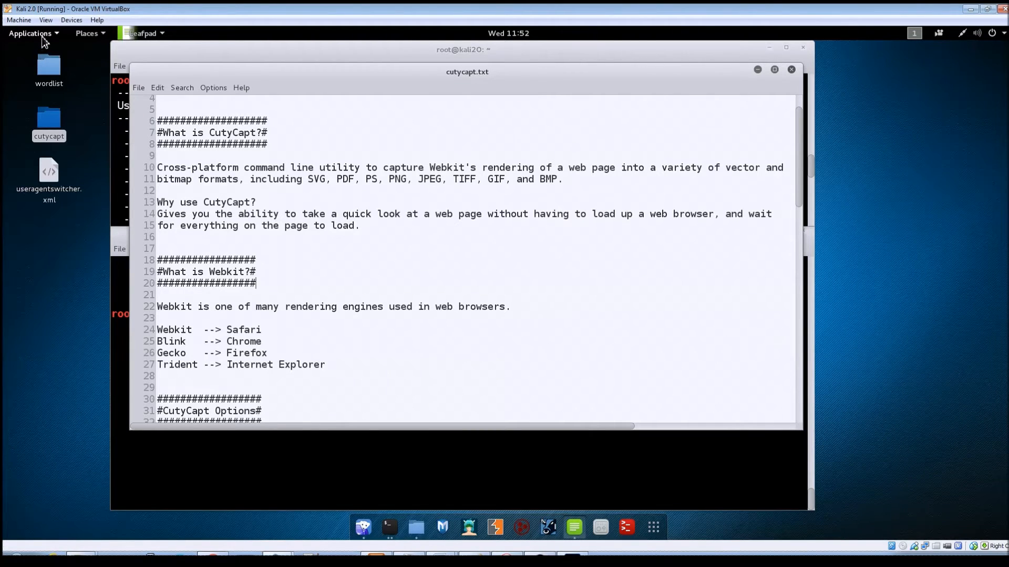
pyautogui.click(30, 33)
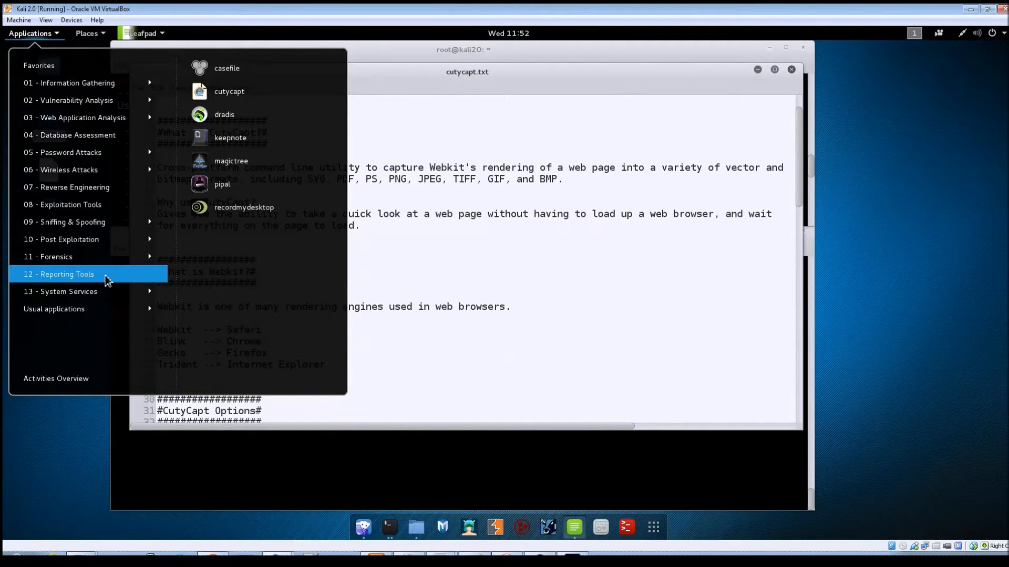
pyautogui.moveTo(258, 91)
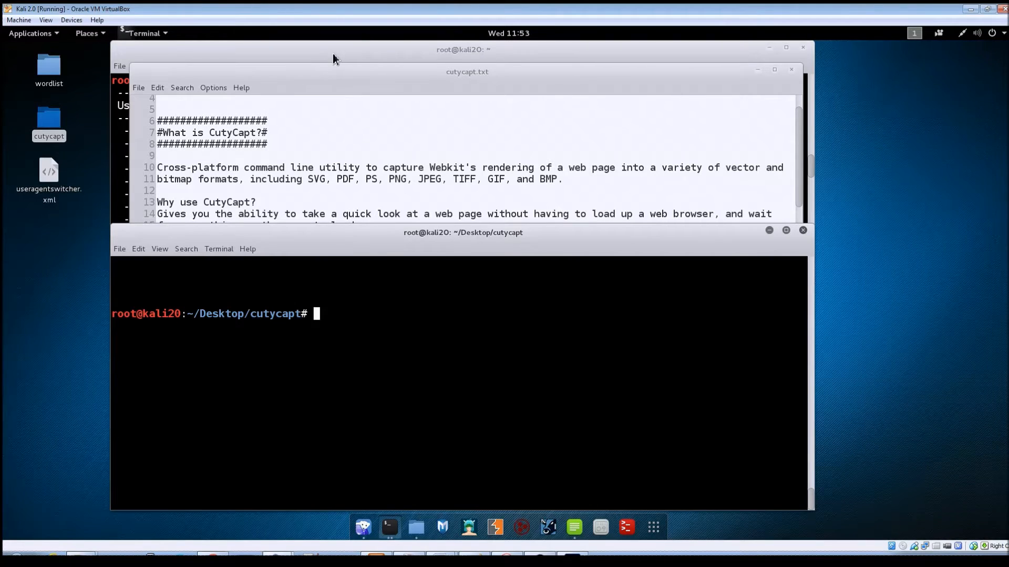
# Raise the cutycapt.txt notes and scroll to the #CutyCapt Options# section
pyautogui.click(573, 528)
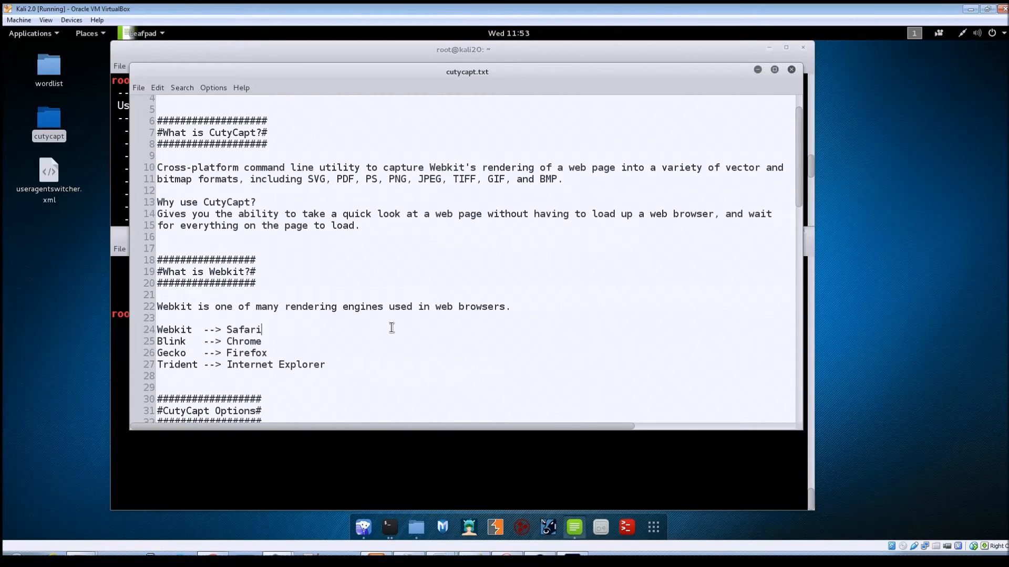
pyautogui.scroll(-3)
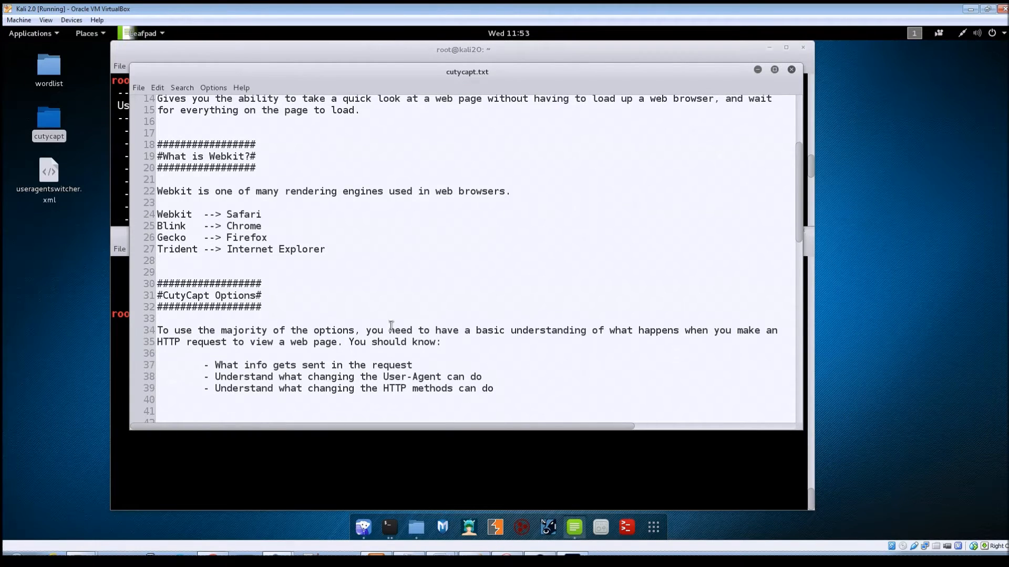
pyautogui.click(262, 214)
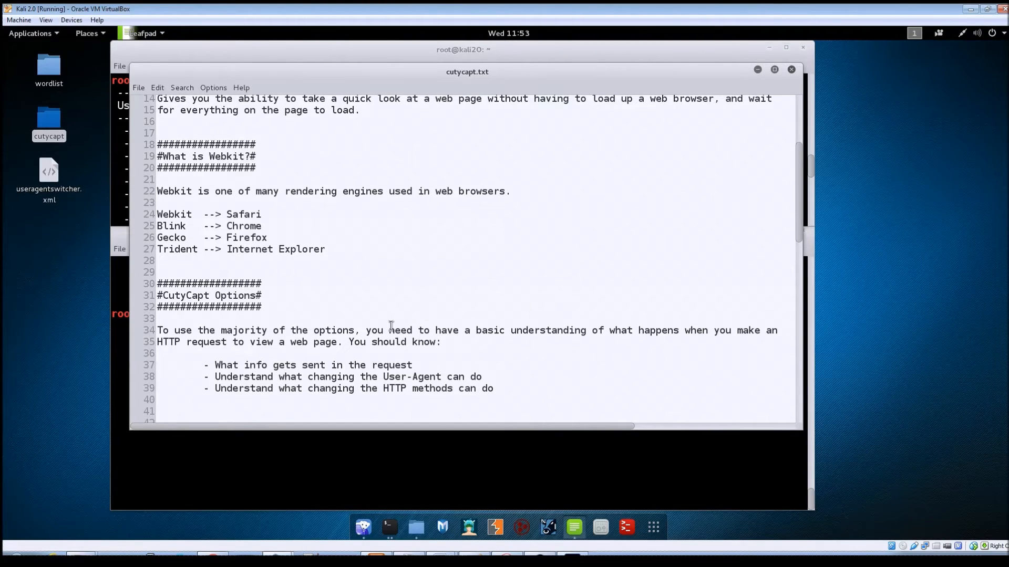
pyautogui.click(262, 214)
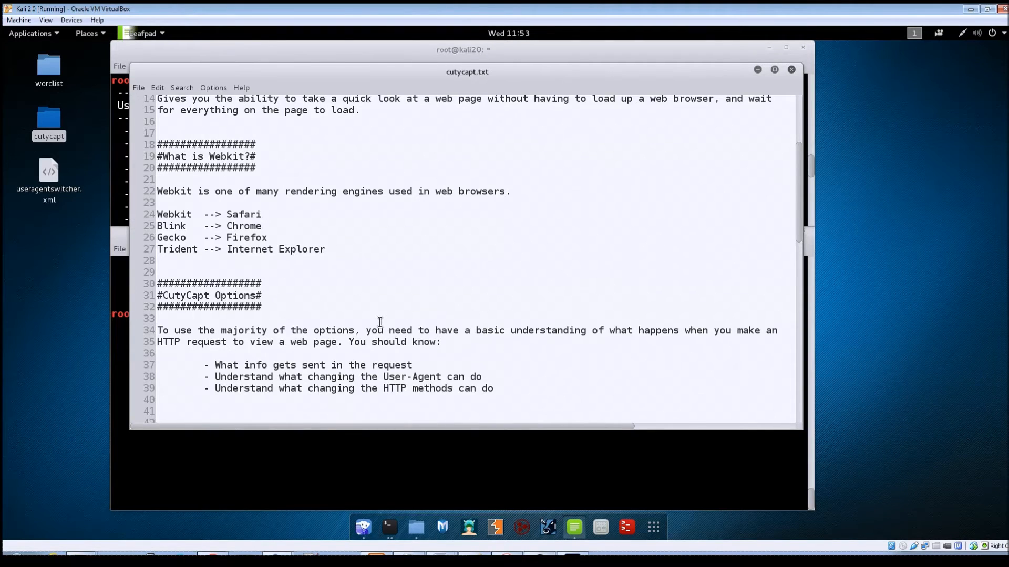
pyautogui.click(159, 318)
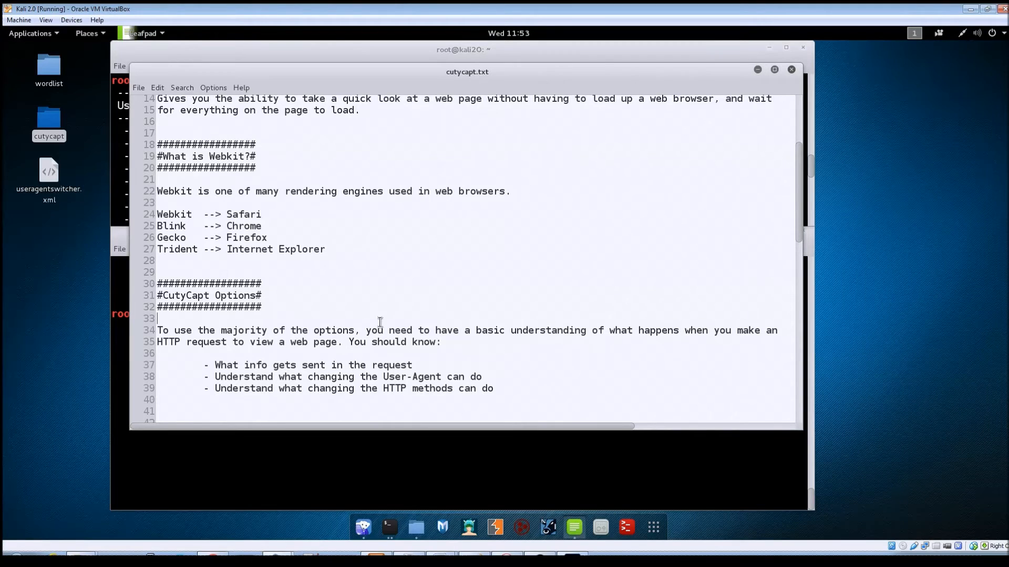
pyautogui.scroll(-3)
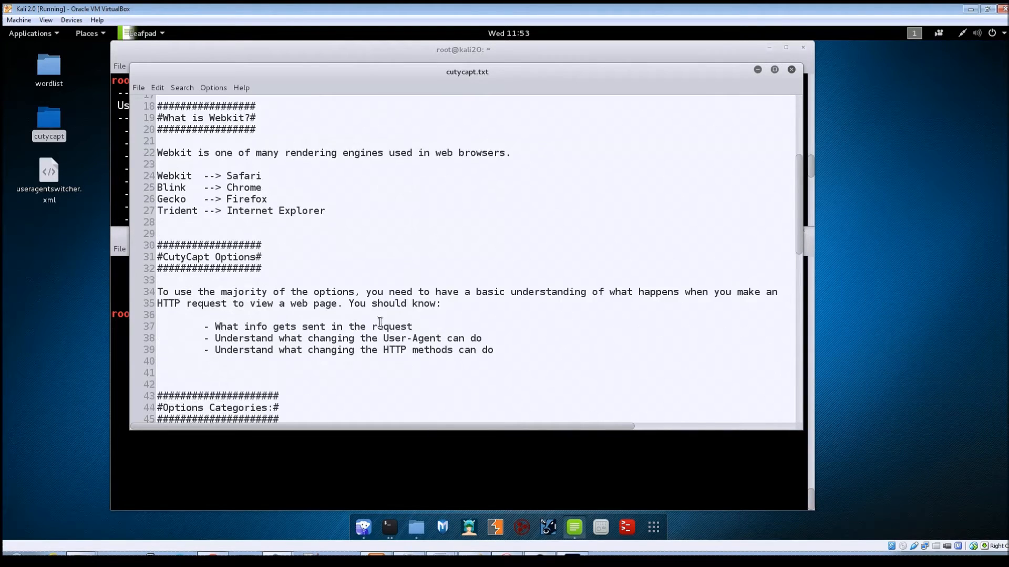
pyautogui.scroll(-3)
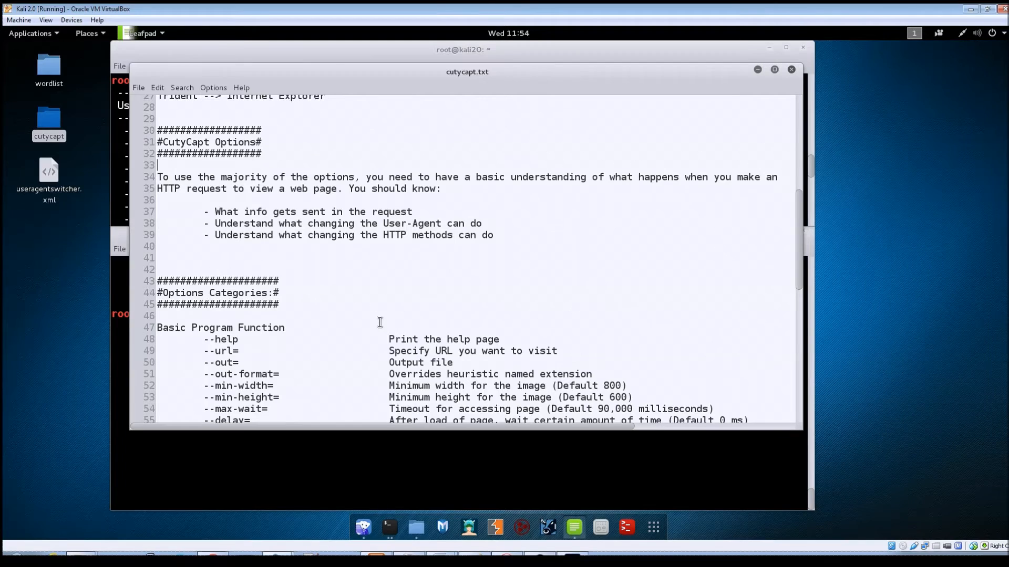
# Scroll to the Basic Program Function flags and highlight 'out' in the --out= option
pyautogui.scroll(-3)
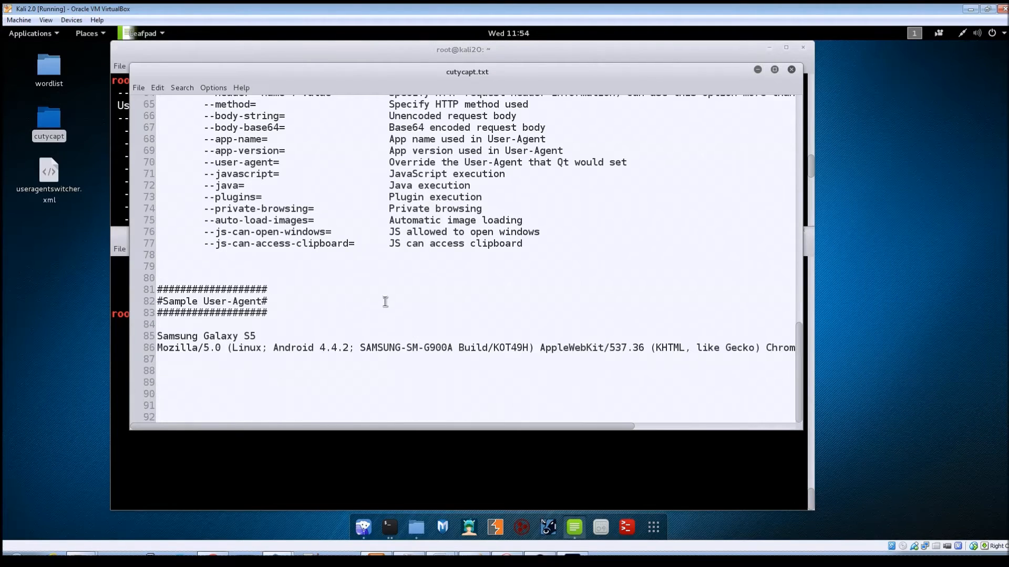
pyautogui.scroll(3)
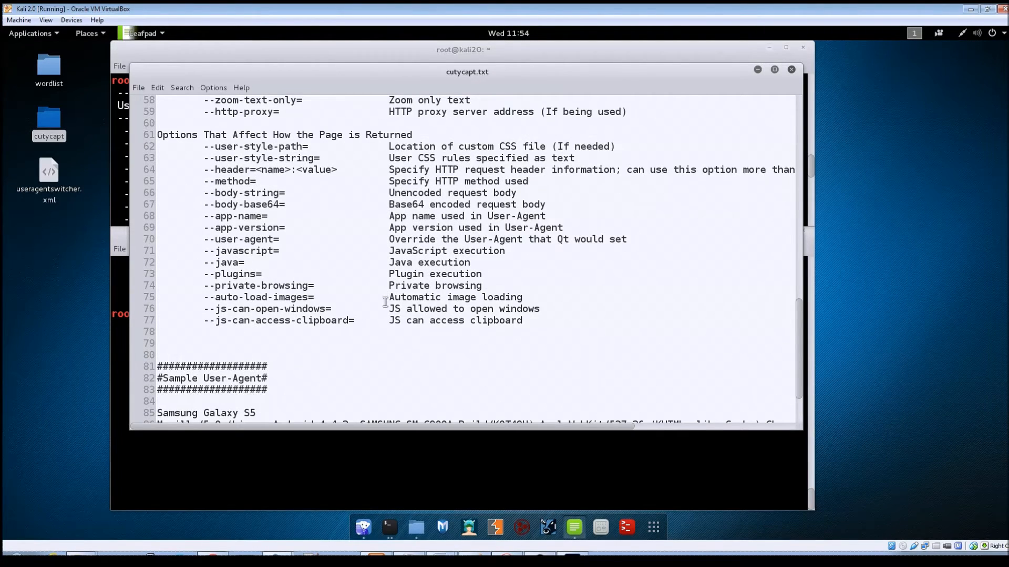
pyautogui.scroll(3)
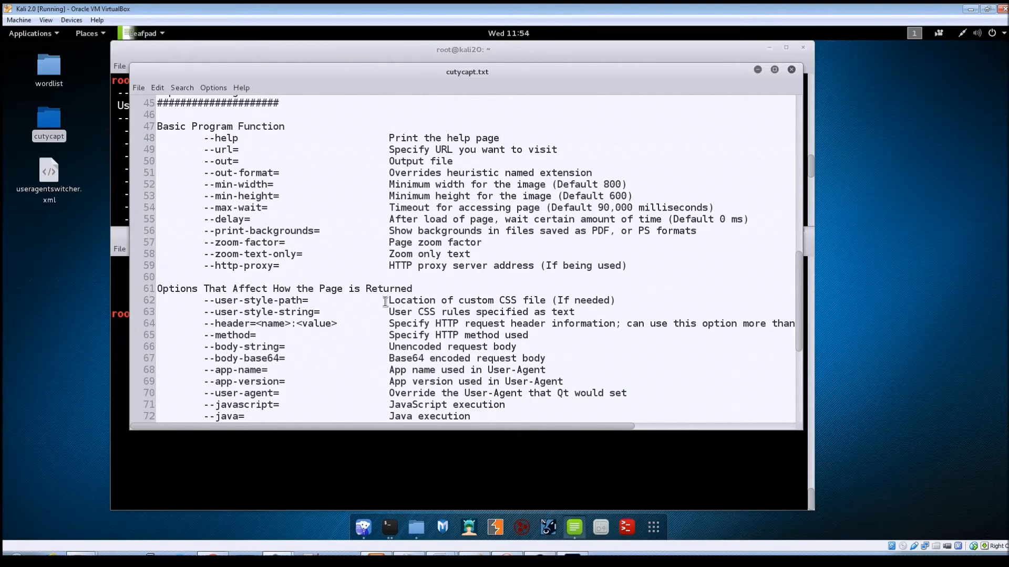
pyautogui.scroll(3)
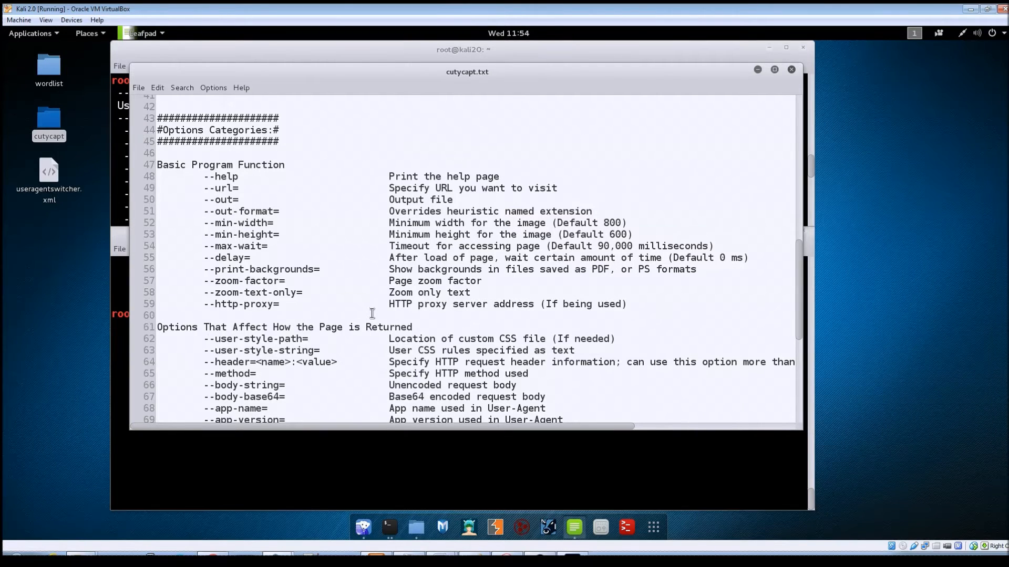
pyautogui.scroll(-3)
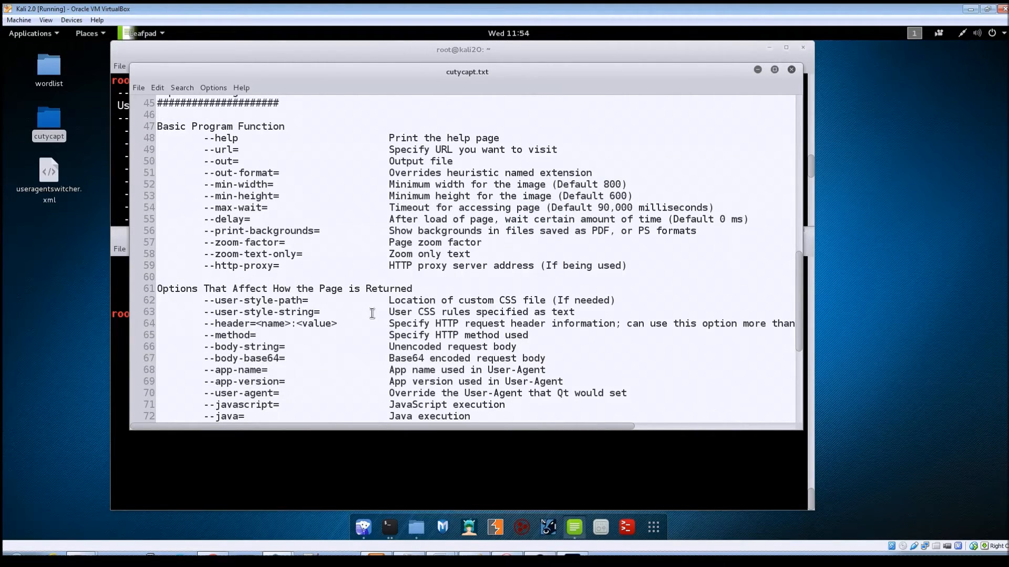
pyautogui.moveTo(296, 288)
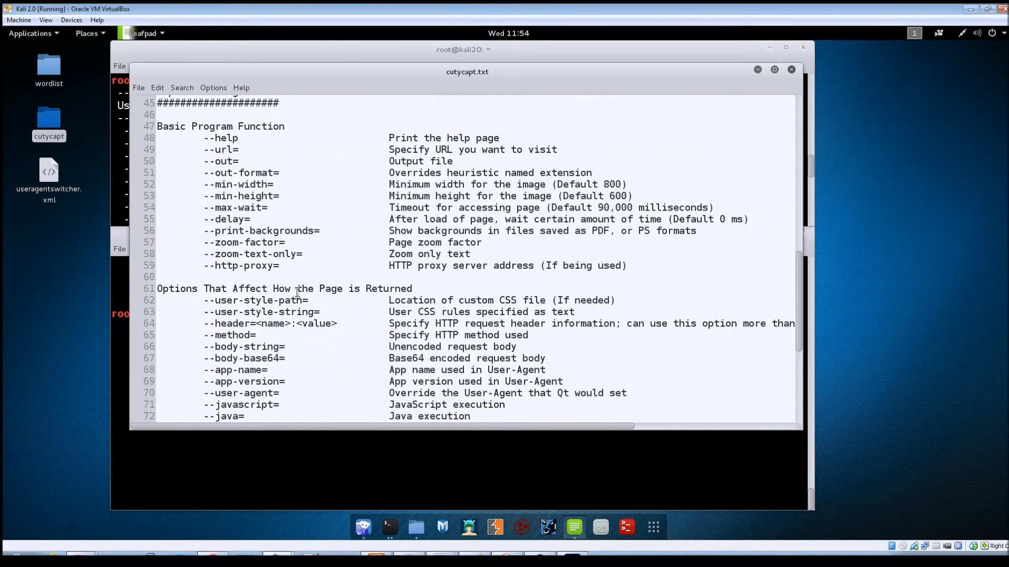
pyautogui.moveTo(365, 322)
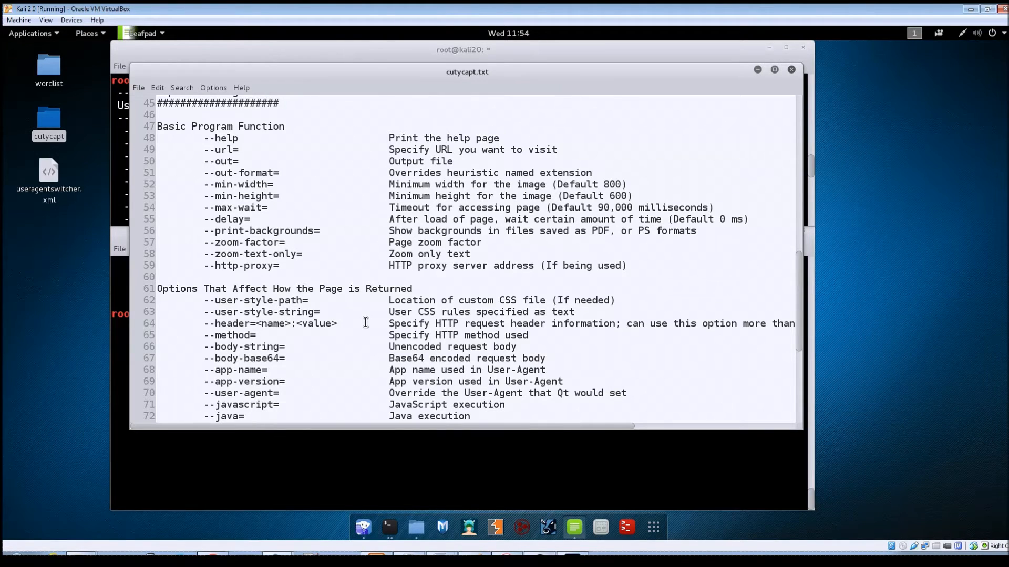
pyautogui.scroll(3)
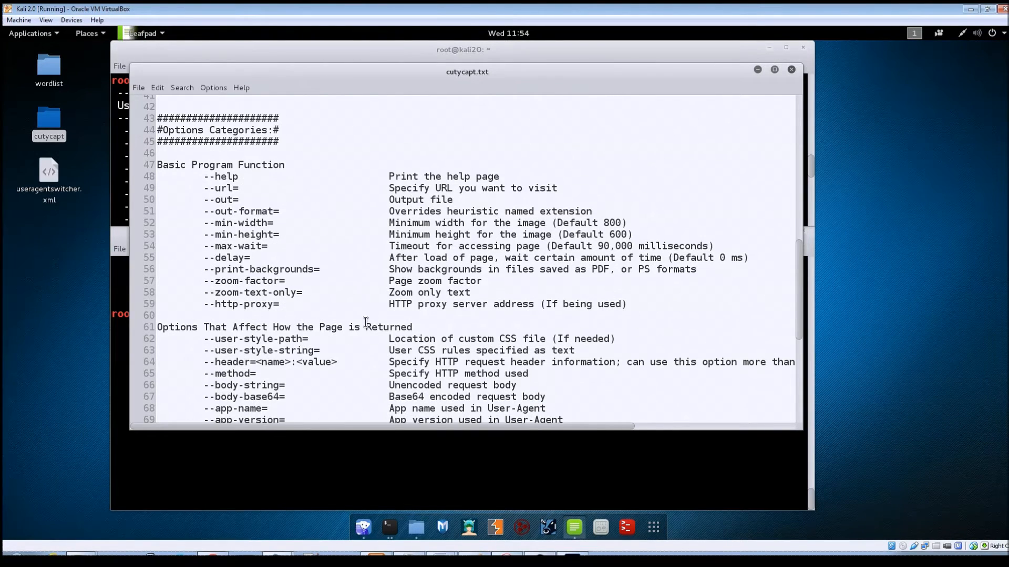
pyautogui.moveTo(261, 169)
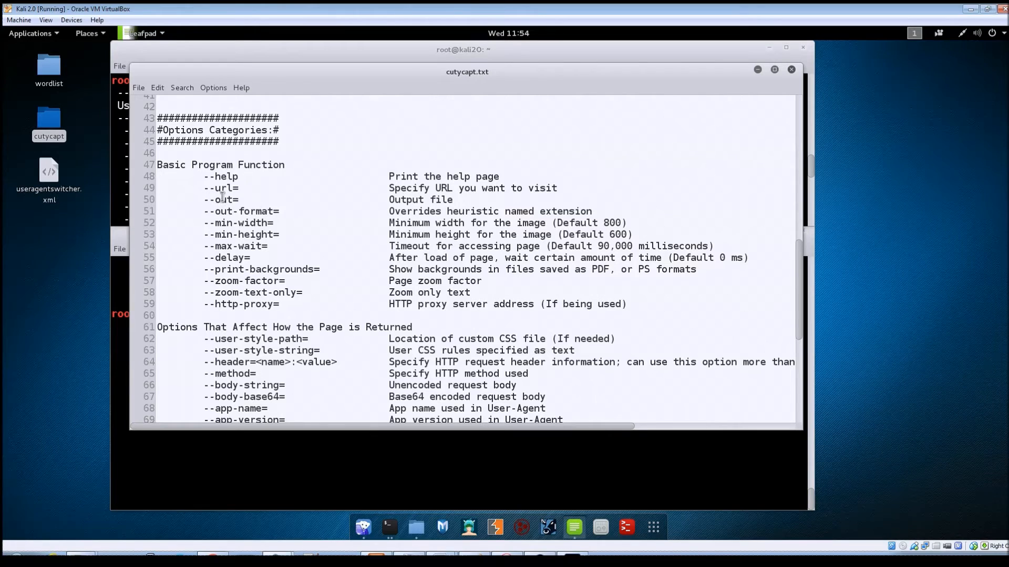
pyautogui.doubleClick(226, 187)
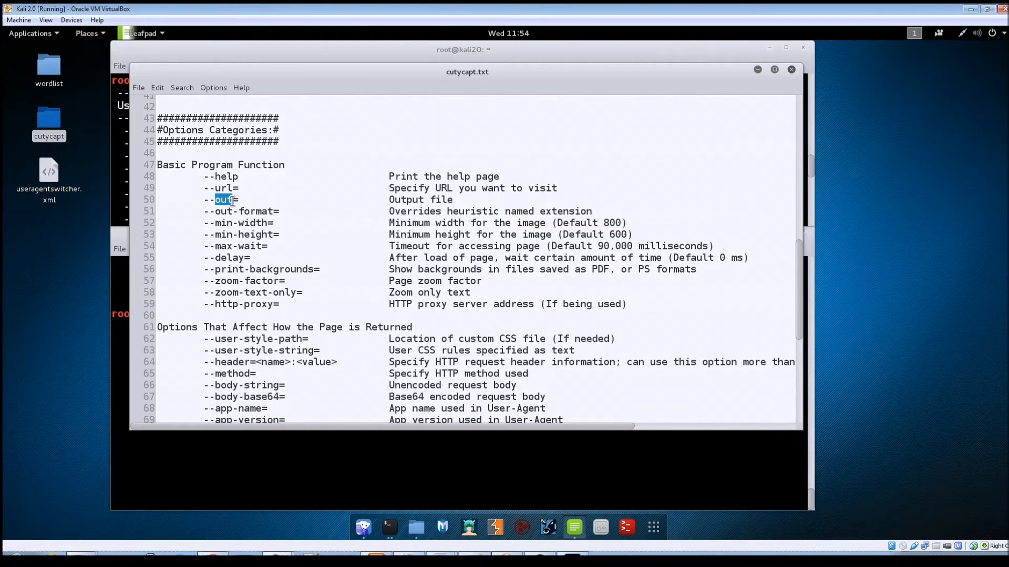
pyautogui.moveTo(218, 280)
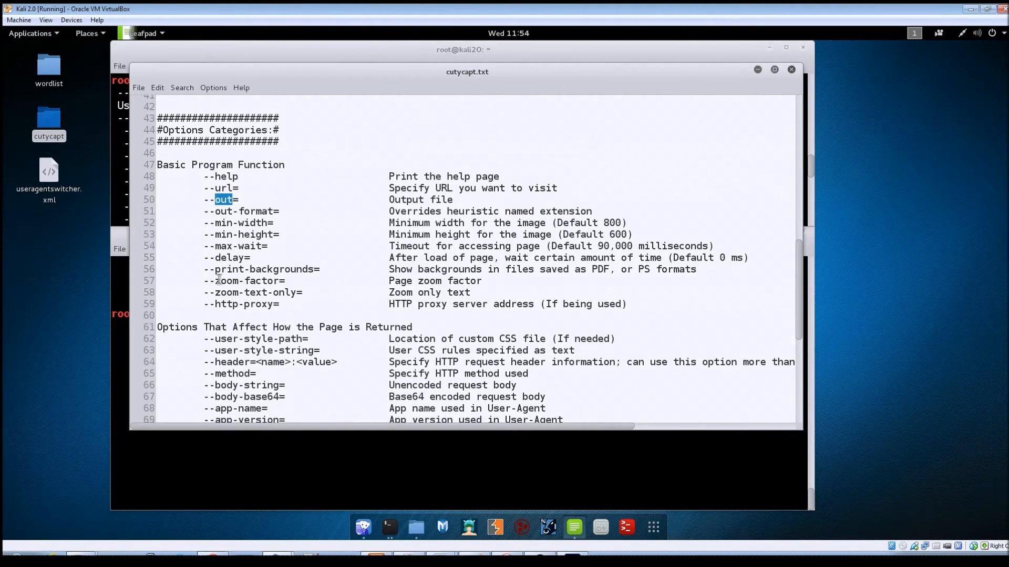
pyautogui.moveTo(241, 297)
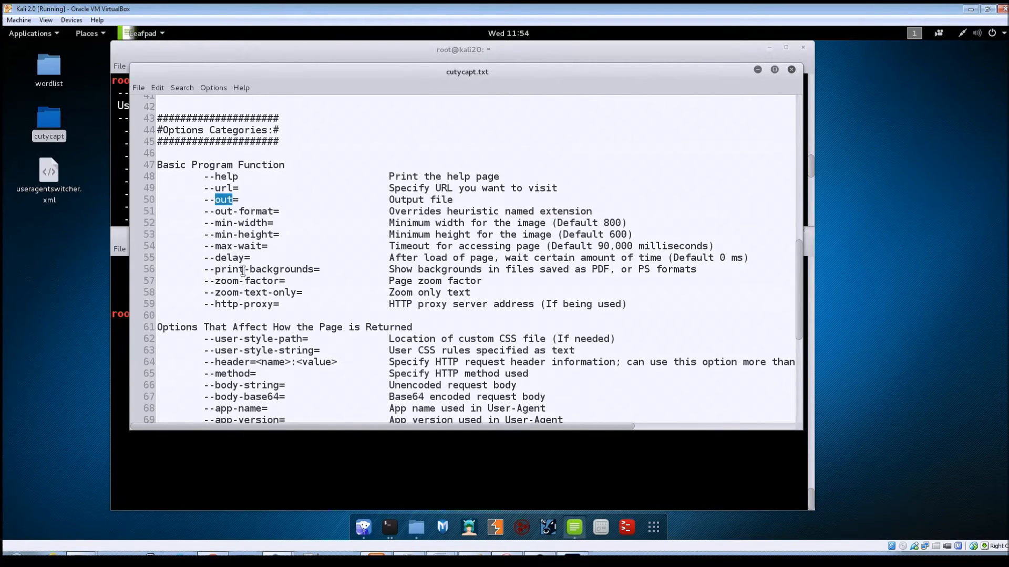
pyautogui.moveTo(255, 278)
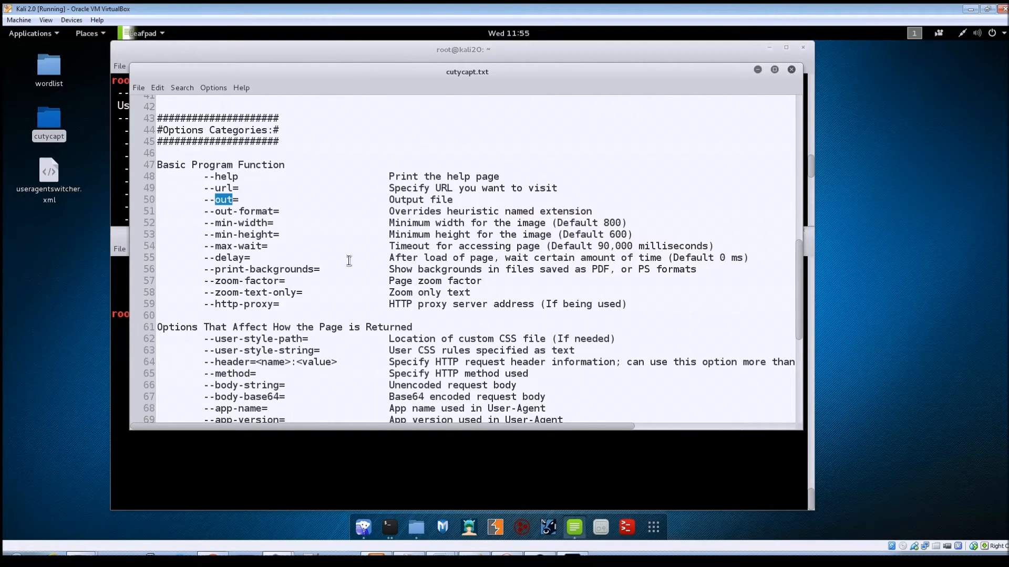
pyautogui.moveTo(300, 283)
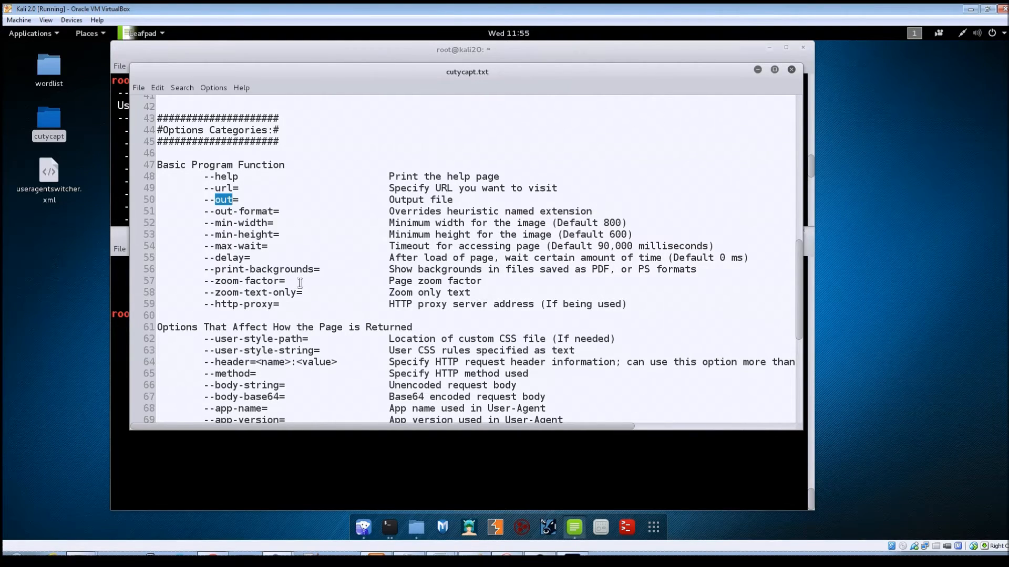
pyautogui.moveTo(250, 294)
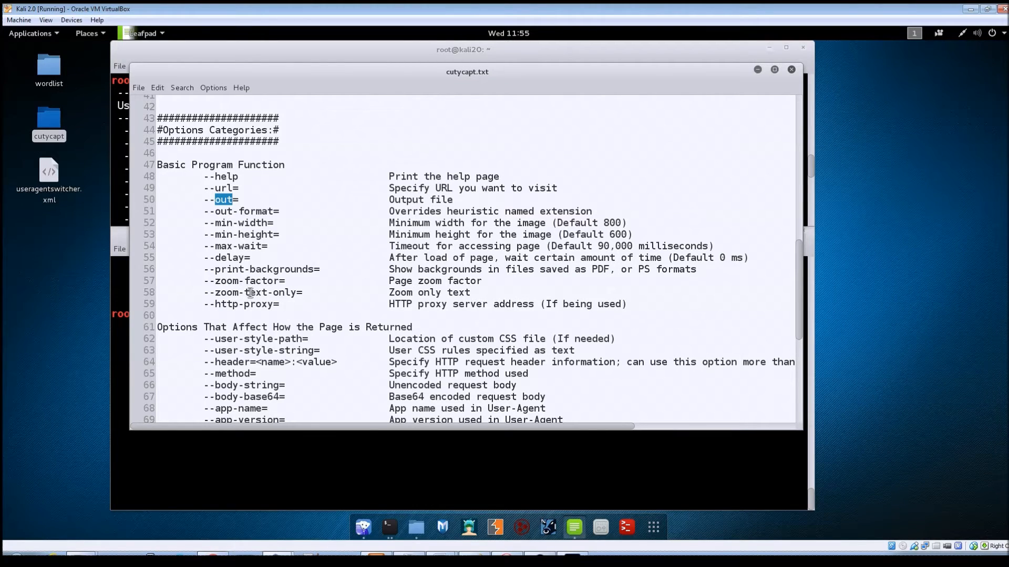
pyautogui.moveTo(264, 292)
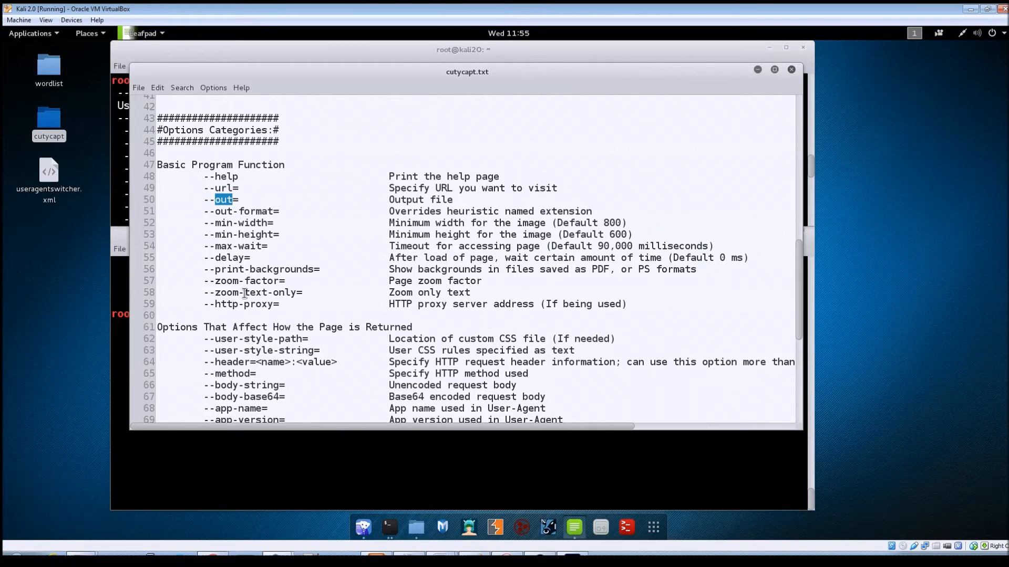
pyautogui.moveTo(266, 310)
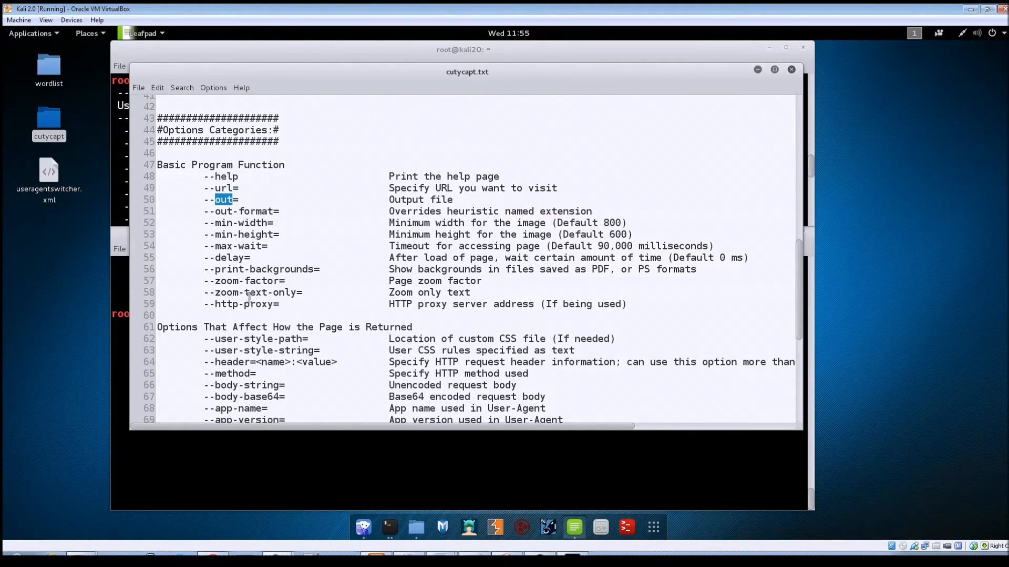
# Scroll to the page-return options and highlight the user-agent option name
pyautogui.scroll(-3)
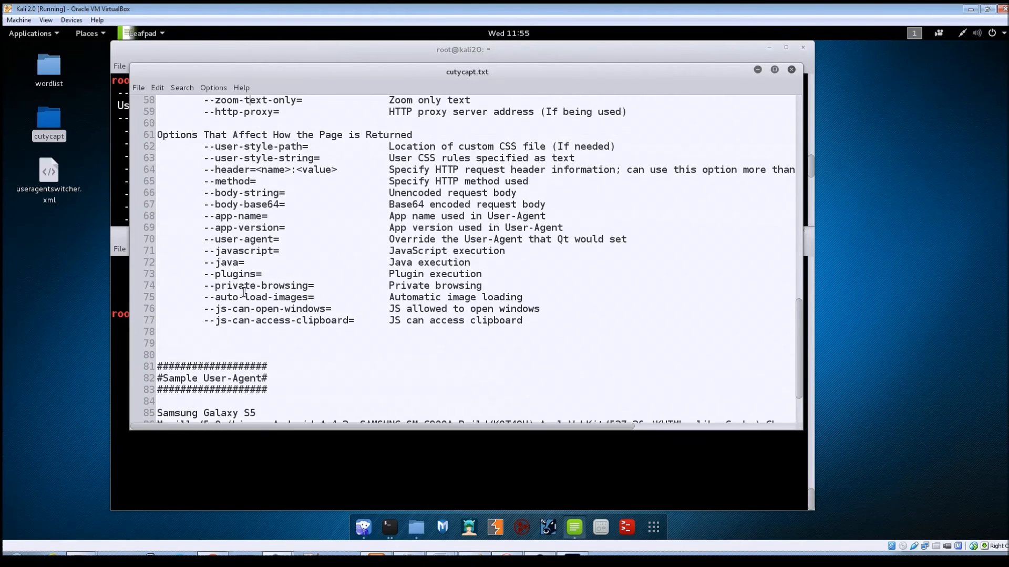
pyautogui.scroll(3)
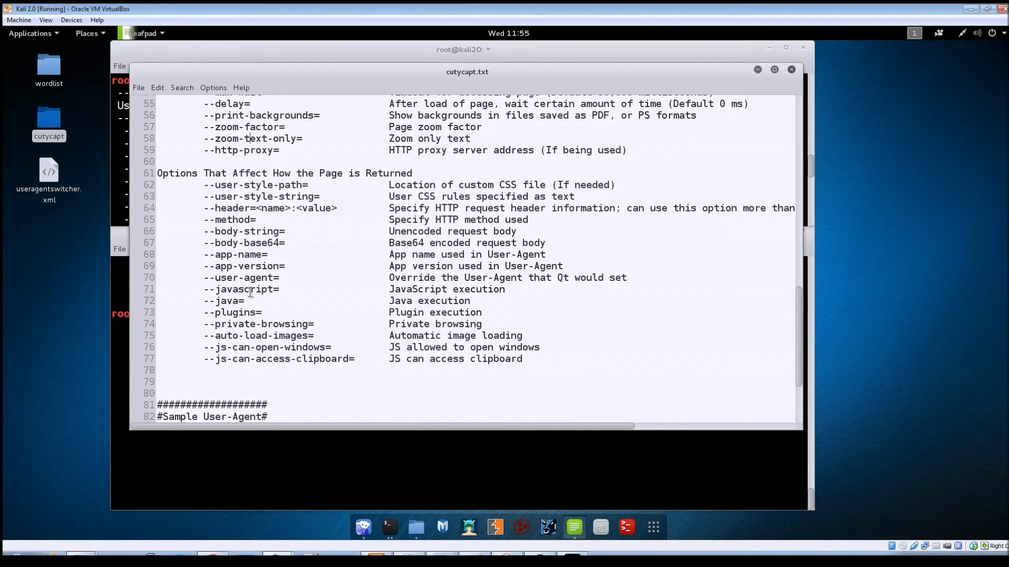
pyautogui.moveTo(253, 284)
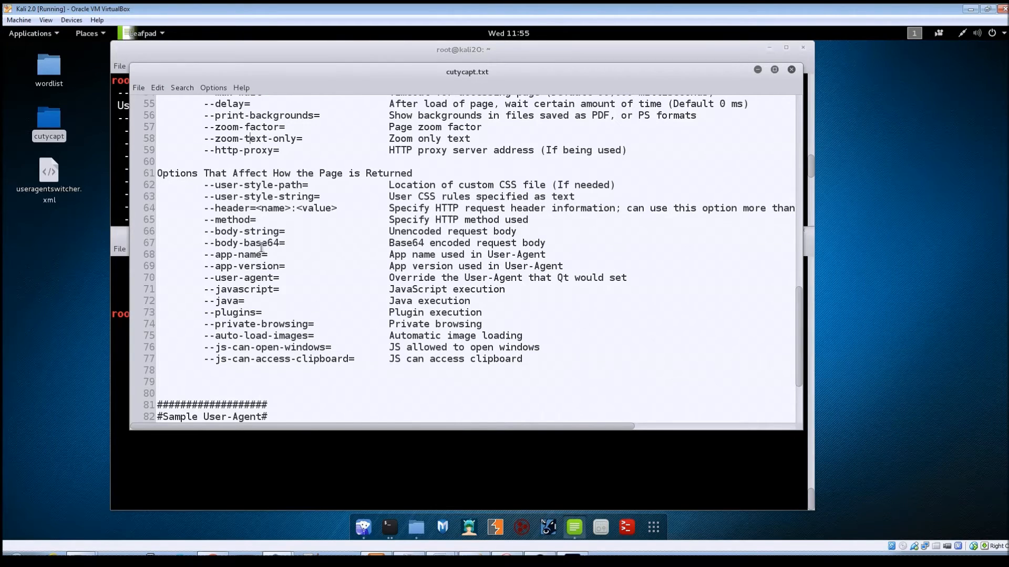
pyautogui.moveTo(402, 202)
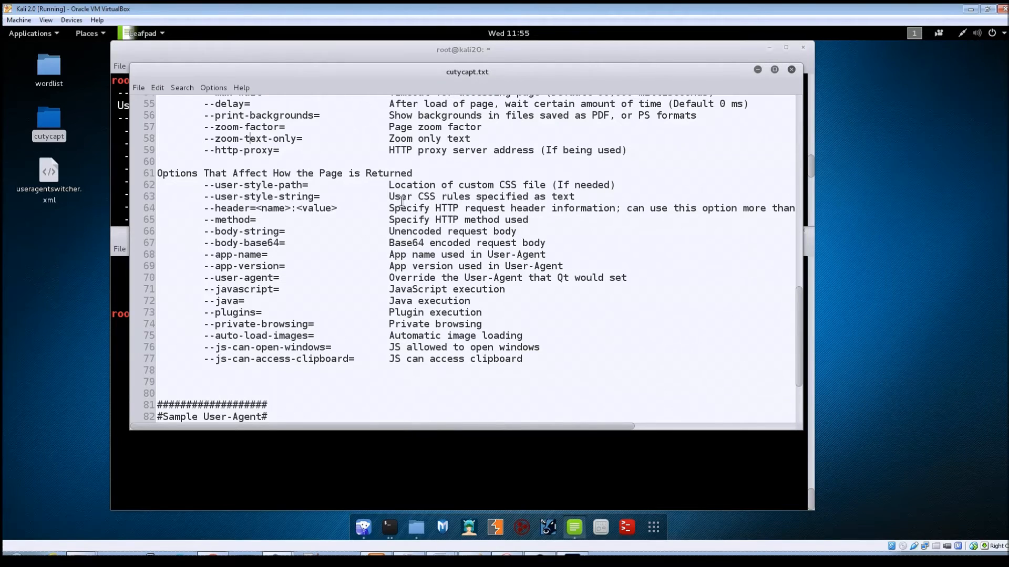
pyautogui.moveTo(353, 232)
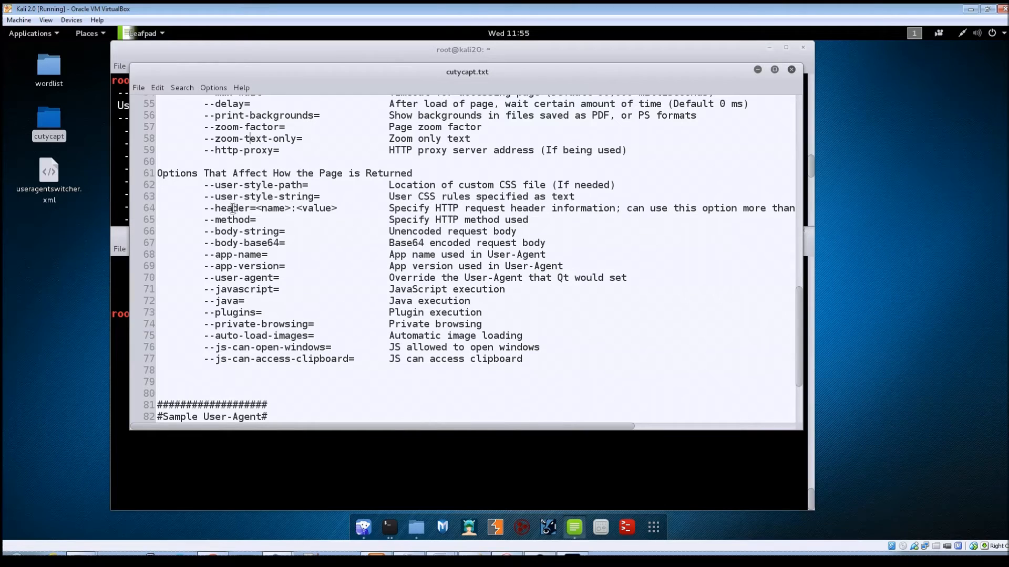
pyautogui.moveTo(266, 211)
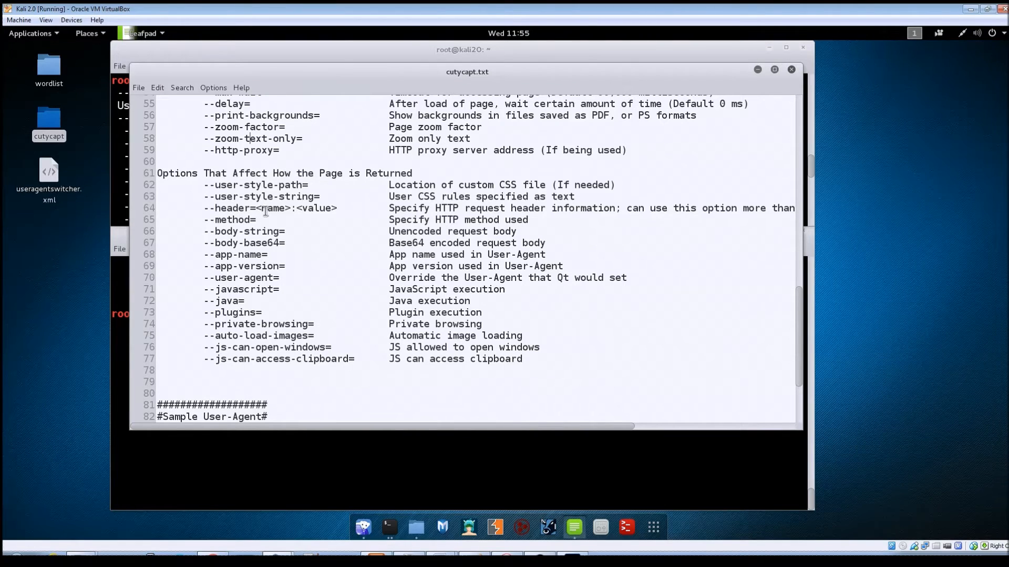
pyautogui.moveTo(341, 217)
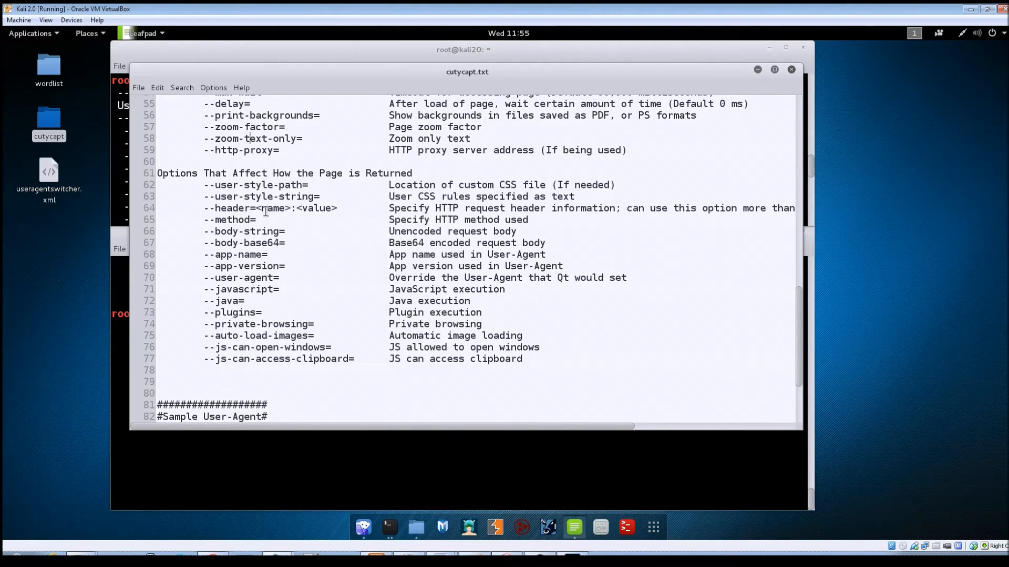
pyautogui.moveTo(315, 218)
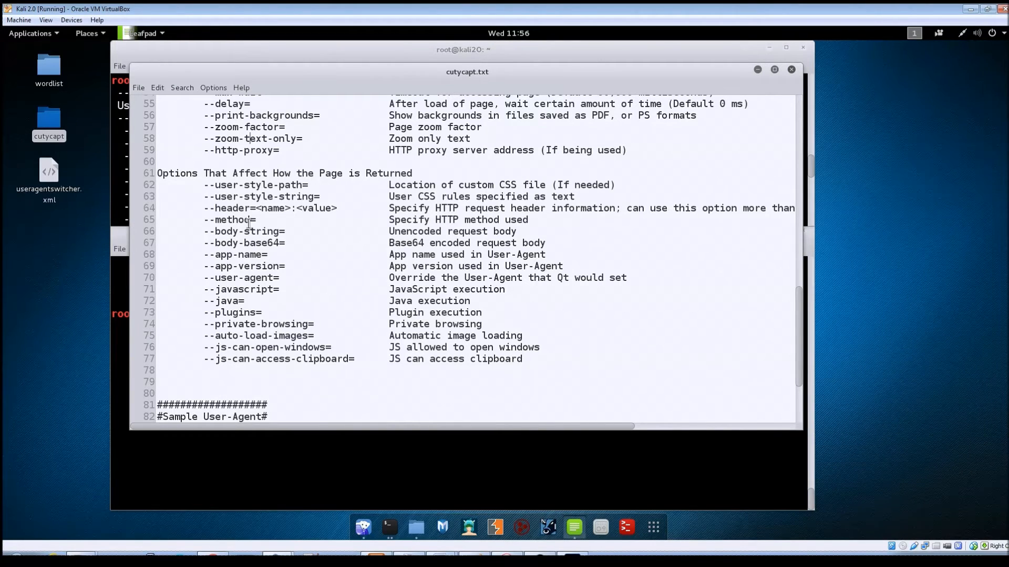
pyautogui.moveTo(269, 224)
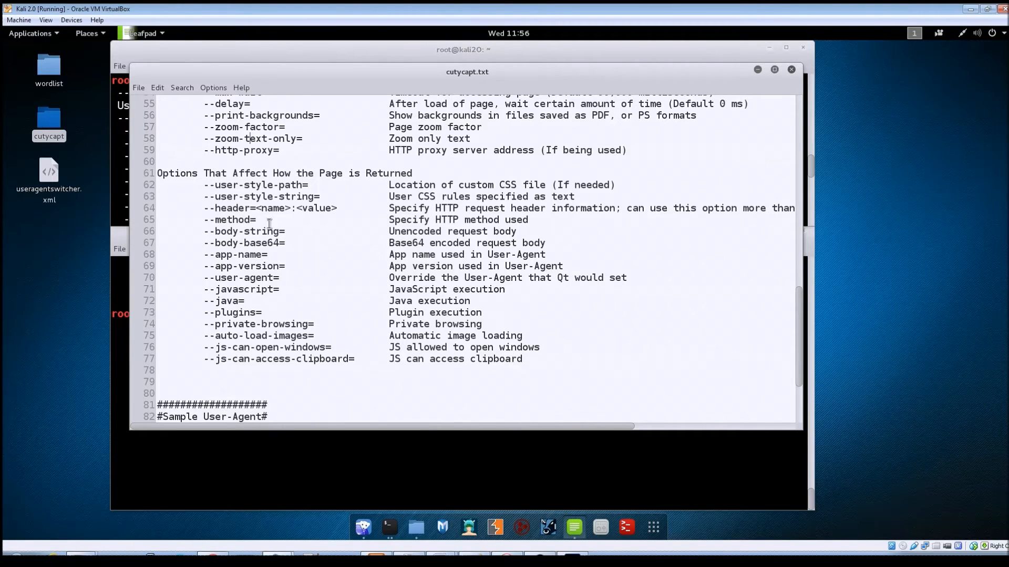
pyautogui.moveTo(277, 226)
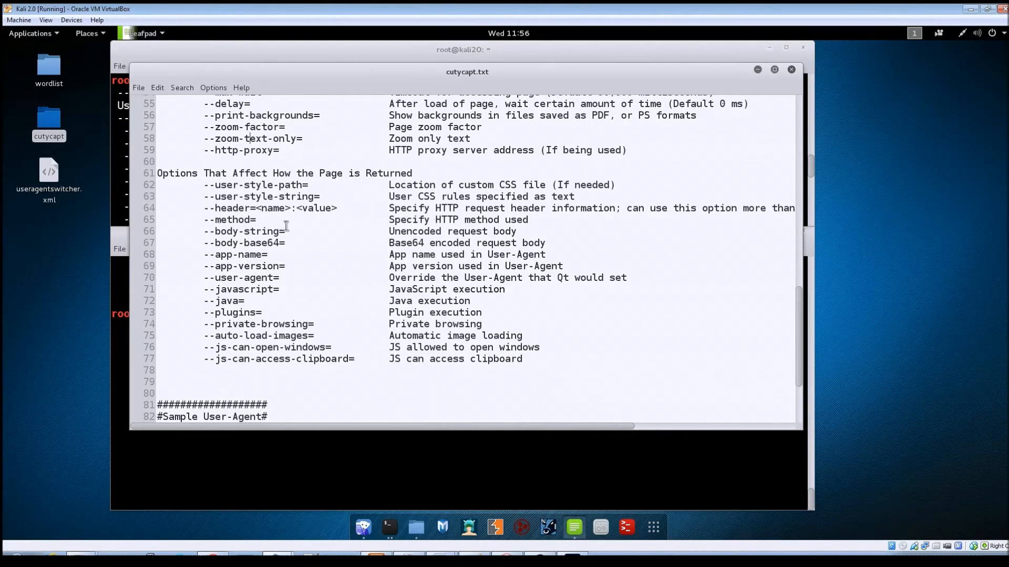
pyautogui.moveTo(273, 294)
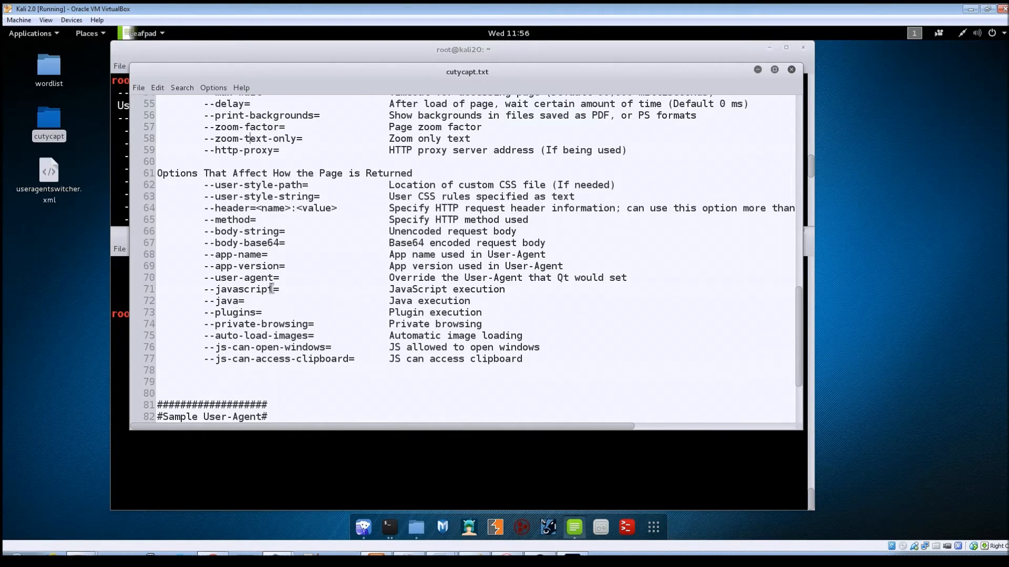
pyautogui.moveTo(263, 287)
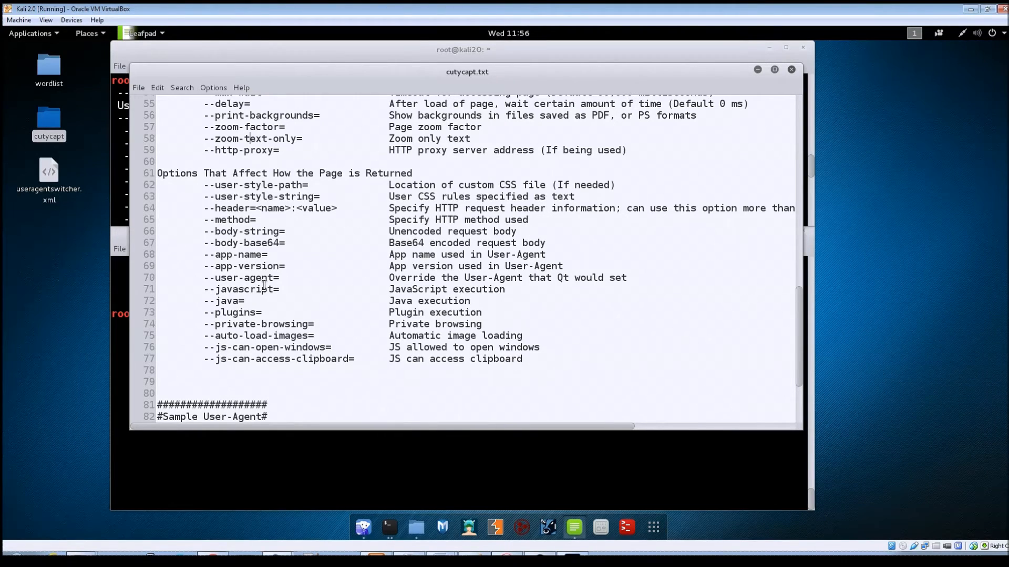
pyautogui.moveTo(276, 301)
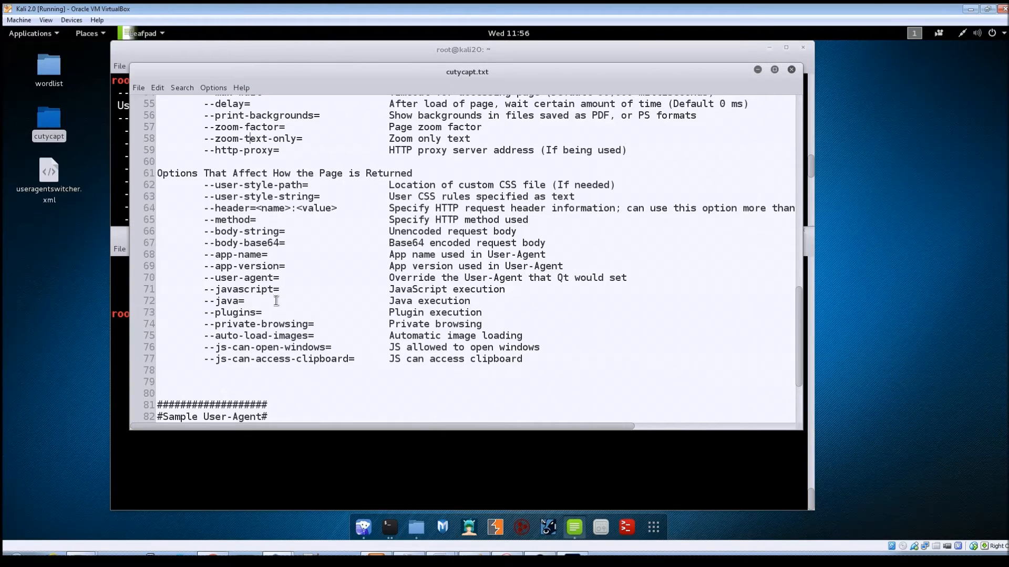
pyautogui.moveTo(244, 277)
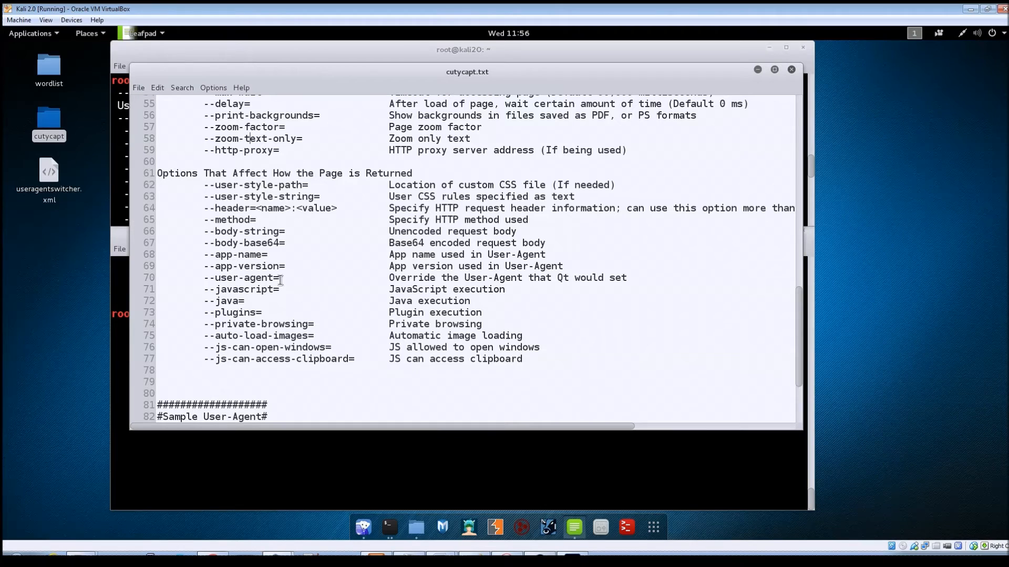
pyautogui.moveTo(226, 281)
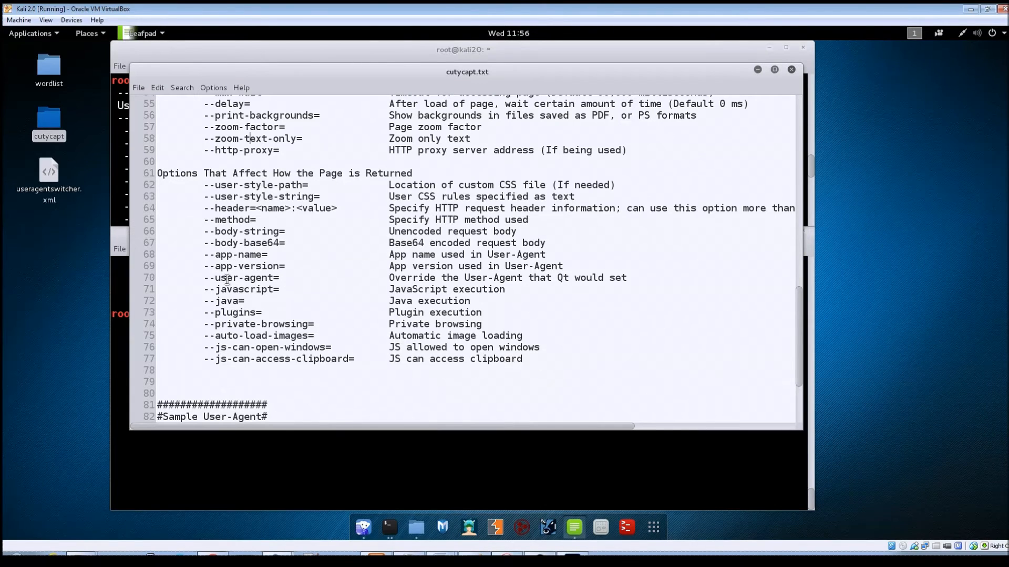
pyautogui.doubleClick(243, 278)
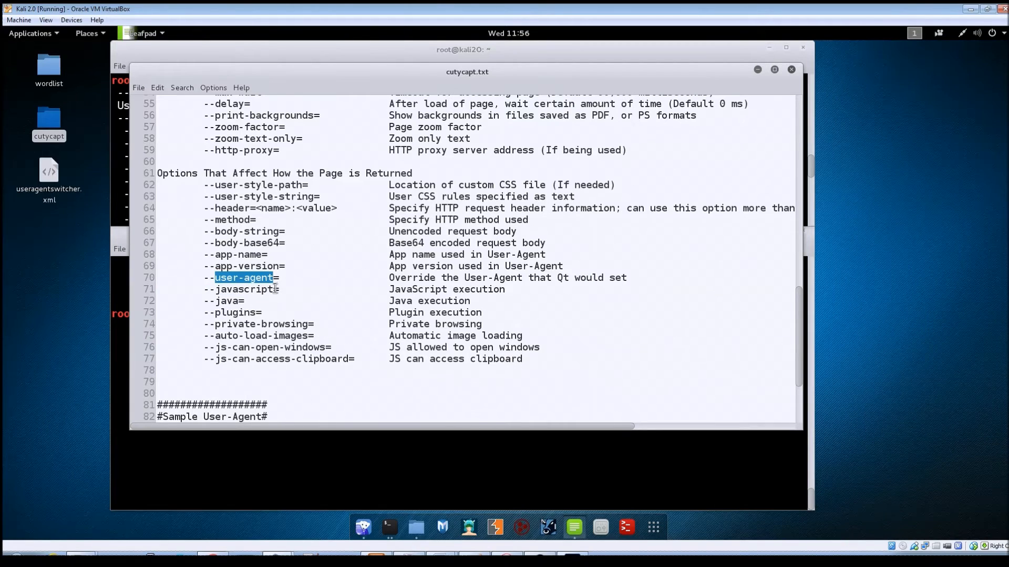
pyautogui.moveTo(254, 290)
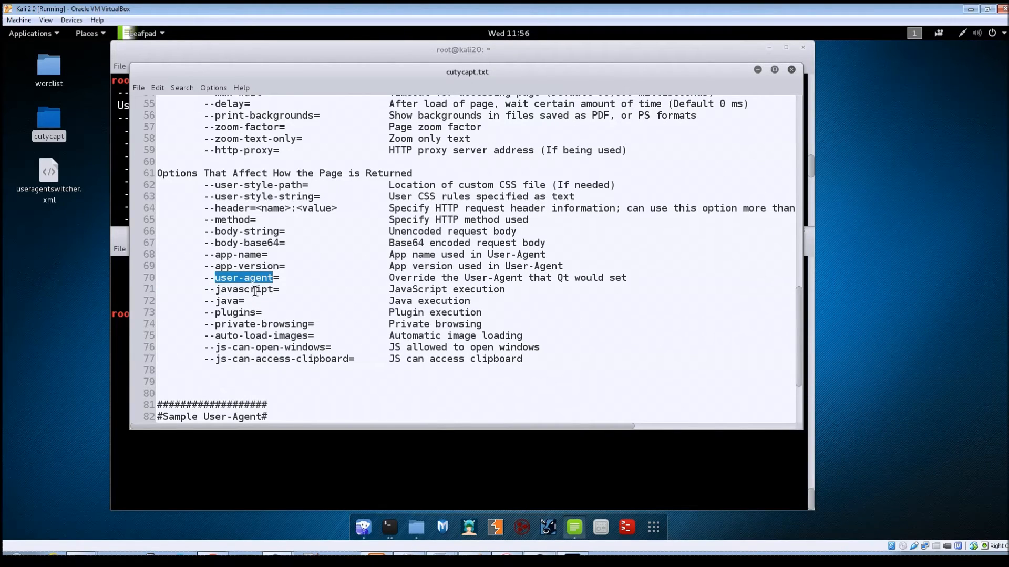
pyautogui.moveTo(272, 324)
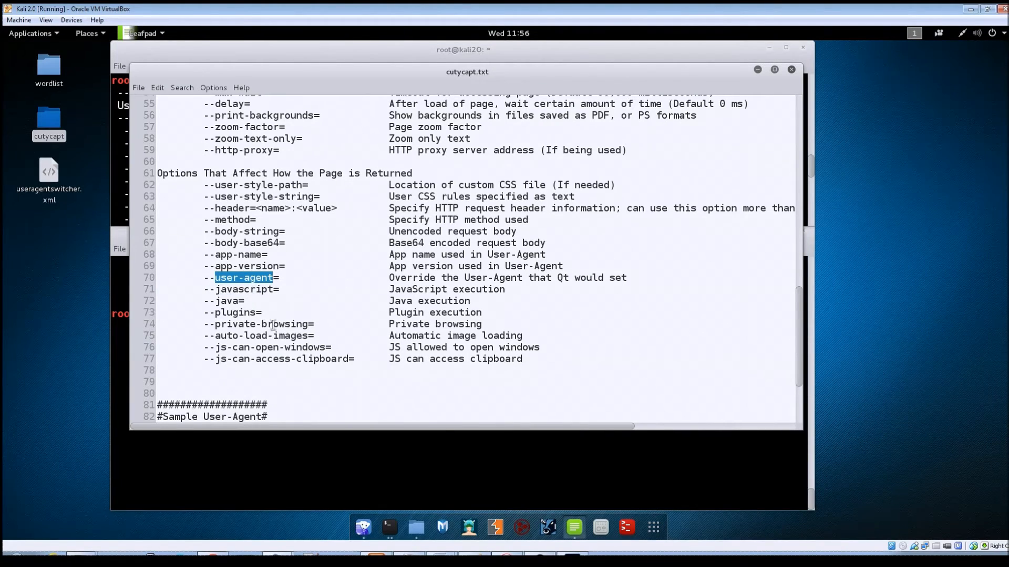
pyautogui.doubleClick(243, 289)
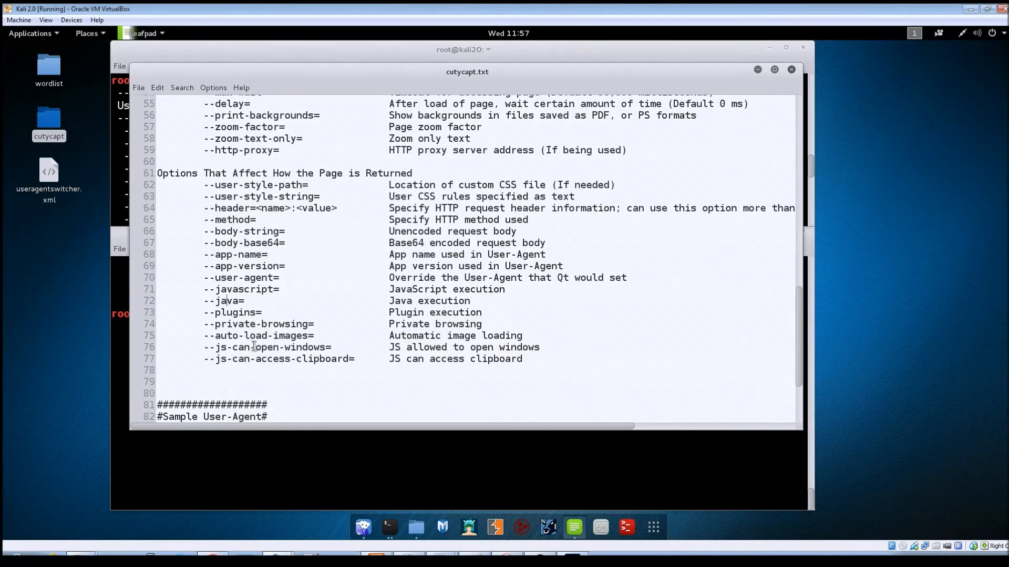
pyautogui.moveTo(251, 324)
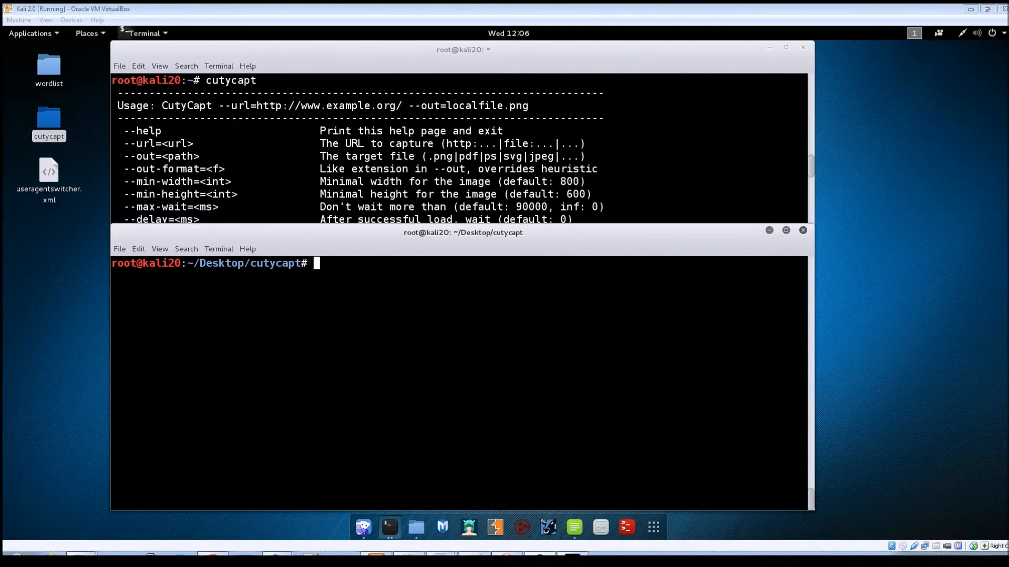
pyautogui.moveTo(346, 279)
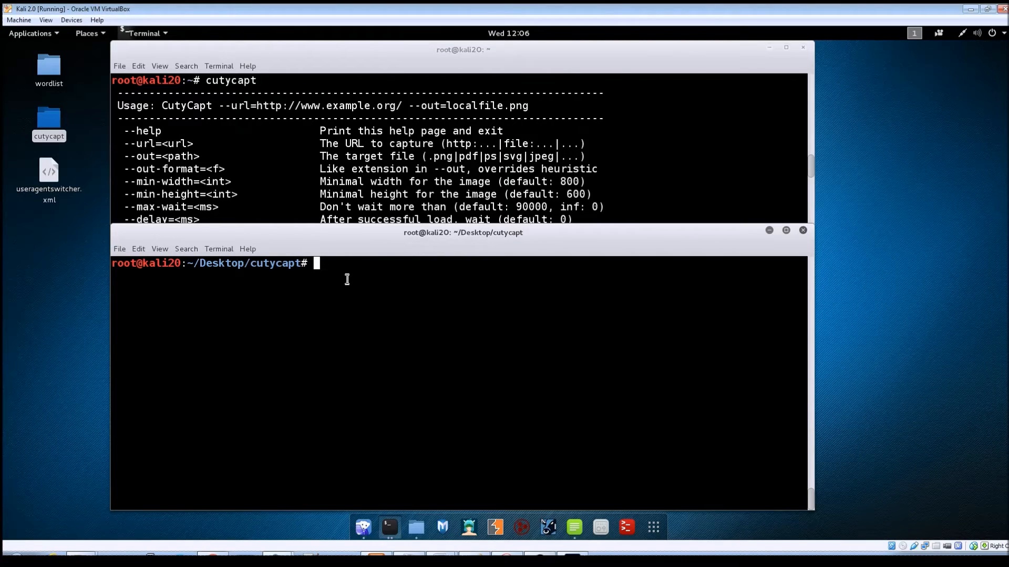
pyautogui.write('cu')
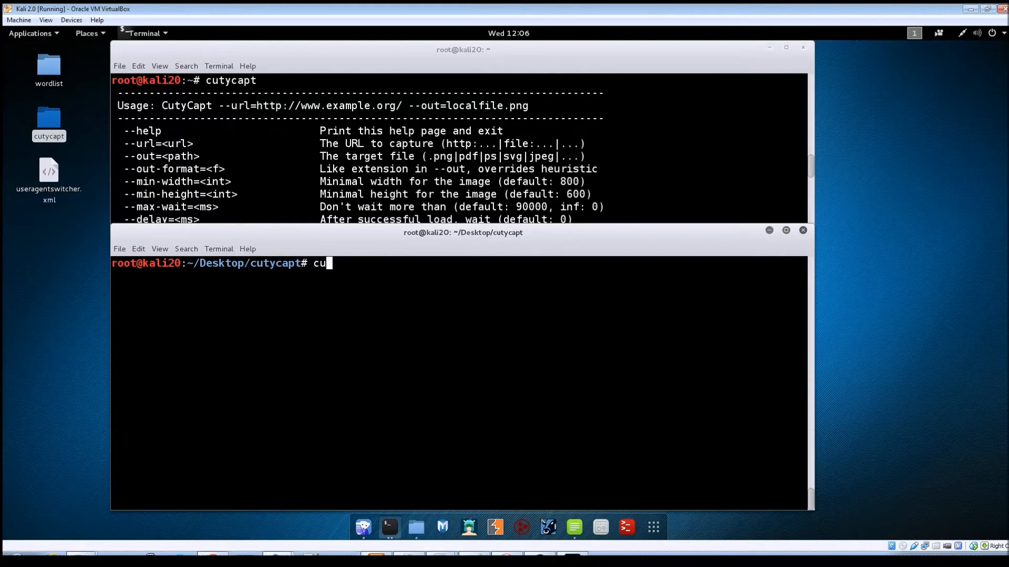
pyautogui.write('tycapt')
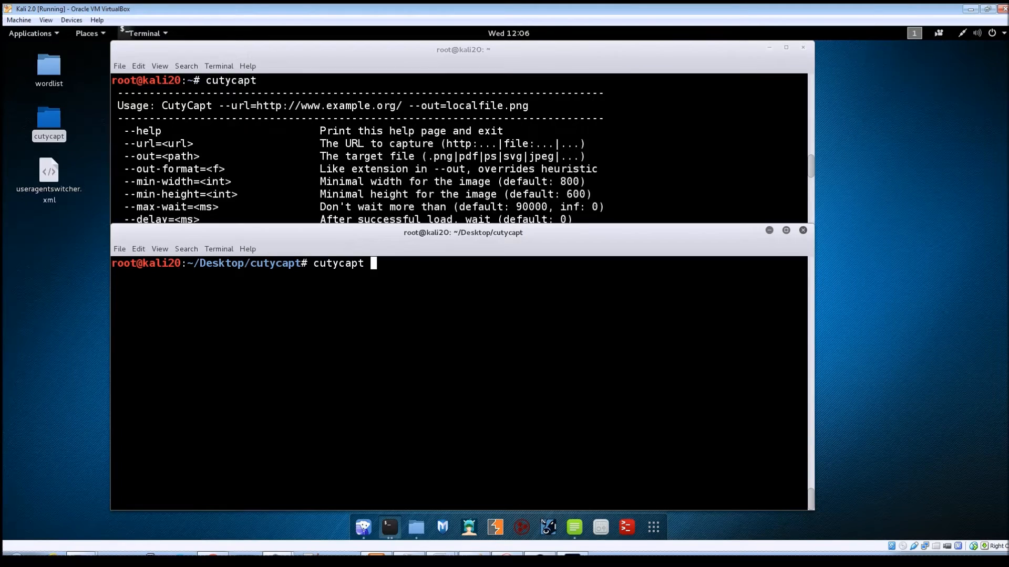
pyautogui.write('--u')
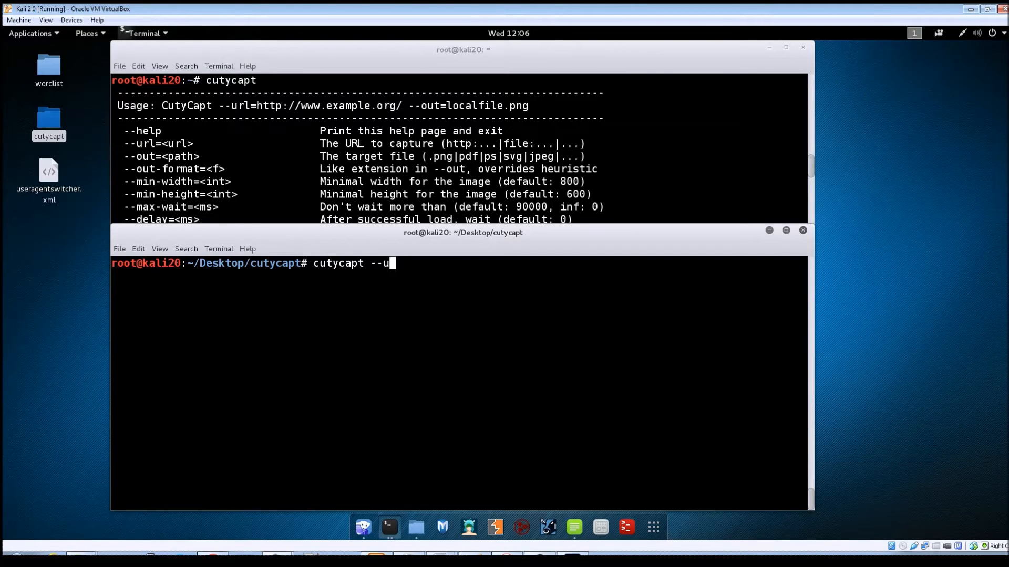
pyautogui.write('rl=')
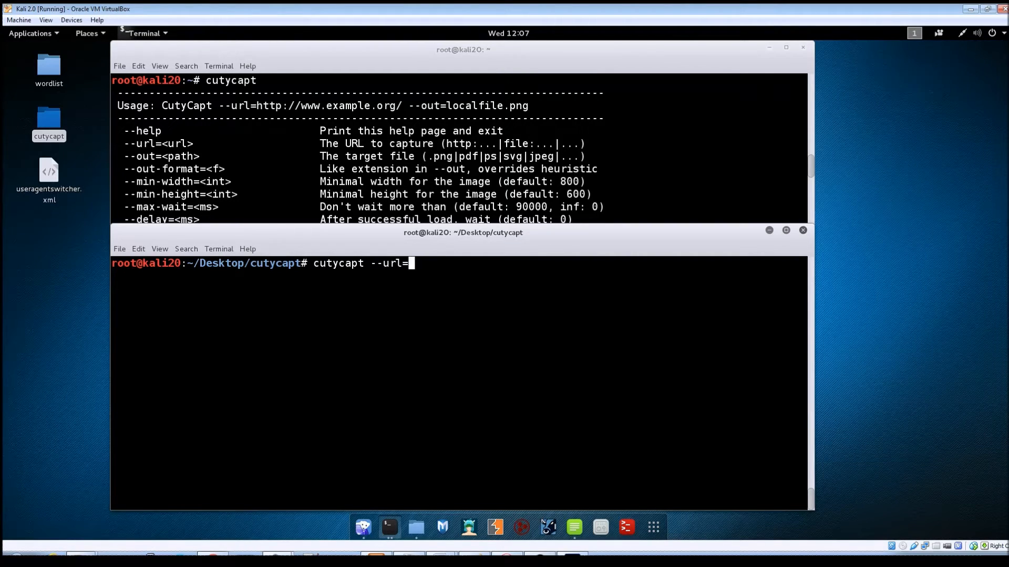
pyautogui.write('www.')
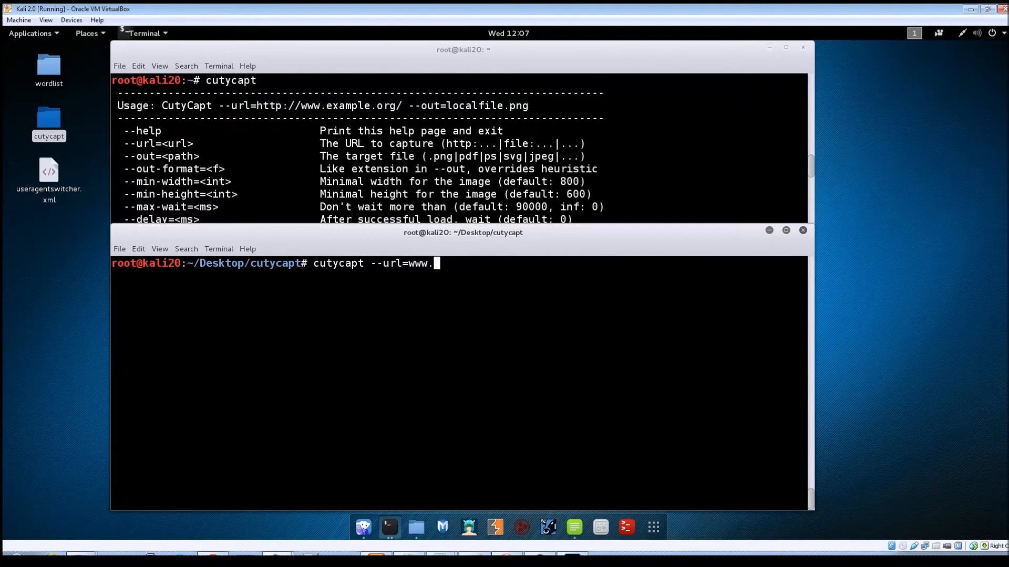
pyautogui.write('aa.com')
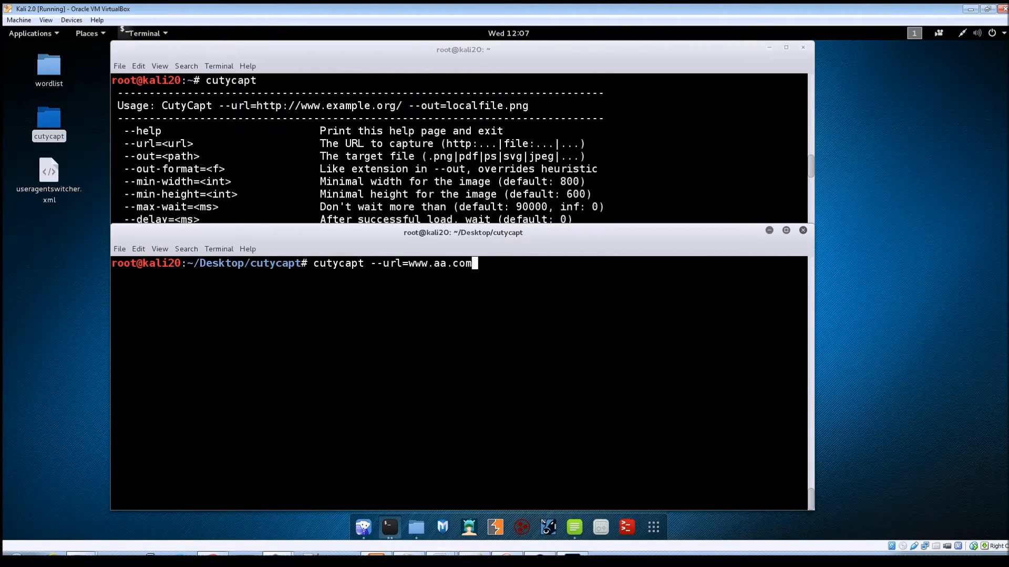
pyautogui.write('--')
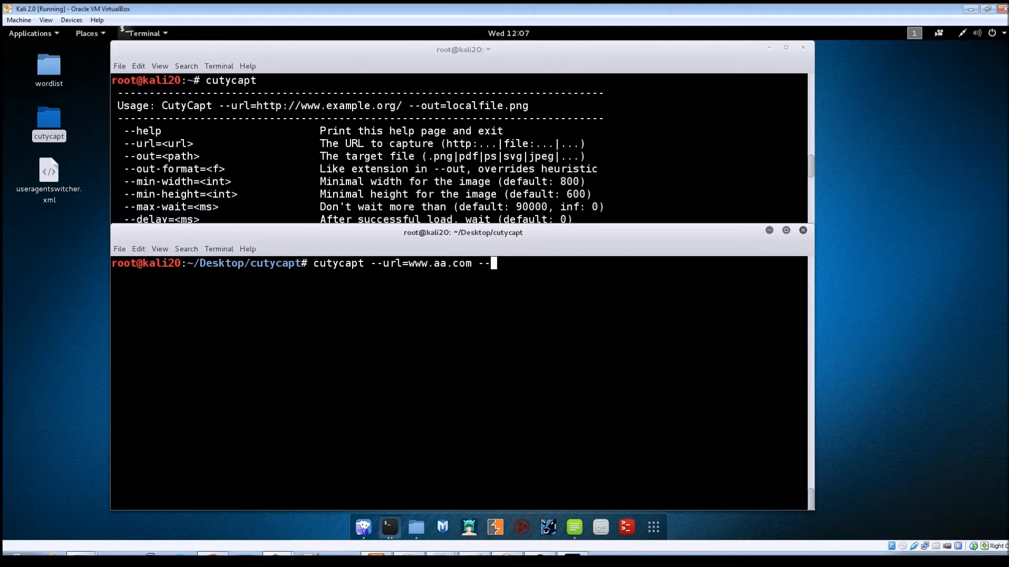
pyautogui.write('out=')
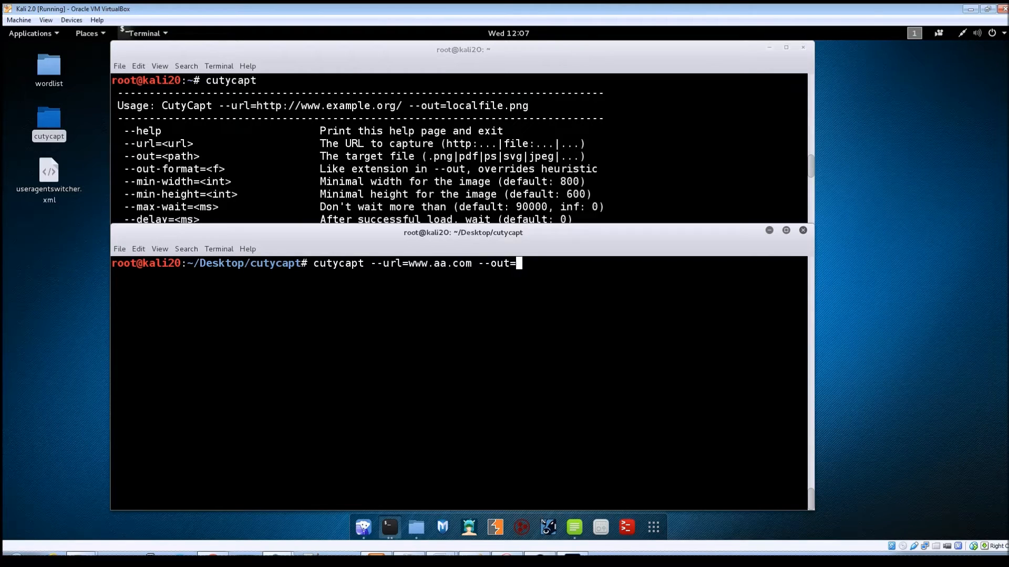
pyautogui.write('aa.')
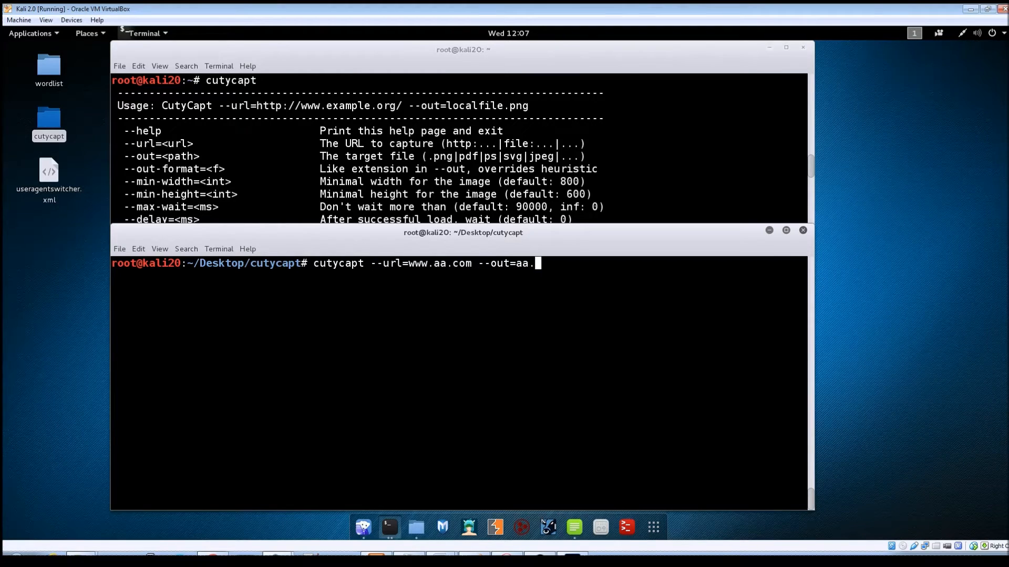
pyautogui.write('jpeg')
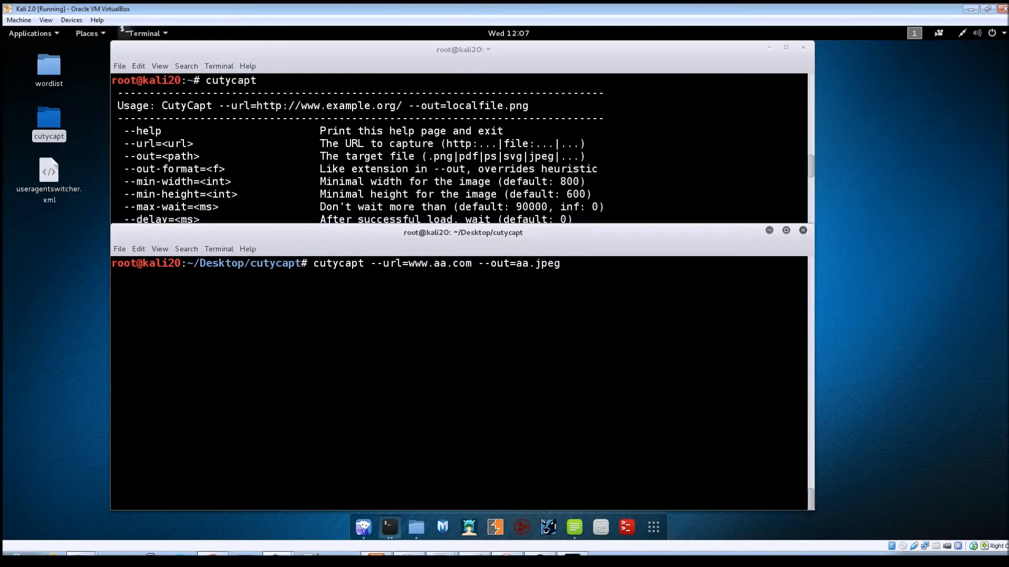
pyautogui.press('Return')
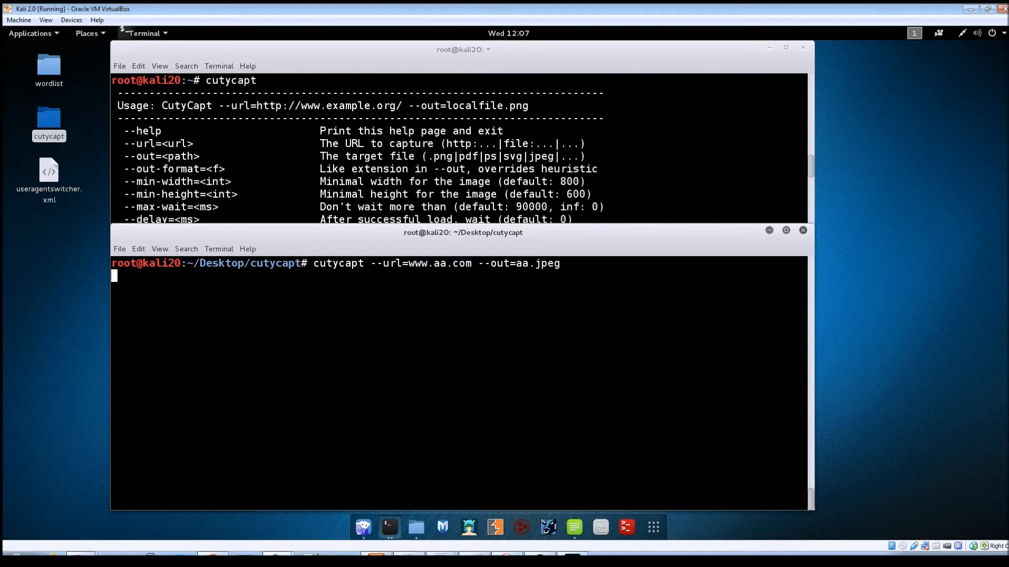
pyautogui.press('Return')
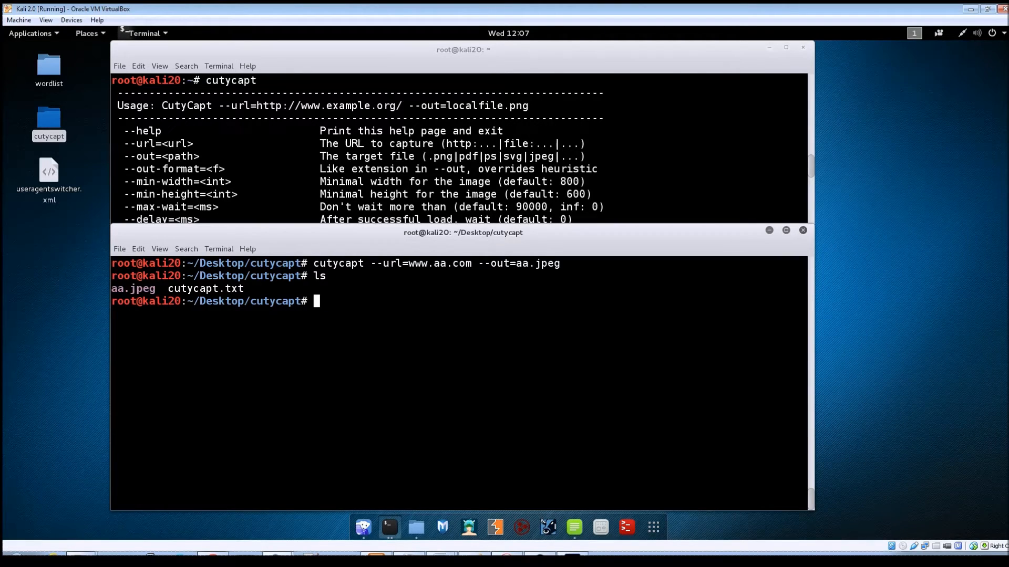
# View aa.jpeg with display, inspect the American Airlines homepage, then close the viewer
pyautogui.write('displ')
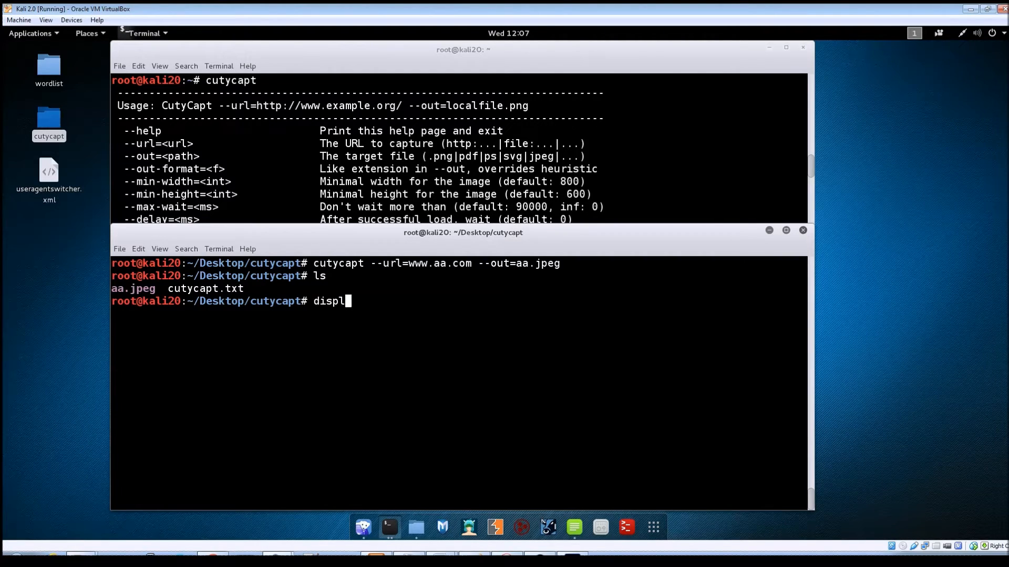
pyautogui.write('ay aa.jpeg')
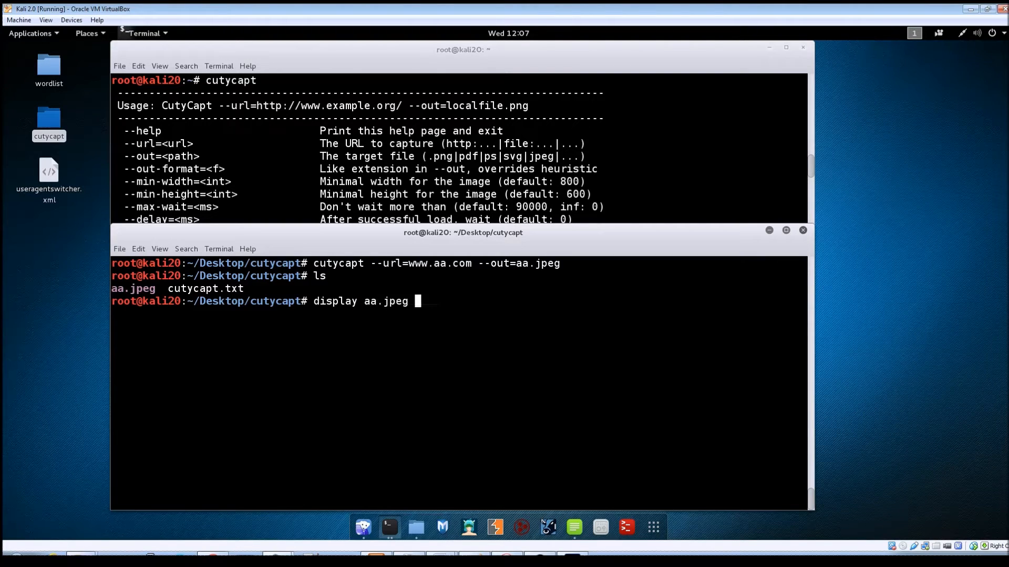
pyautogui.press('Return')
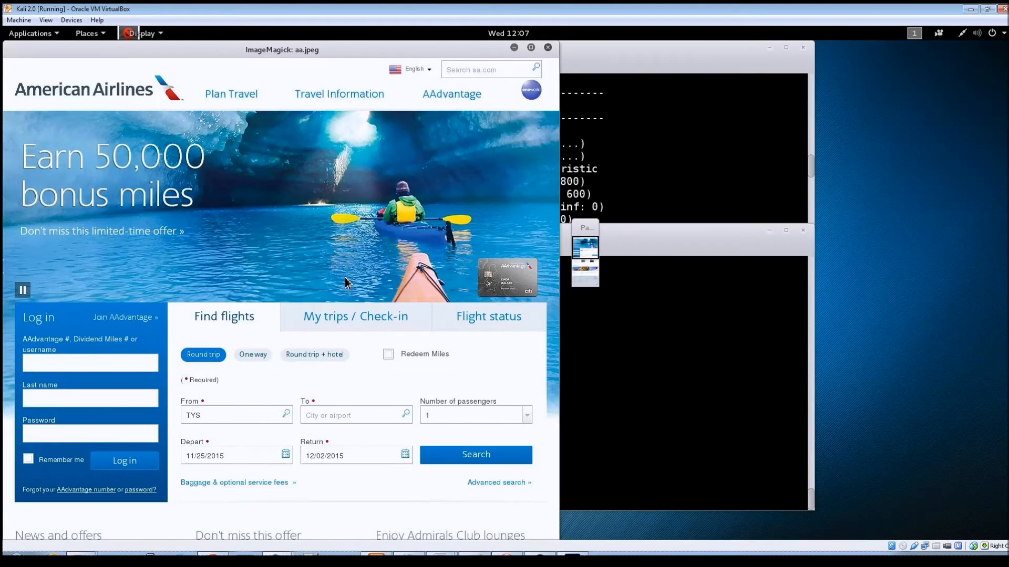
pyautogui.moveTo(321, 273)
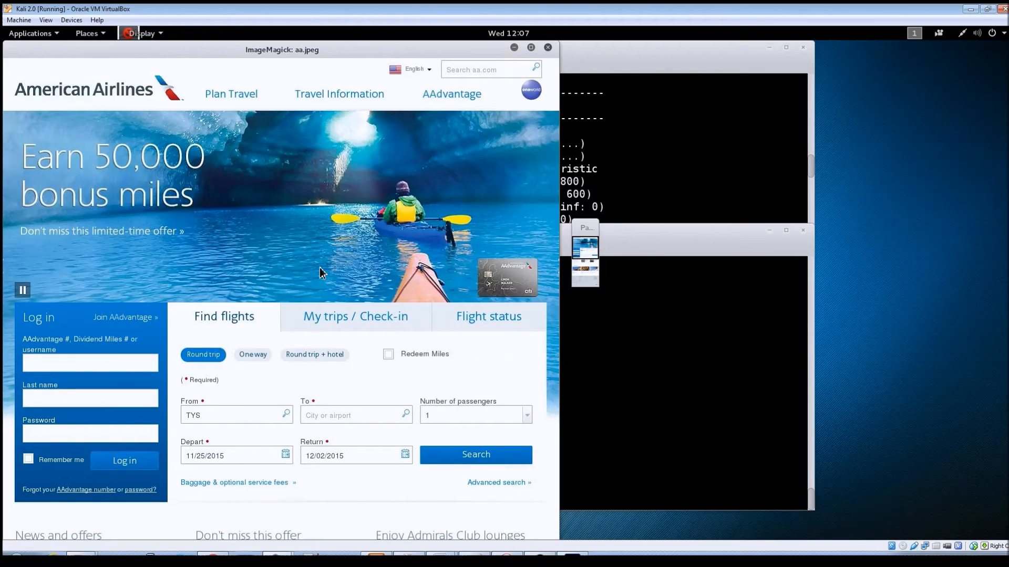
pyautogui.scroll(-3)
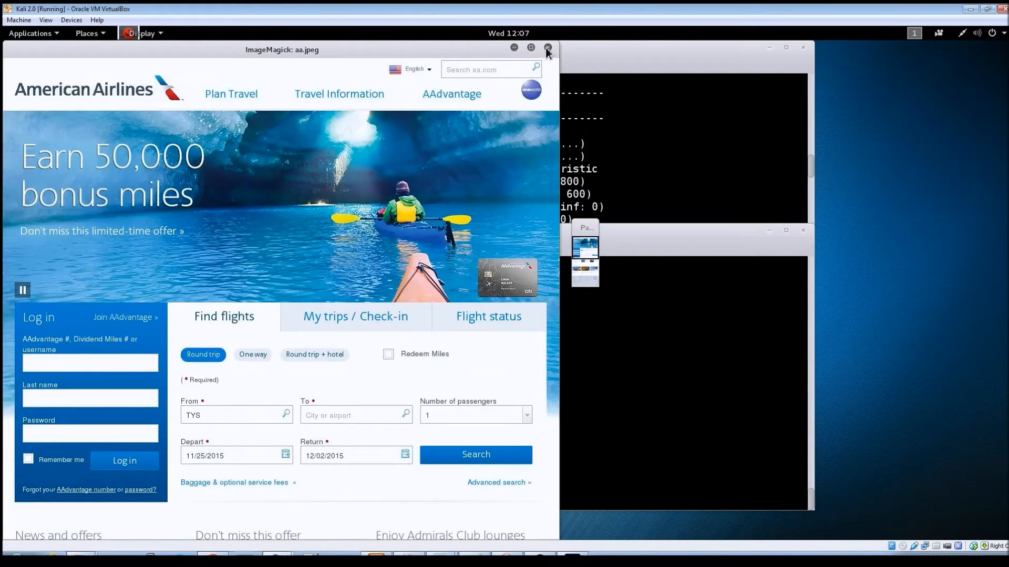
pyautogui.click(546, 48)
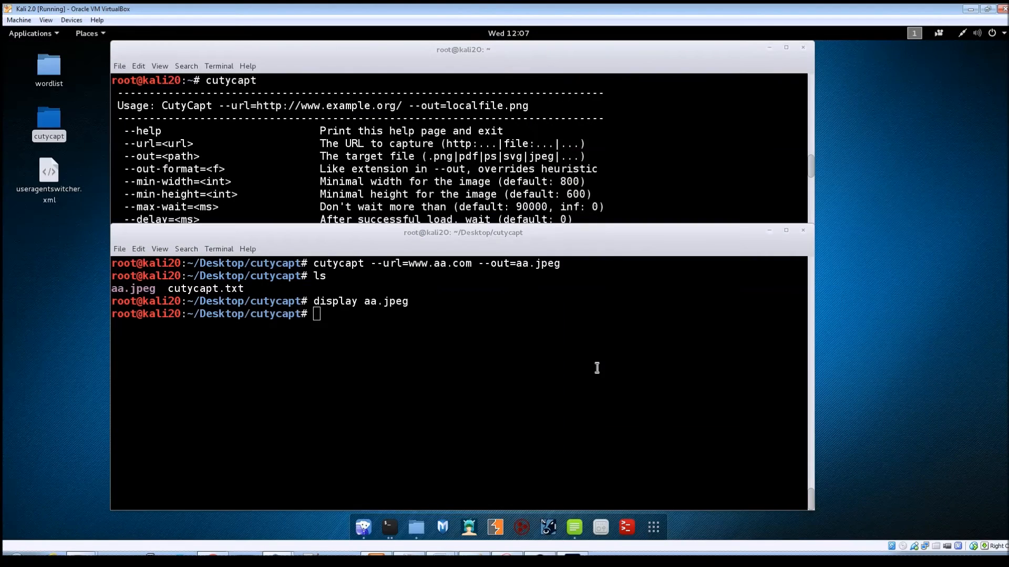
pyautogui.moveTo(773, 406)
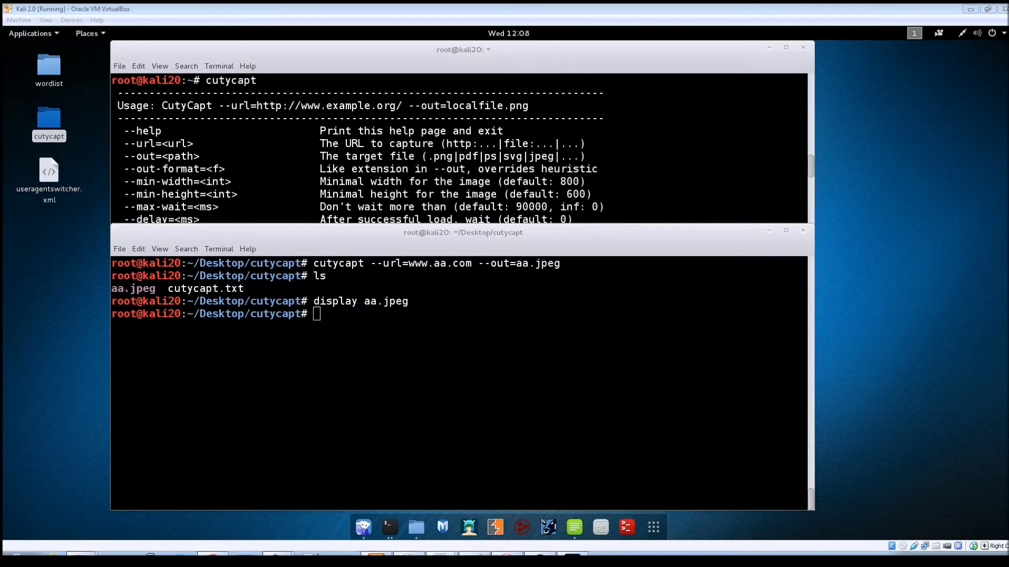
# Clear the cutycapt terminal back to a fresh prompt
pyautogui.click(478, 315)
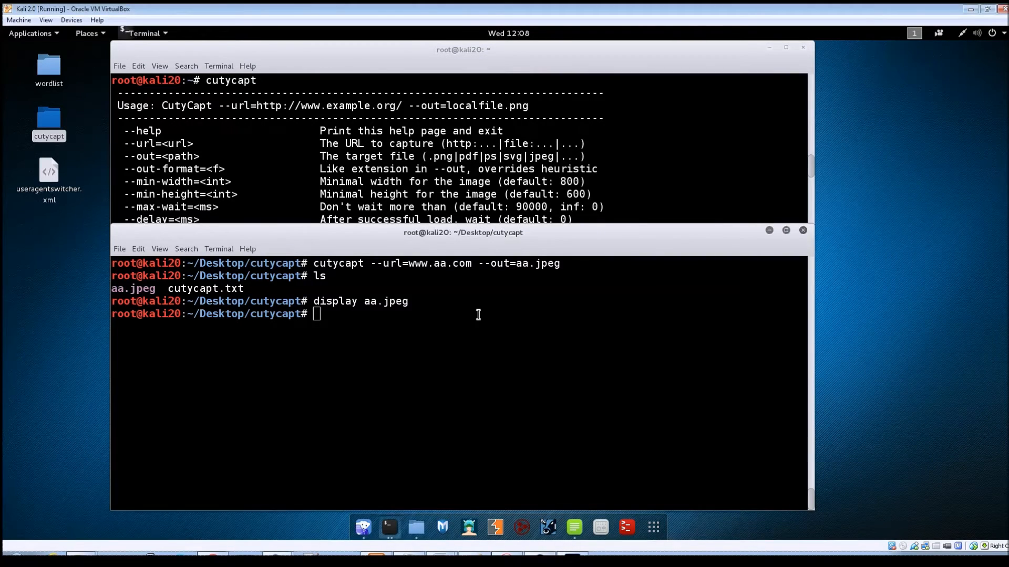
pyautogui.write('cle')
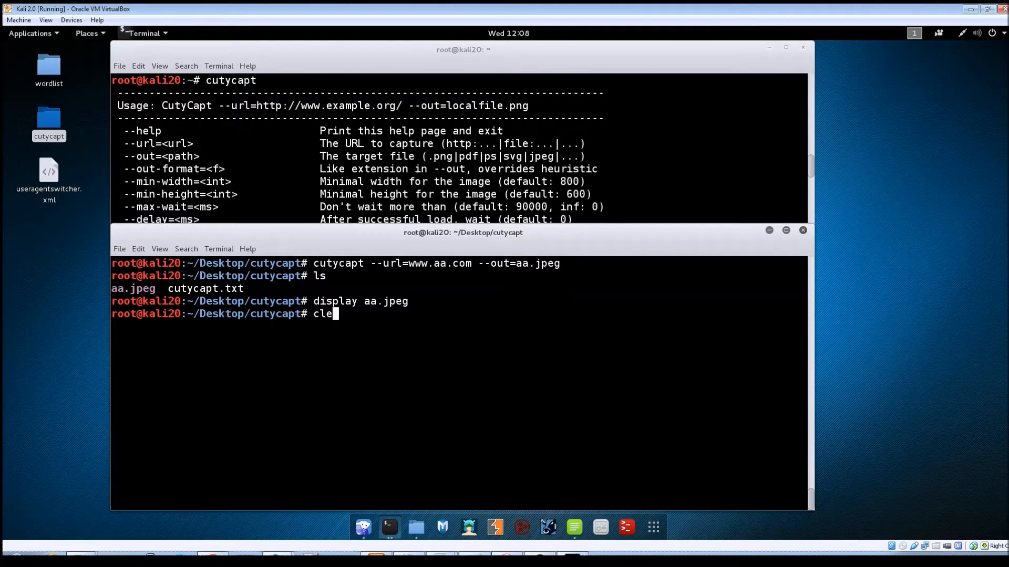
pyautogui.press('Return')
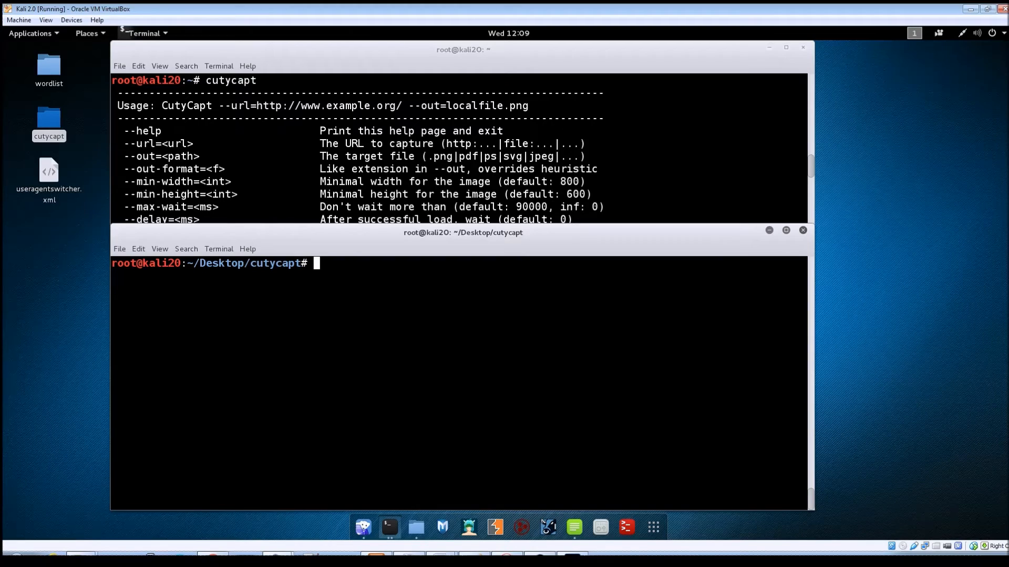
pyautogui.write('cutycapt --')
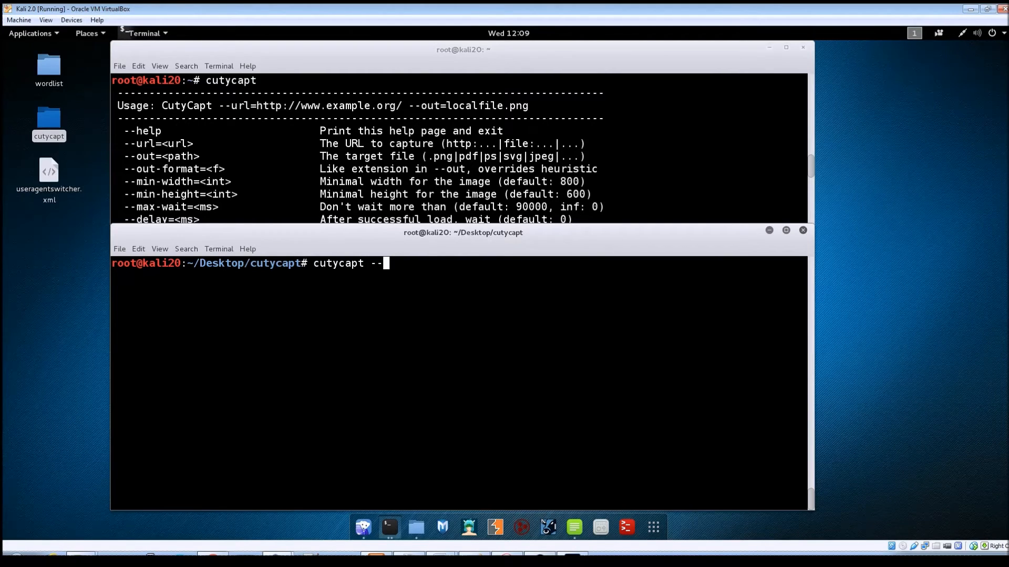
pyautogui.write('url=w')
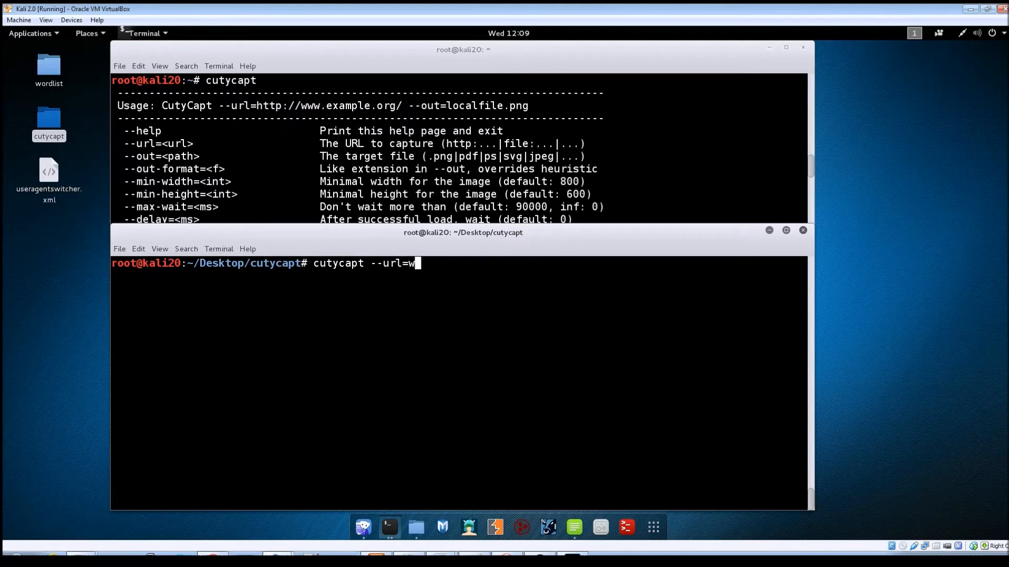
pyautogui.write('ww.aa.com')
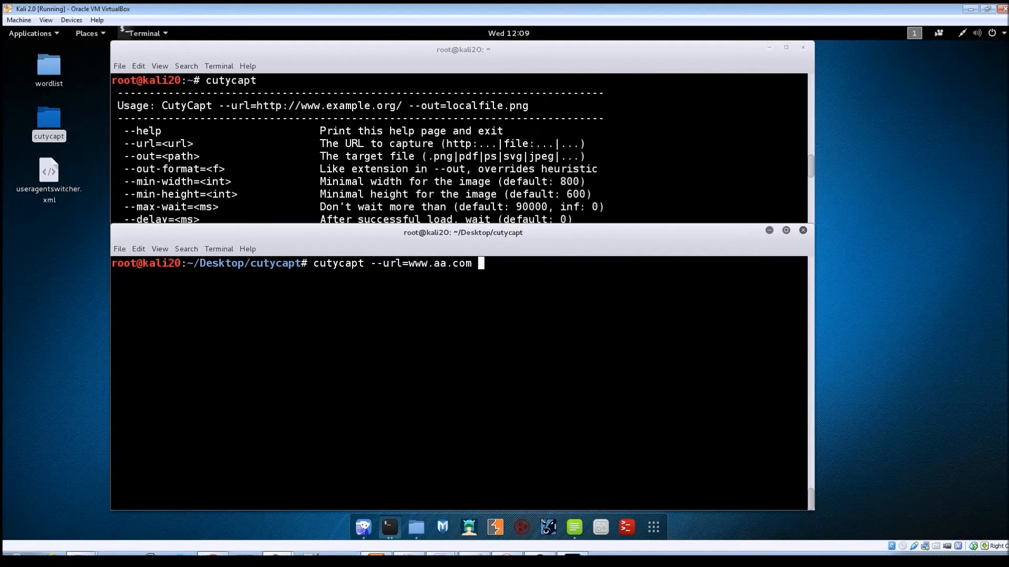
pyautogui.write('--out=')
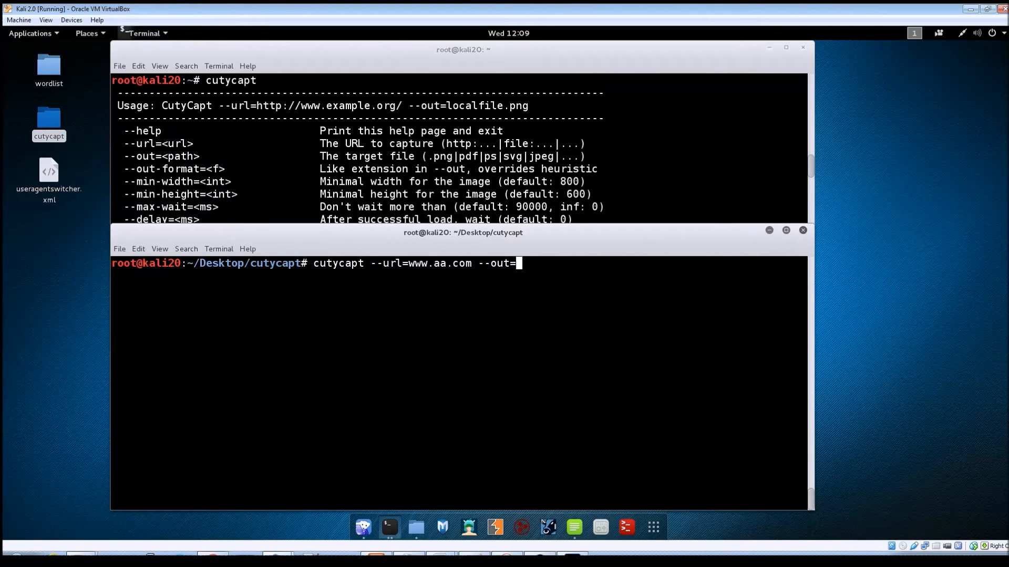
pyautogui.write('aa-')
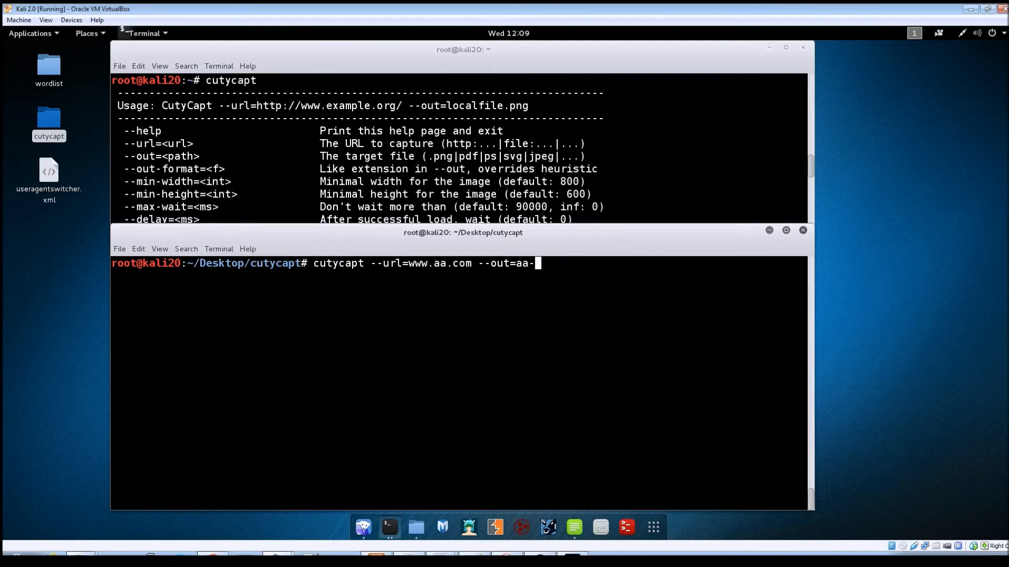
pyautogui.write('usera')
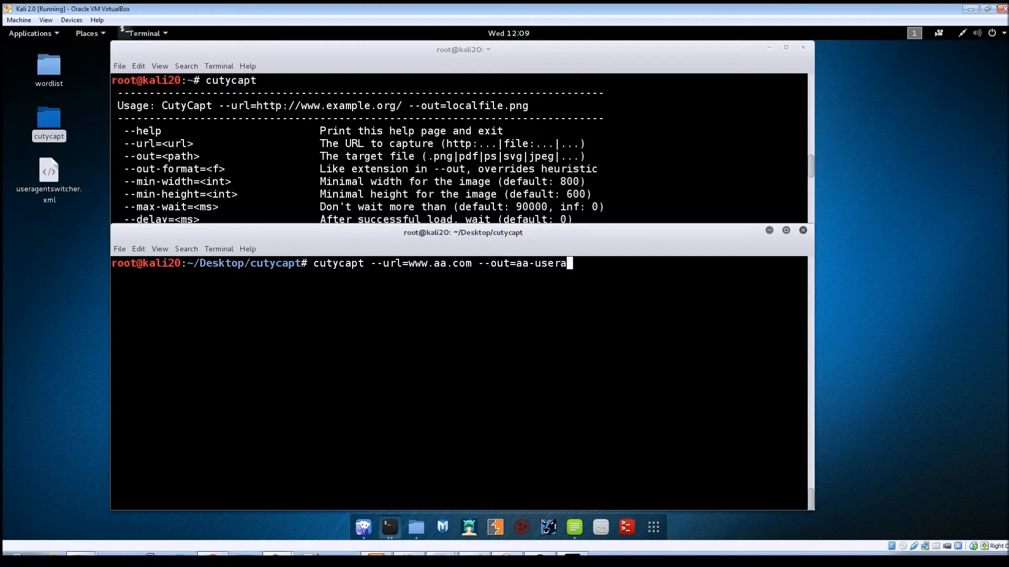
pyautogui.write('gent.jpeg')
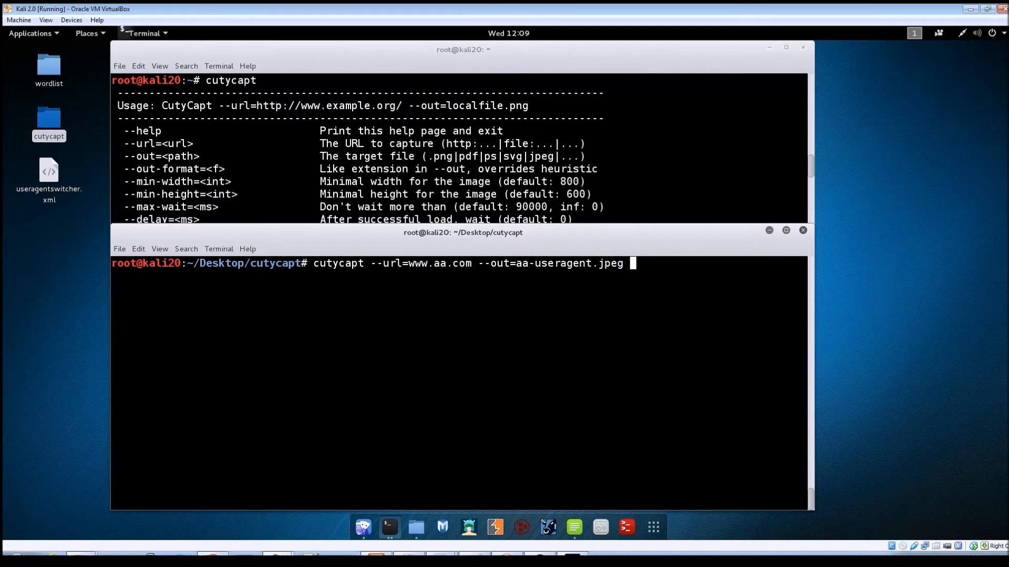
pyautogui.write('--user-a')
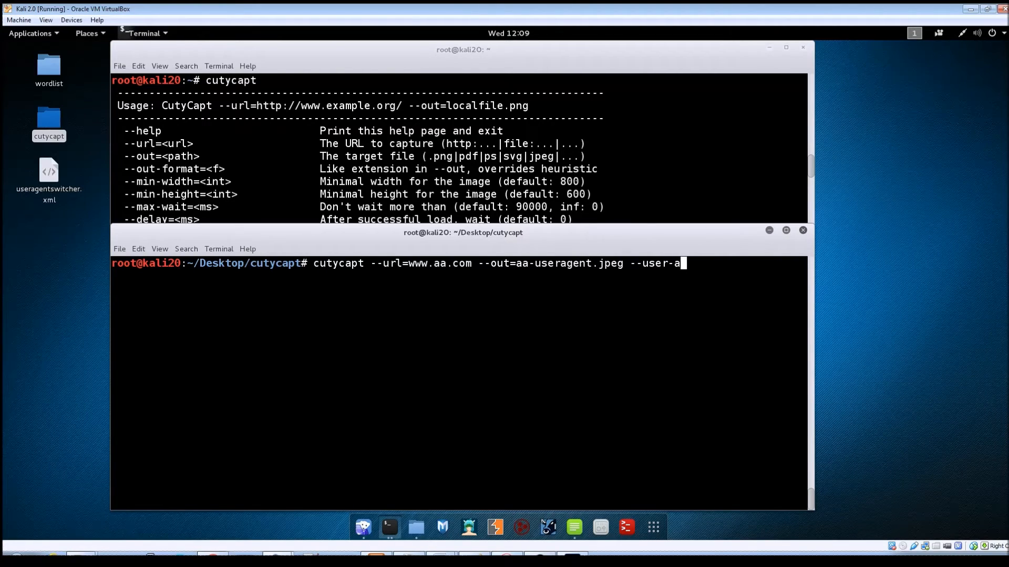
pyautogui.write('gent=')
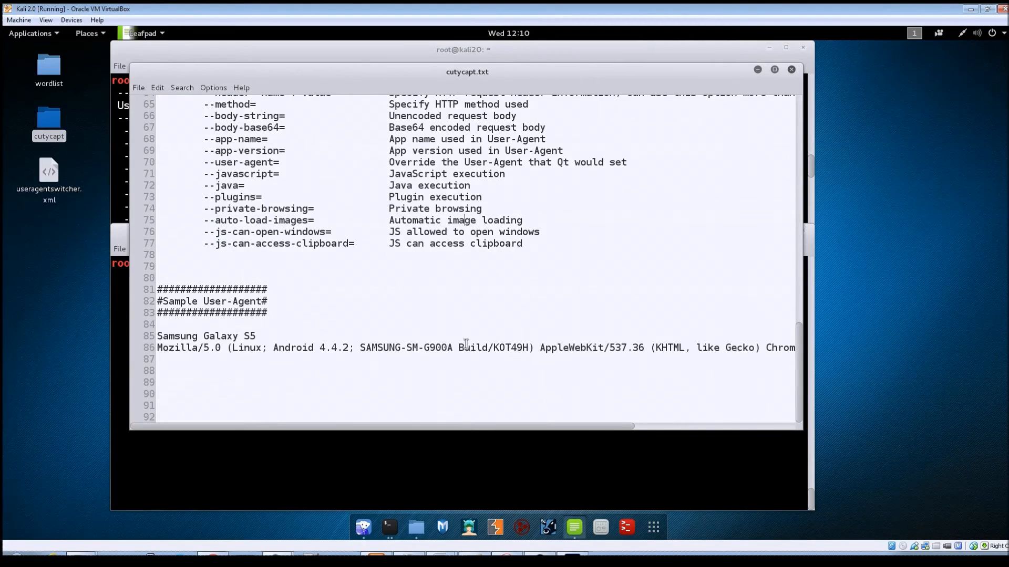
pyautogui.moveTo(169, 350)
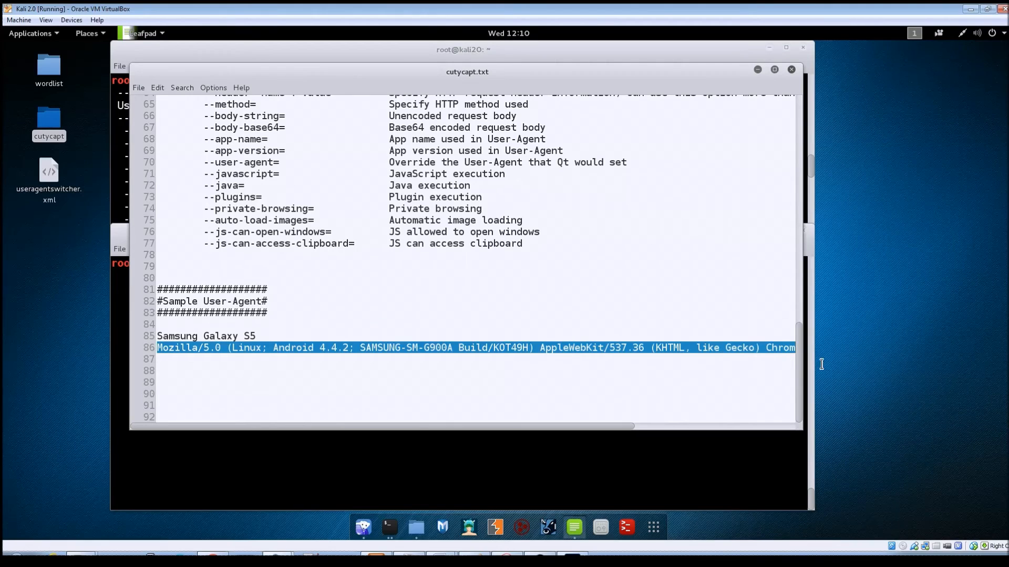
pyautogui.moveTo(636, 357)
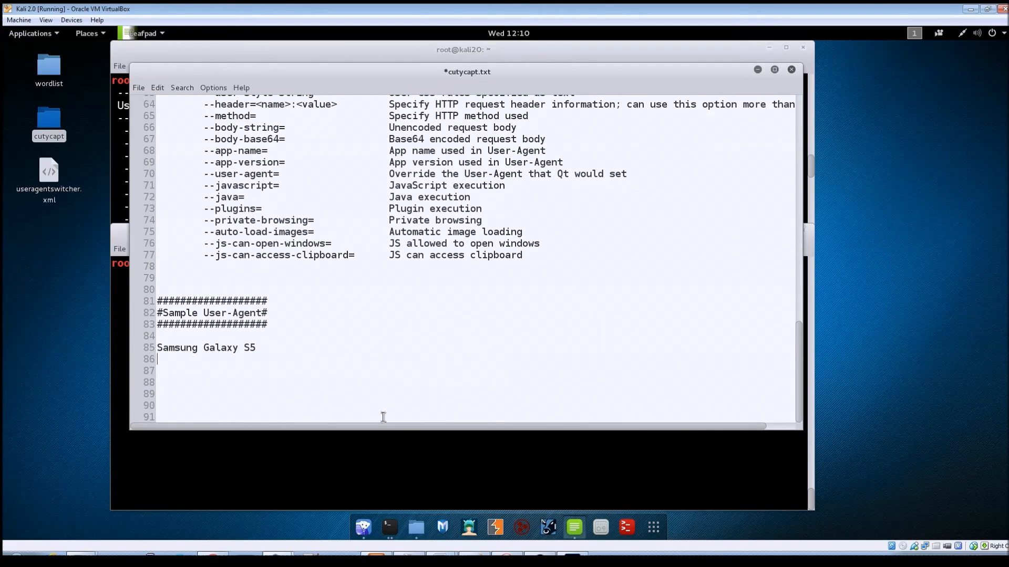
# Select the Mozilla/5.0 Samsung Galaxy S5 user-agent line in cutycapt.txt and copy it
pyautogui.scroll(3)
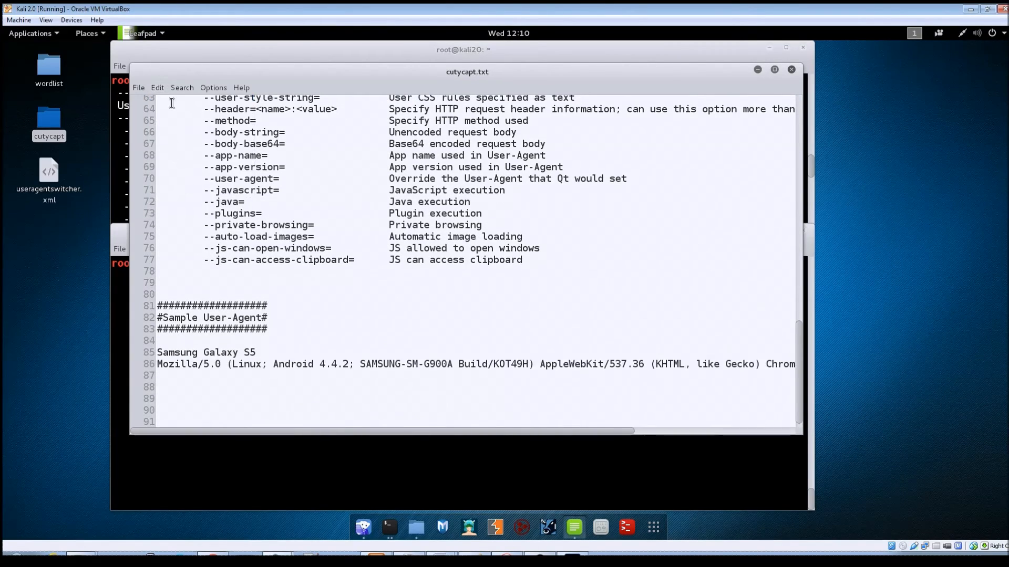
pyautogui.click(157, 364)
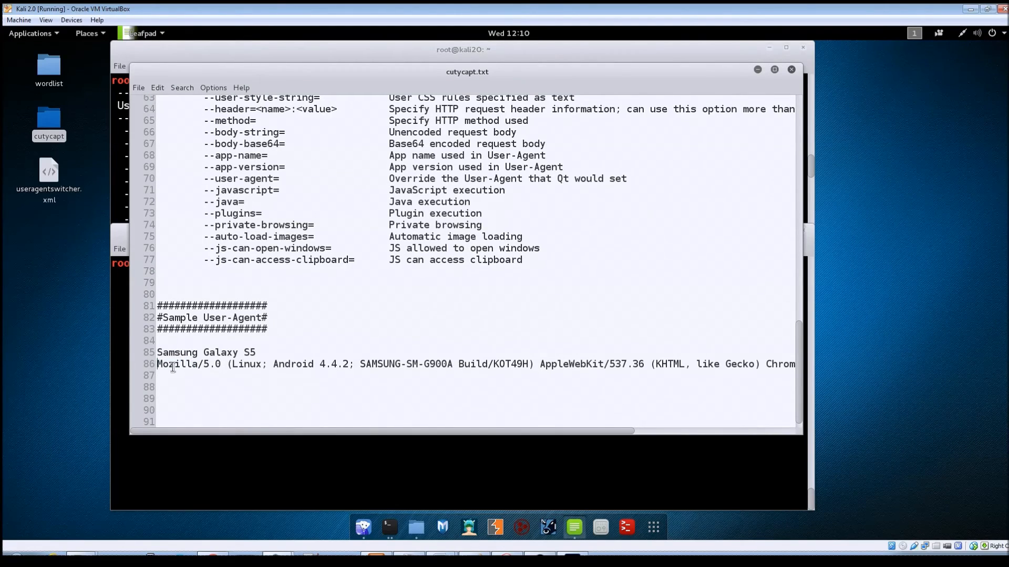
pyautogui.rightClick(174, 364)
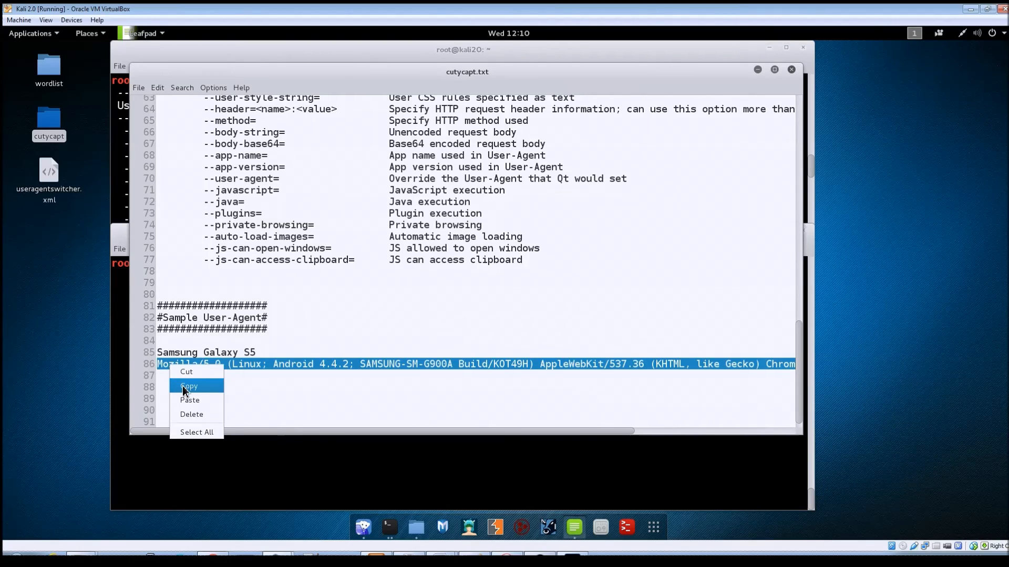
pyautogui.click(189, 386)
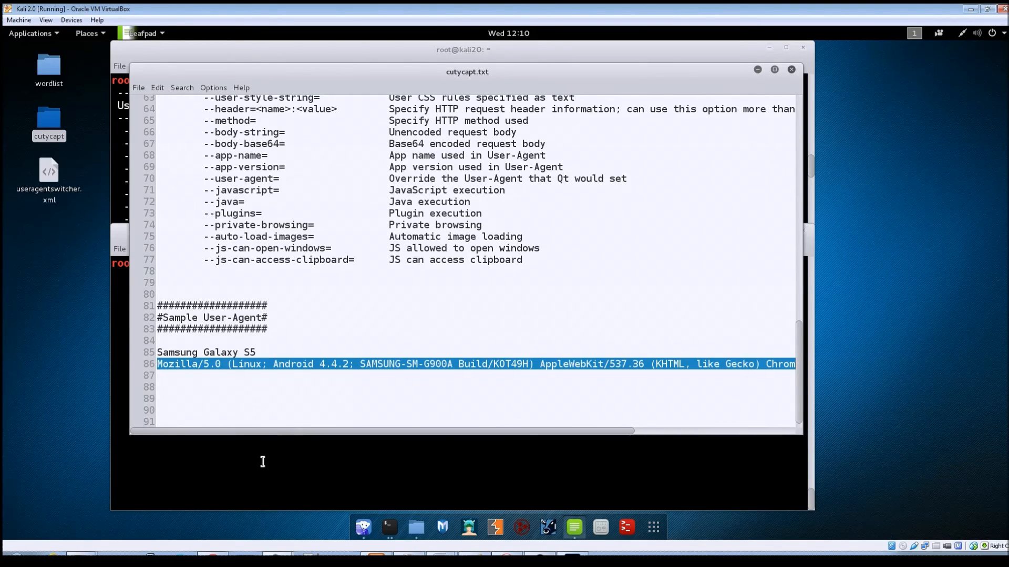
pyautogui.moveTo(313, 477)
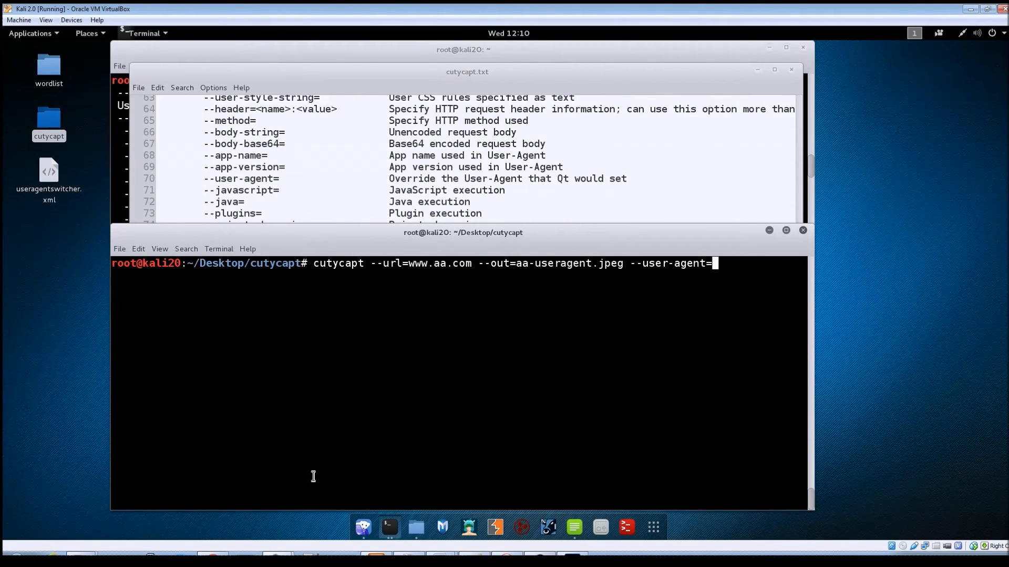
# Supply the quoted Android 4.4.2 SAMSUNG-SM-G900A user-agent string and run the capture
pyautogui.write('"')
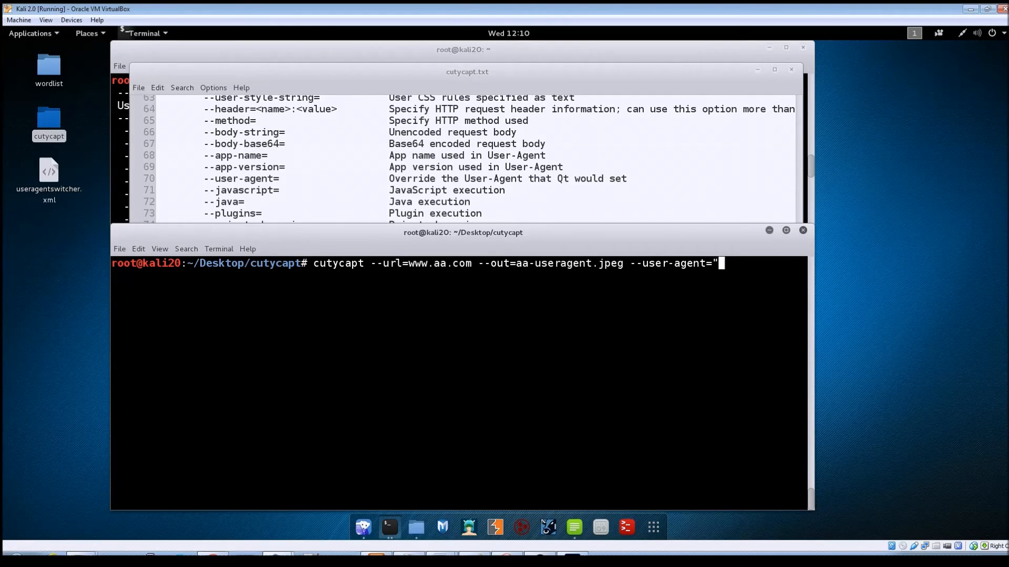
pyautogui.write('Mozilla/5.0 (Linux; Android 4.4.2; SAMSUNG-SM-G900A Build/KOT49H) AppleWebKit/537.36 (KHTML, like Gecko) Chrome/45.0.2454.94 Mobile Safari/537.36')
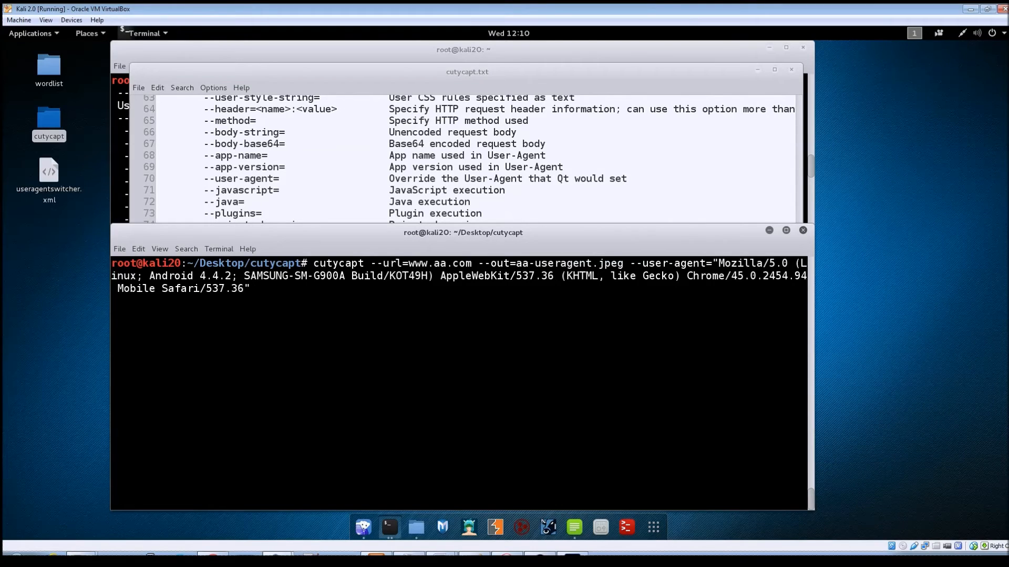
pyautogui.press('Return')
pyautogui.write('ls')
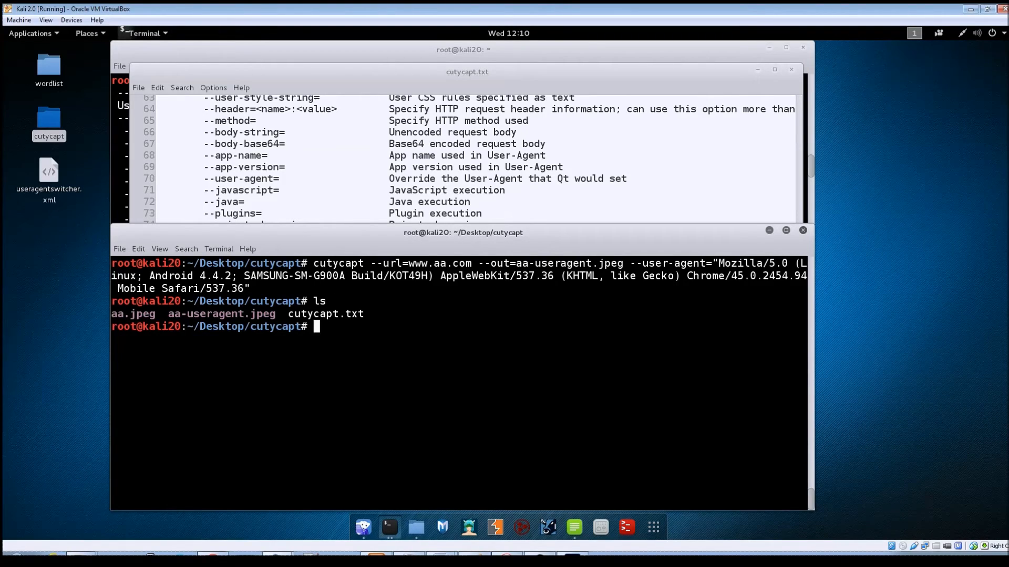
# View aa-useragent.jpeg with display to see the mobile American Airlines layout
pyautogui.write('display')
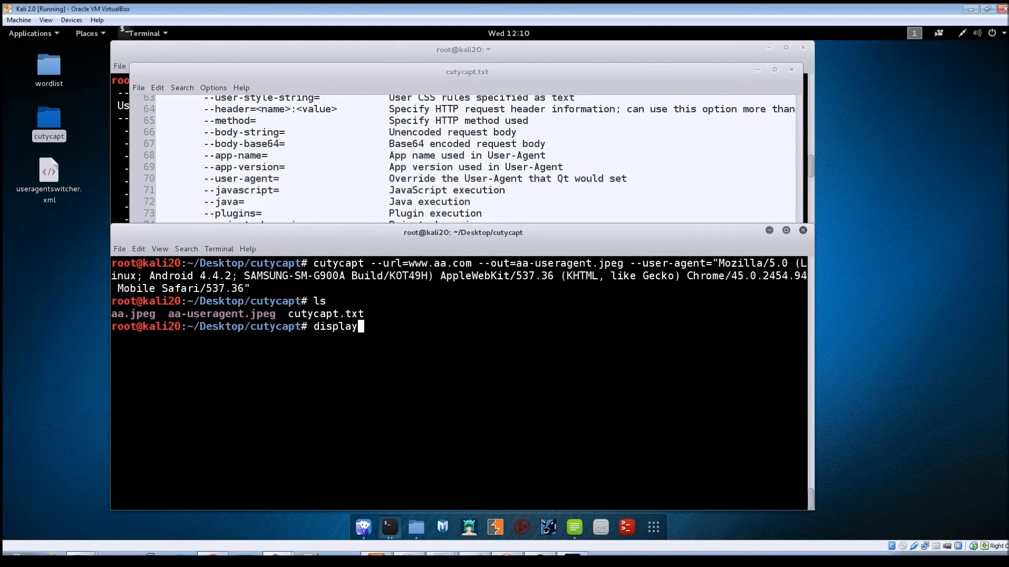
pyautogui.write('aa-useragent.jpeg')
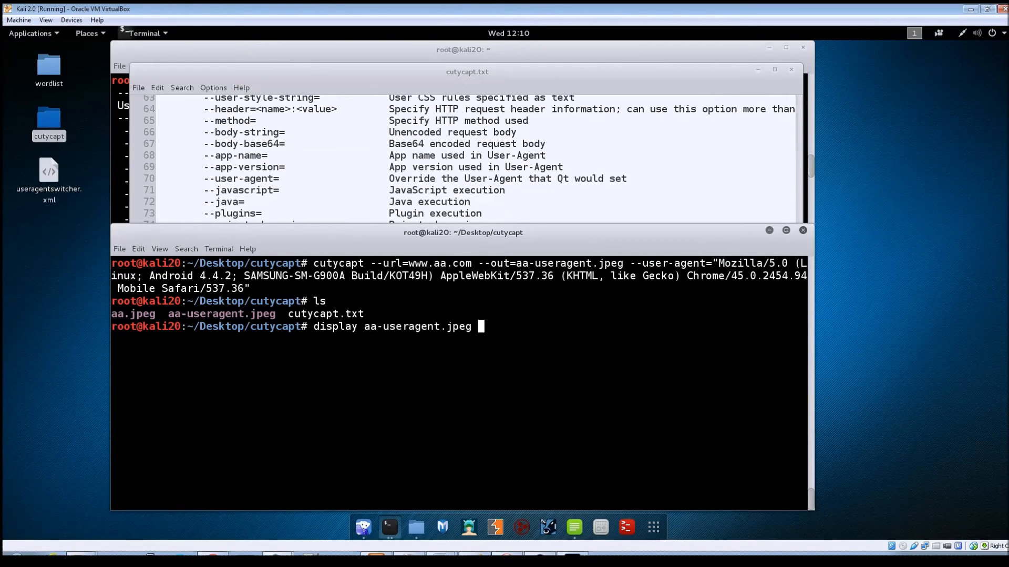
pyautogui.press('Return')
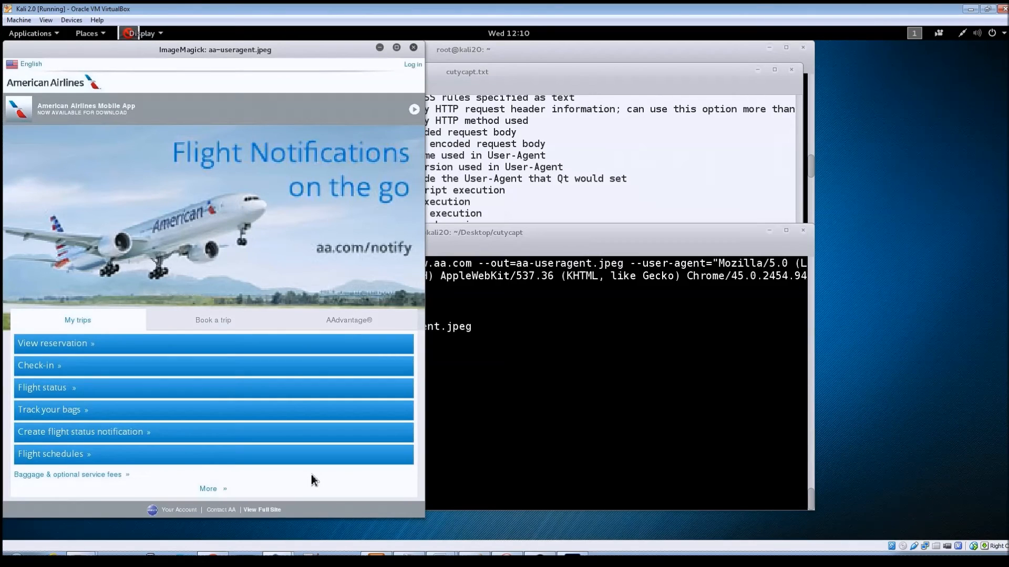
pyautogui.moveTo(200, 395)
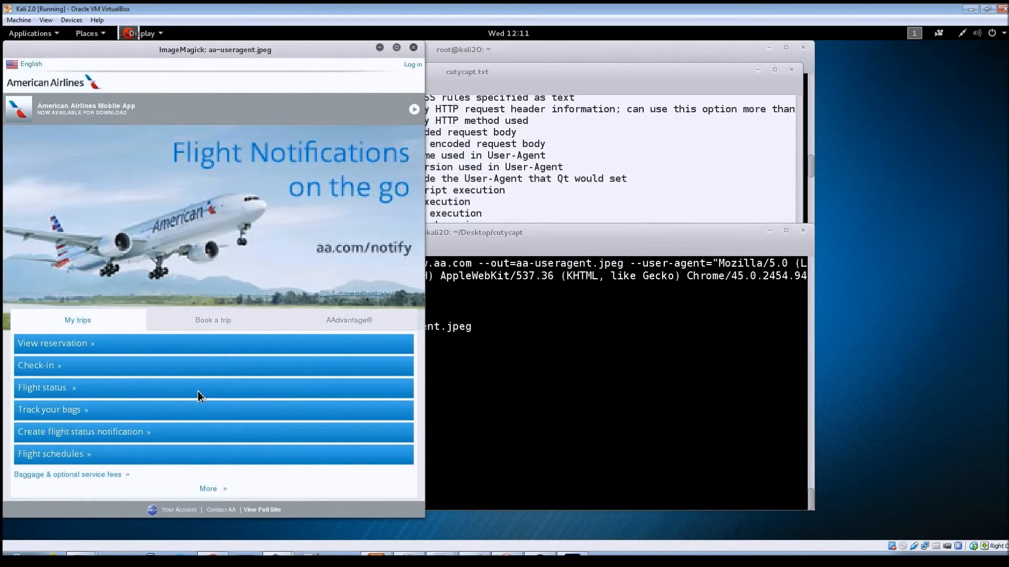
pyautogui.moveTo(277, 320)
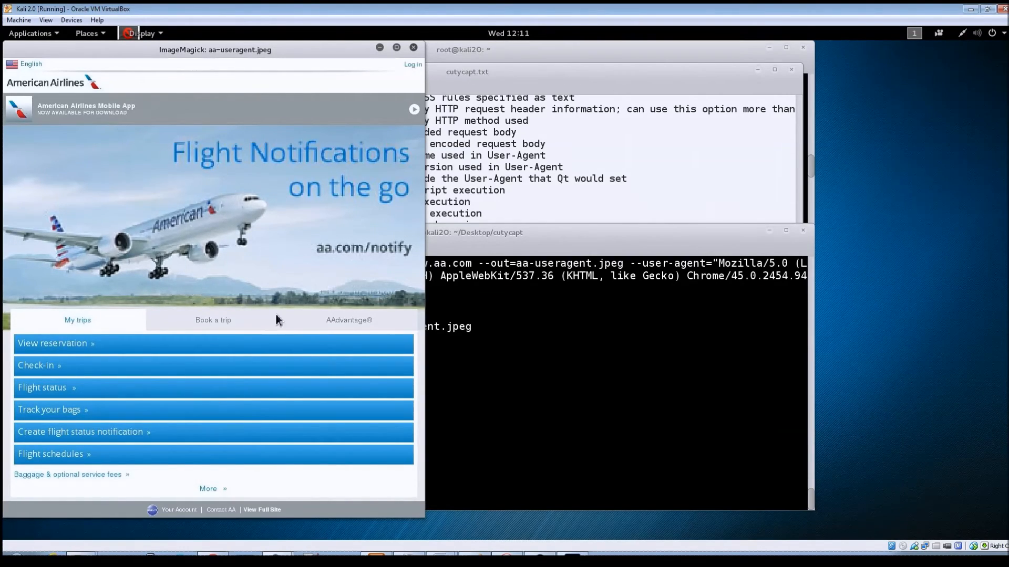
pyautogui.moveTo(268, 299)
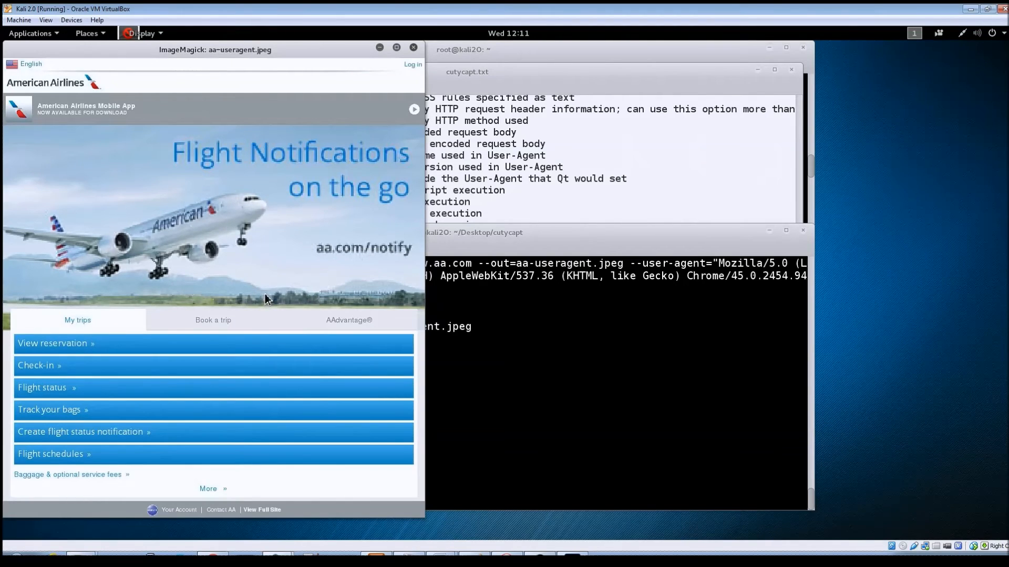
pyautogui.moveTo(417, 55)
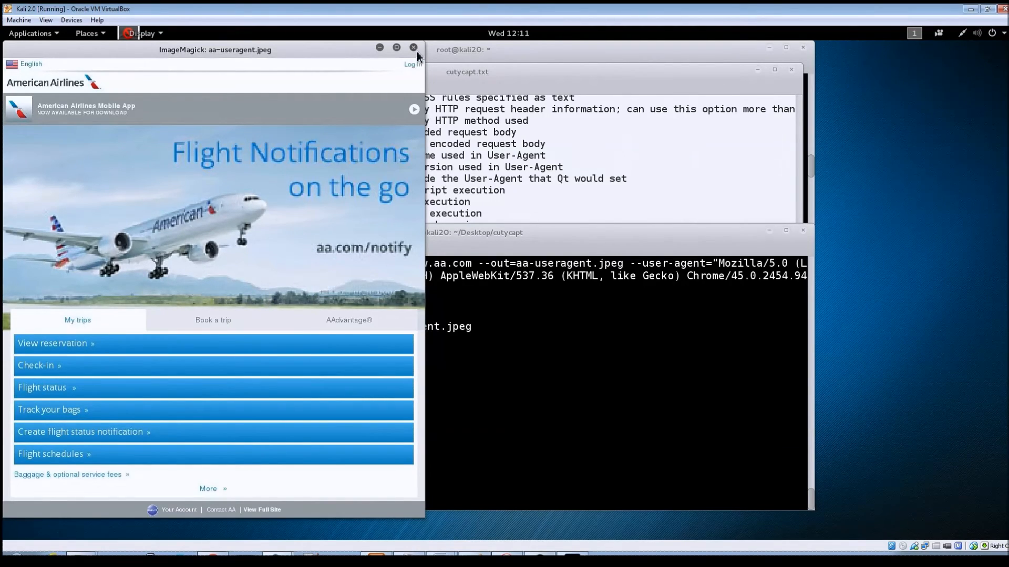
# Close the aa-useragent.jpeg viewer after looking over the mobile-layout capture
pyautogui.click(413, 47)
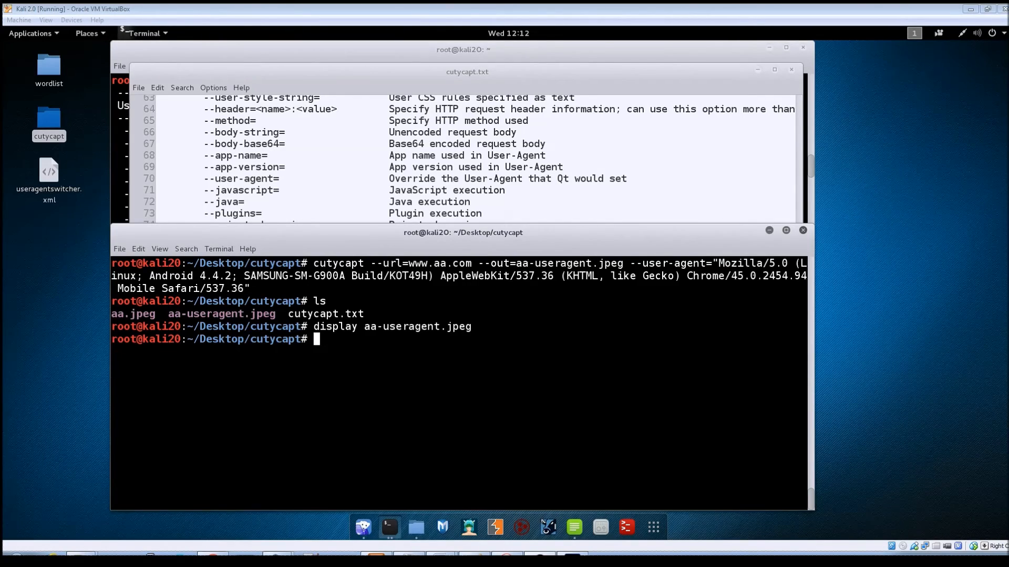
pyautogui.write('cl')
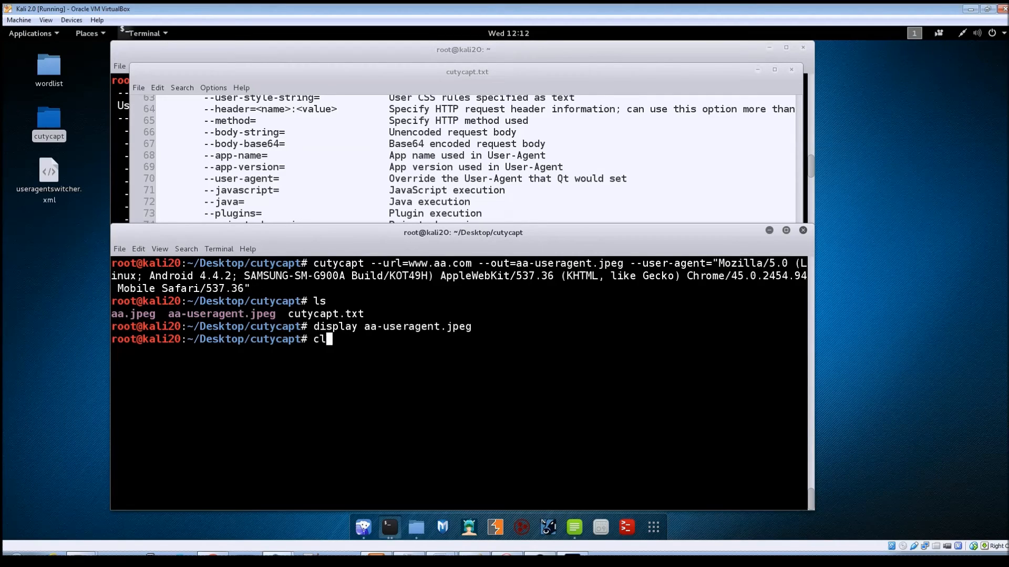
pyautogui.press('Return')
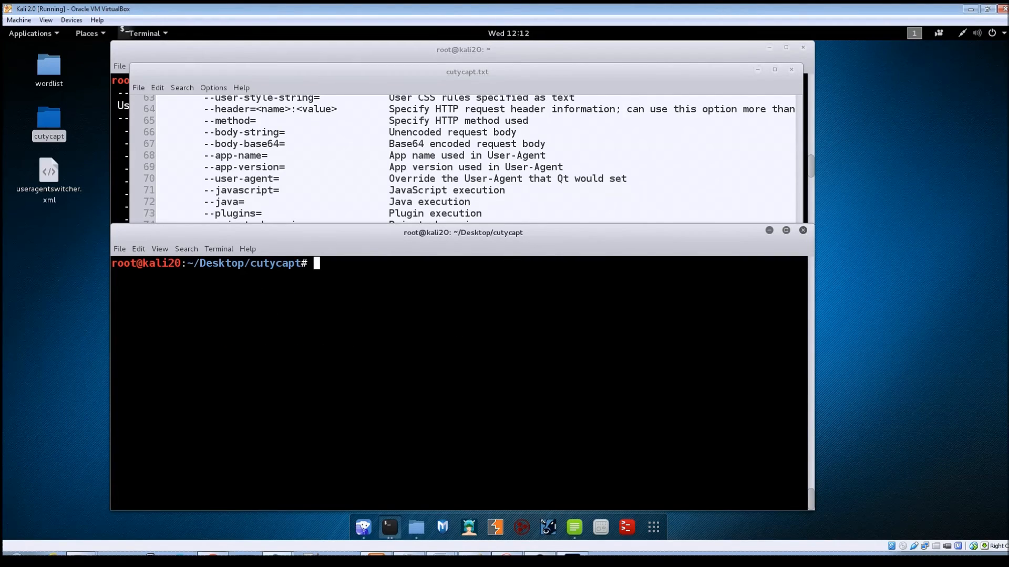
pyautogui.write('cutyca')
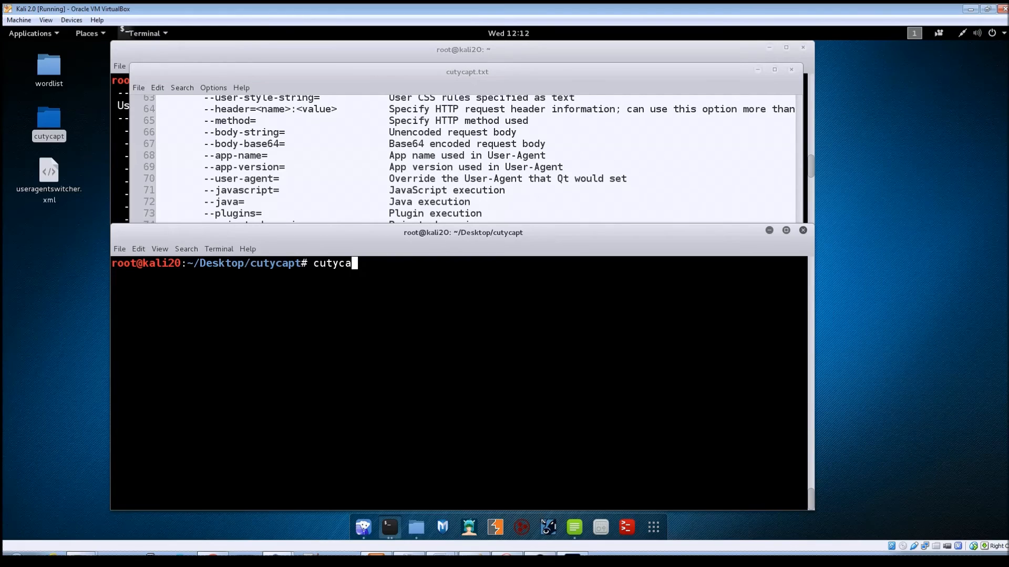
pyautogui.write('pt --')
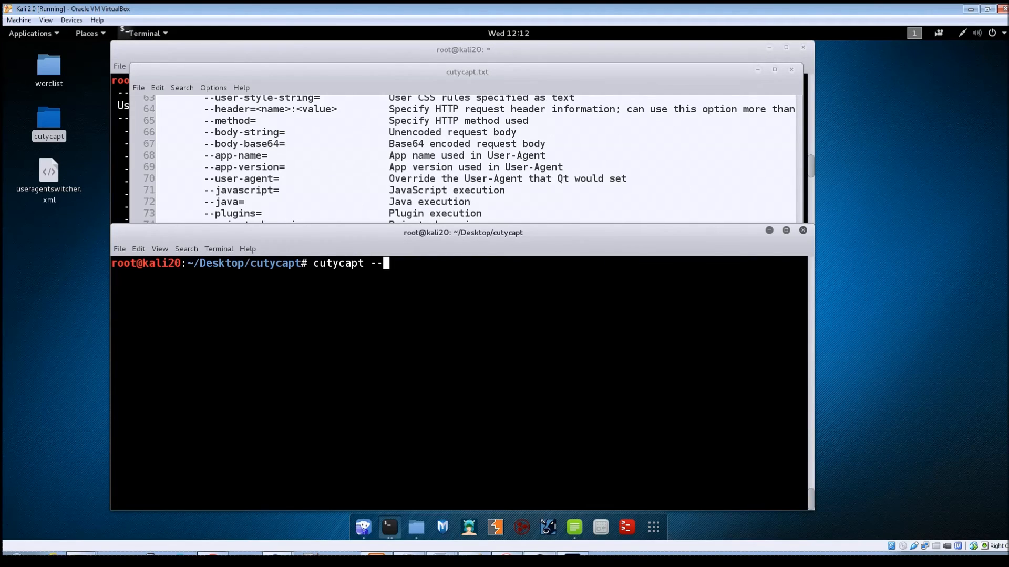
pyautogui.write('url')
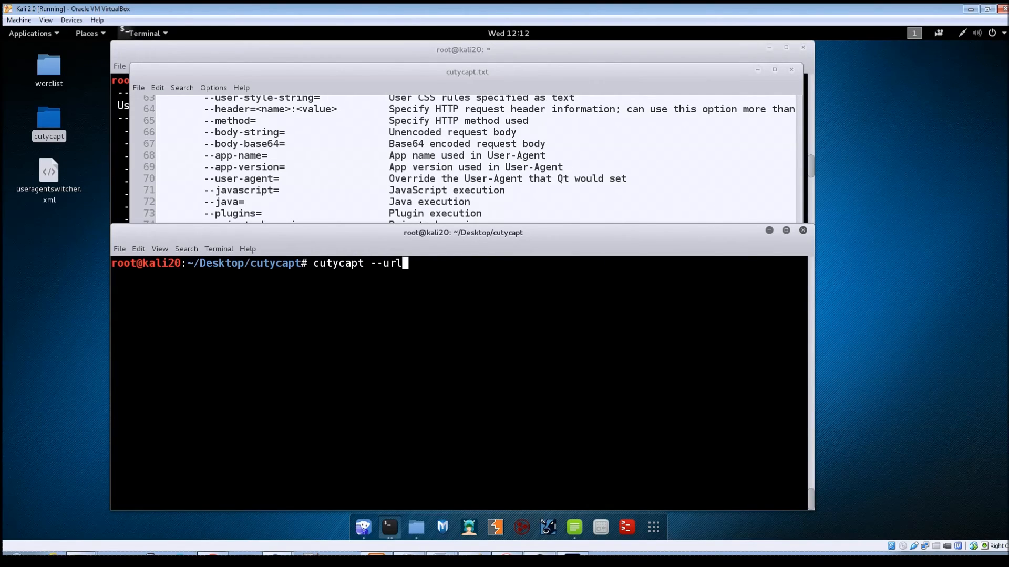
pyautogui.write('=www.aa')
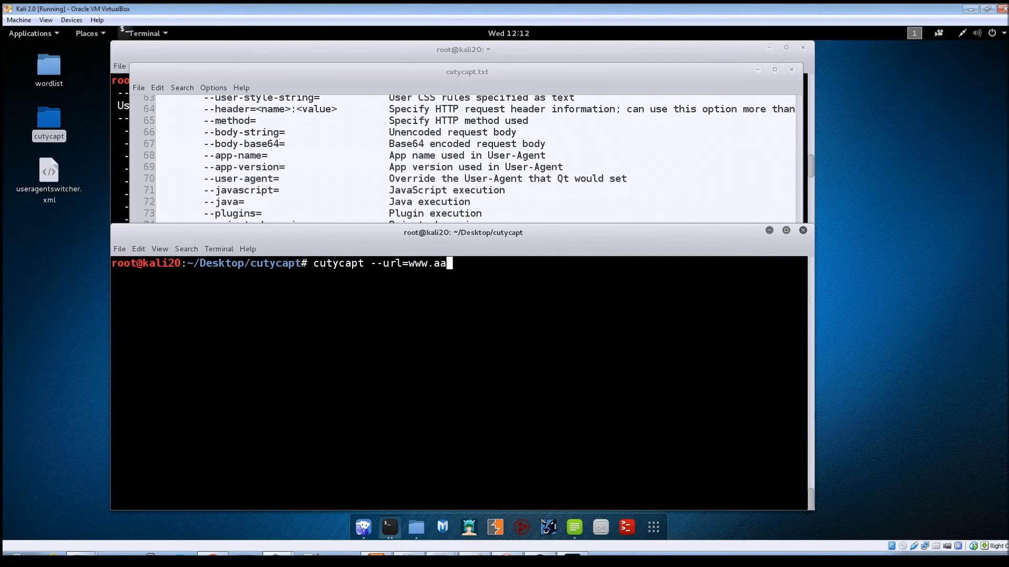
pyautogui.write('.com')
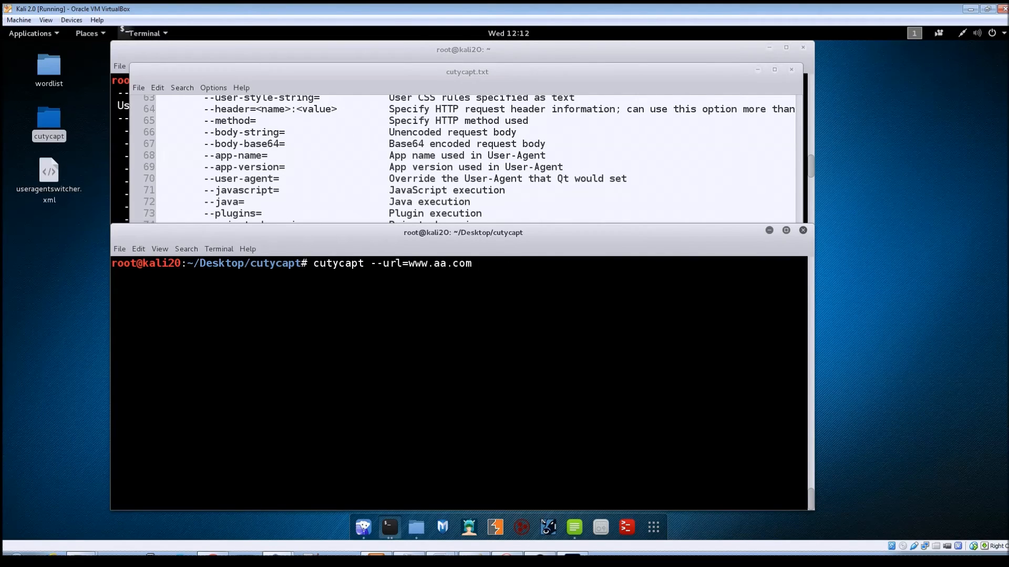
pyautogui.write('--out=a')
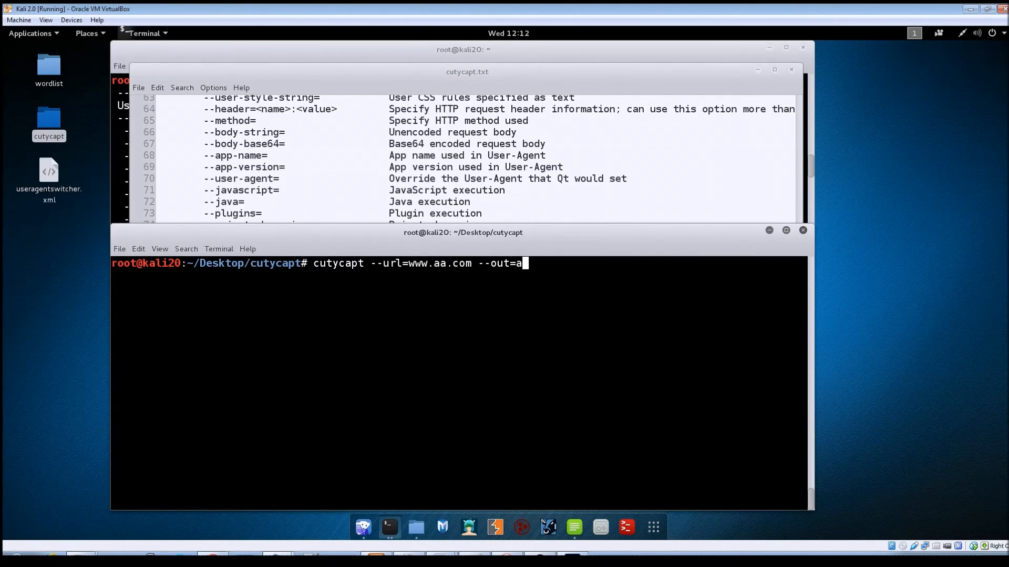
pyautogui.write('a')
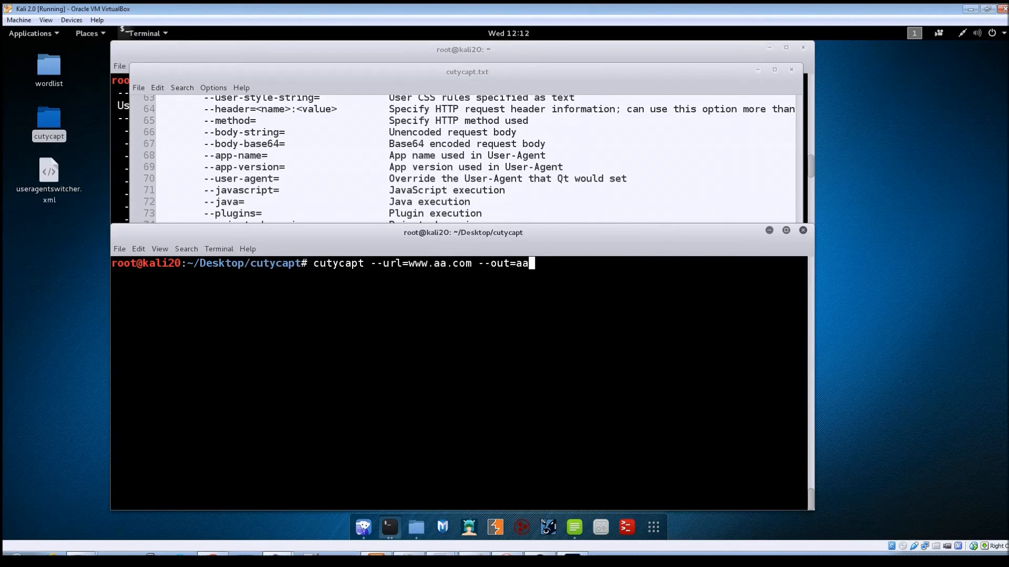
pyautogui.write('-javascrip')
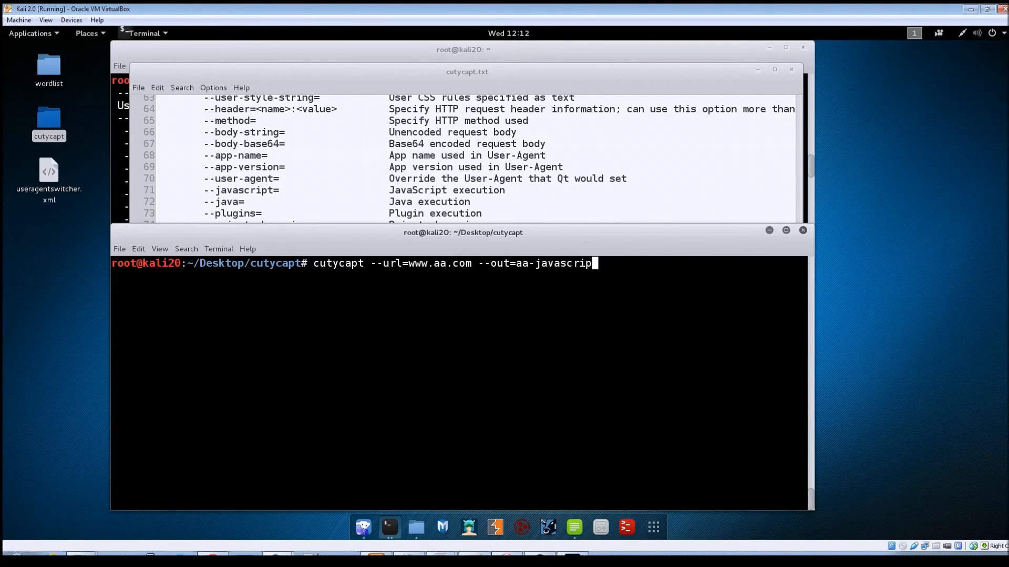
pyautogui.write('t.jpeg')
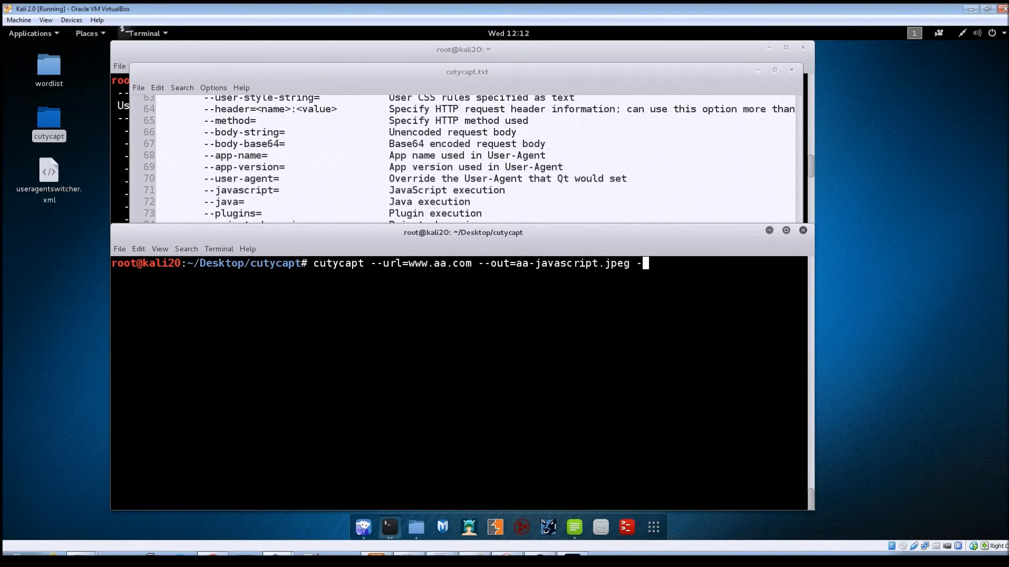
pyautogui.write('-javas')
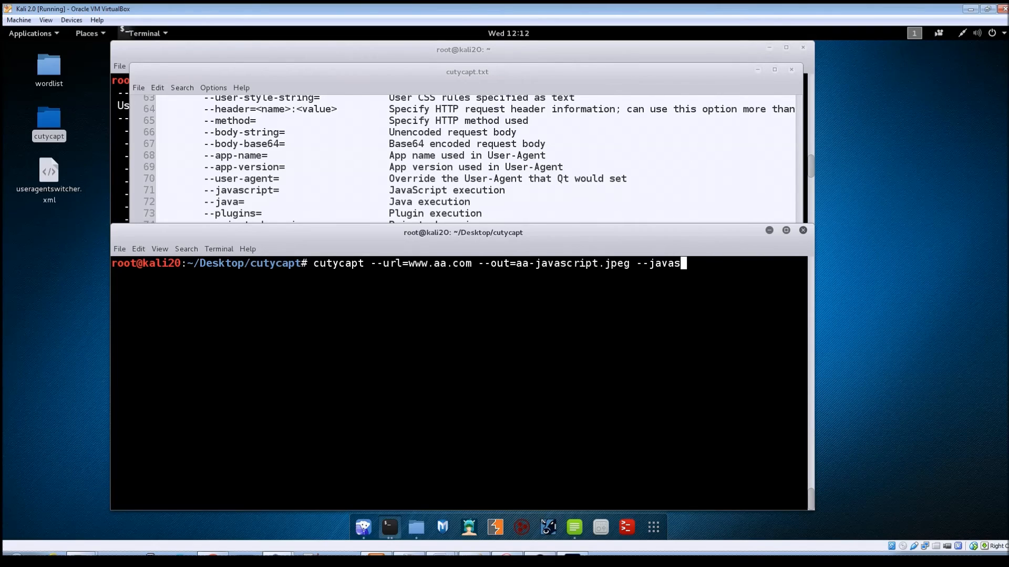
pyautogui.write('cript=off')
pyautogui.write('ls')
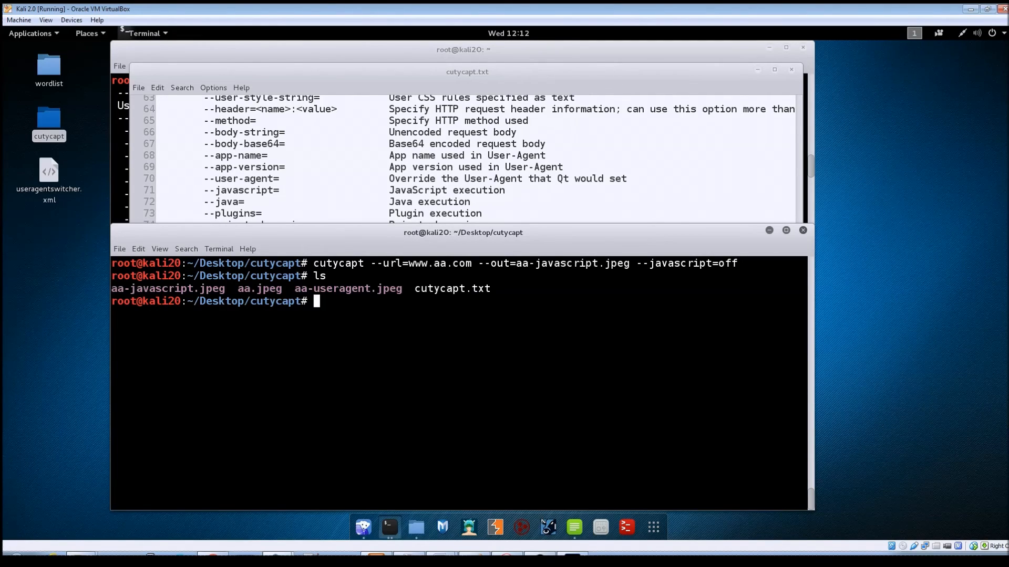
# Enter the display command for aa-javascript.jpeg
pyautogui.write('display aa')
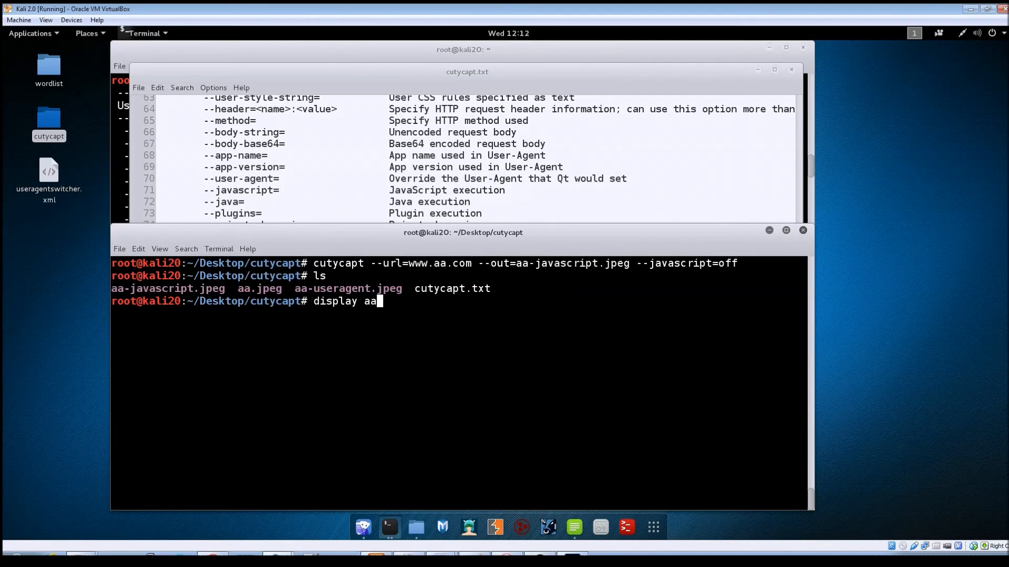
pyautogui.write('-javascript.jpeg')
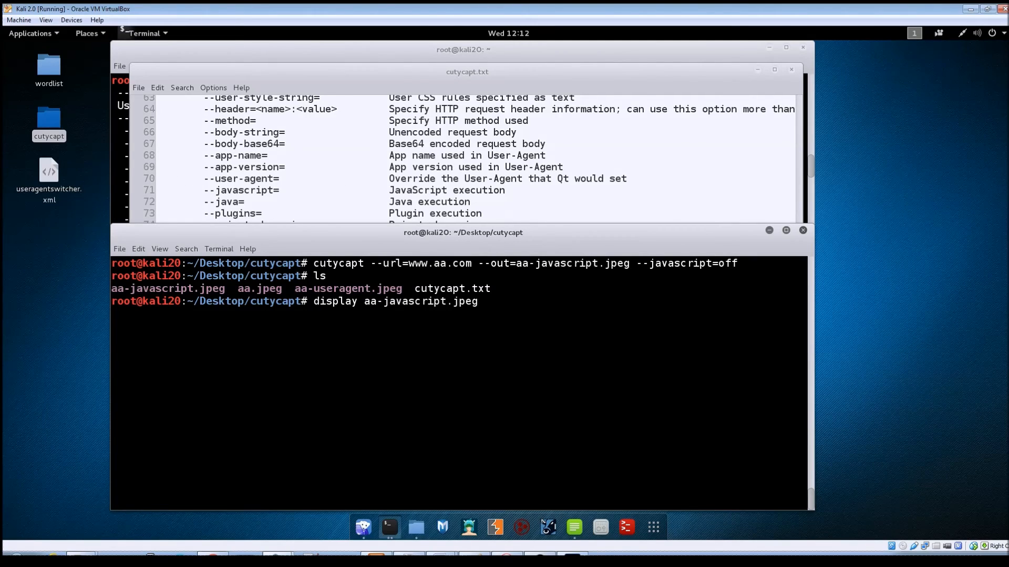
# View the no-JavaScript aa-javascript.jpeg capture in ImageMagick display, then close it
pyautogui.press('Return')
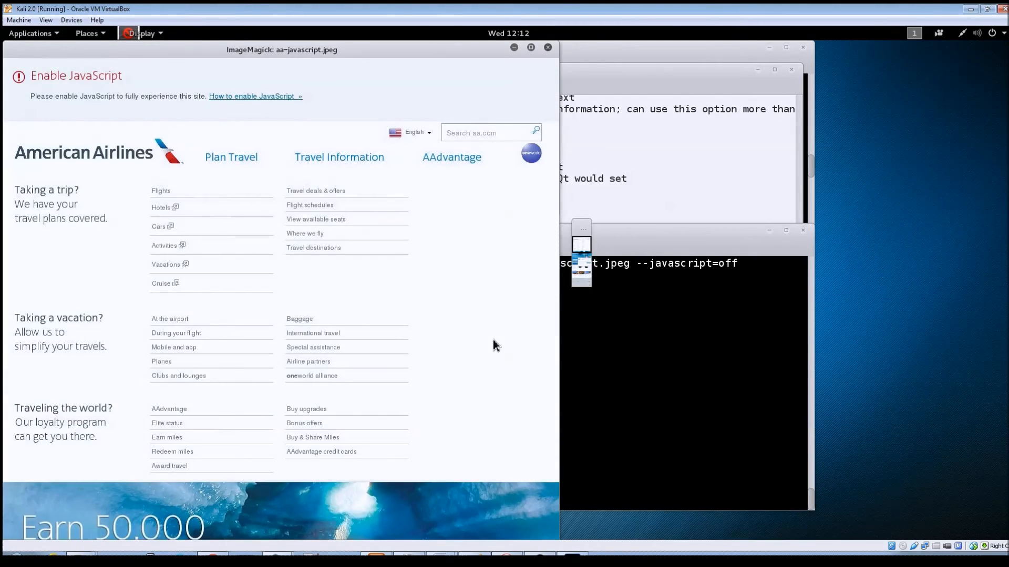
pyautogui.moveTo(360, 66)
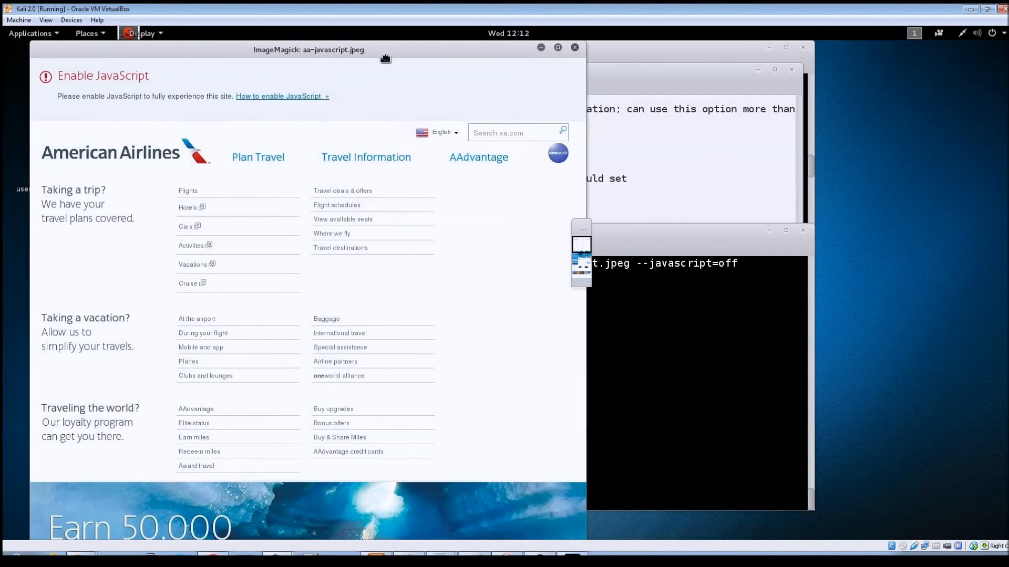
pyautogui.moveTo(307, 315)
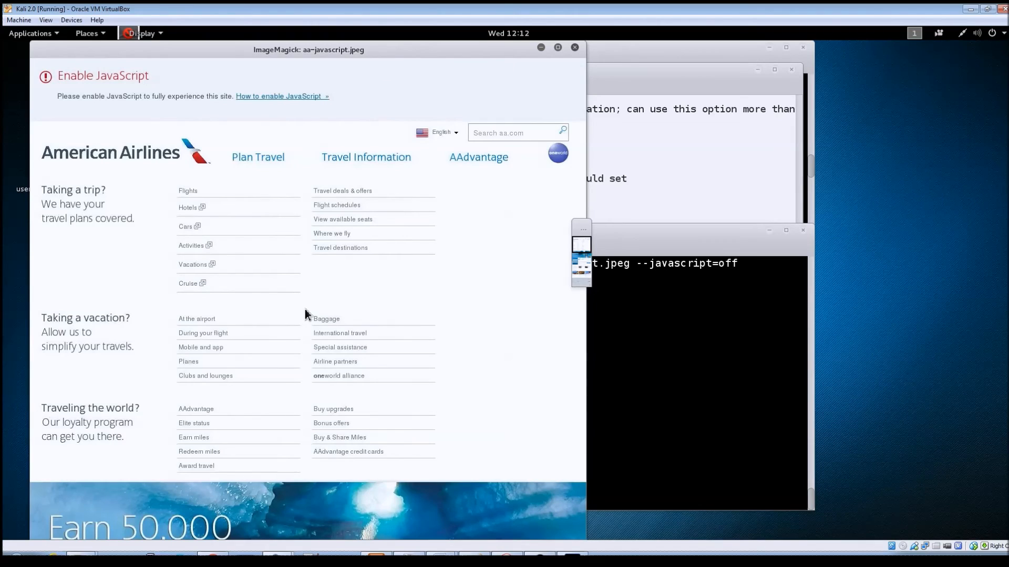
pyautogui.moveTo(364, 300)
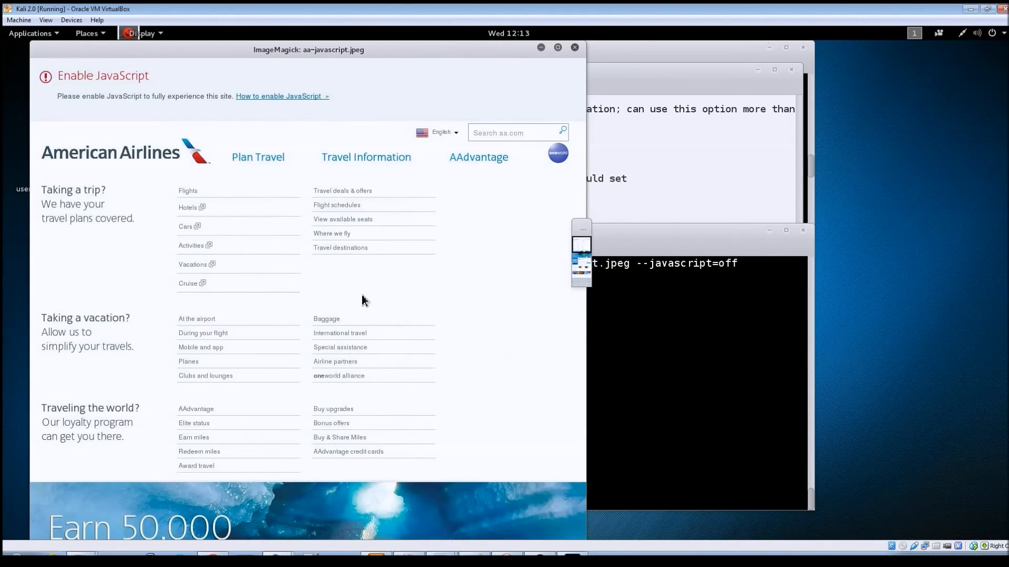
pyautogui.moveTo(243, 243)
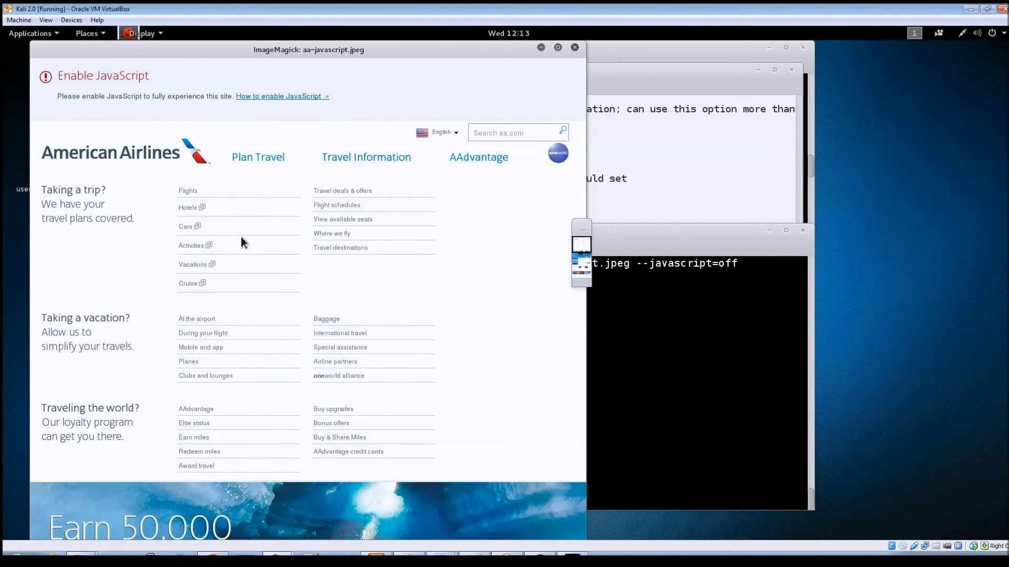
pyautogui.moveTo(292, 313)
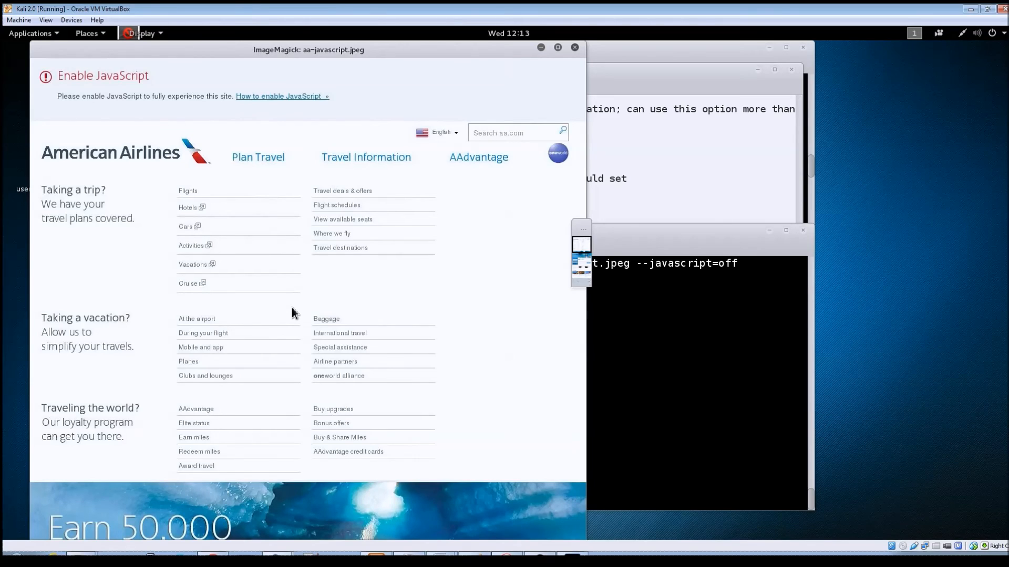
pyautogui.moveTo(459, 135)
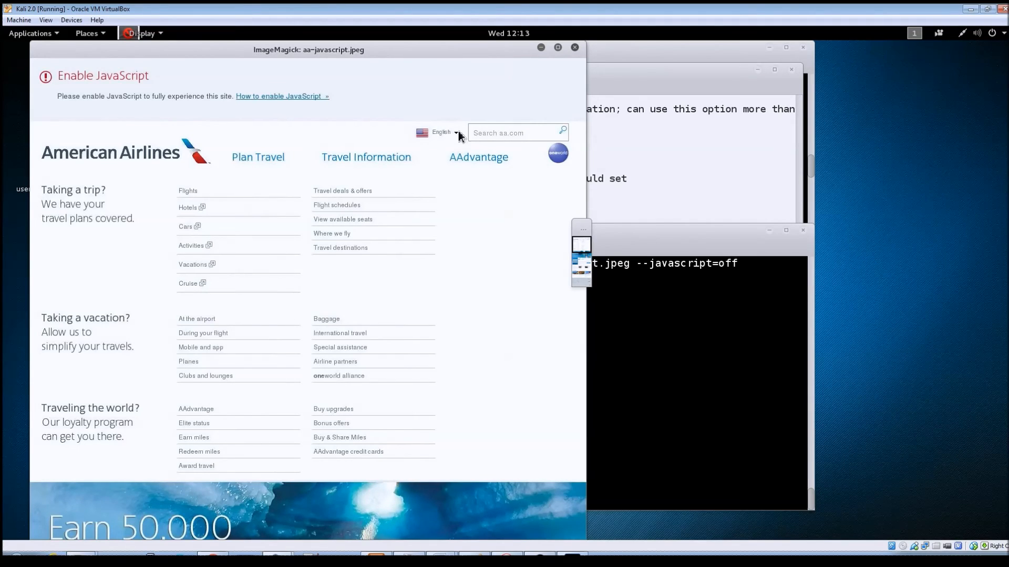
pyautogui.click(574, 47)
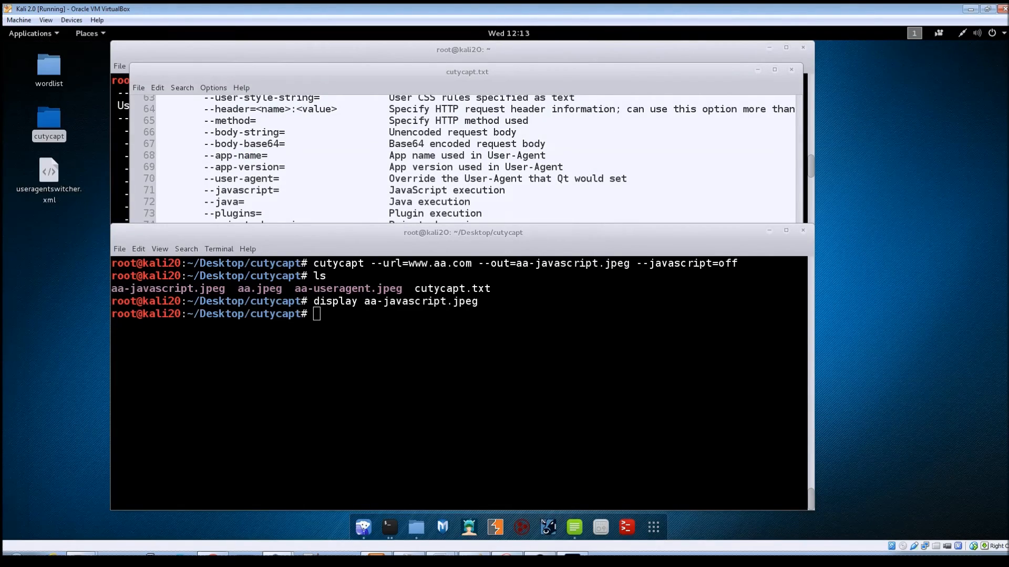